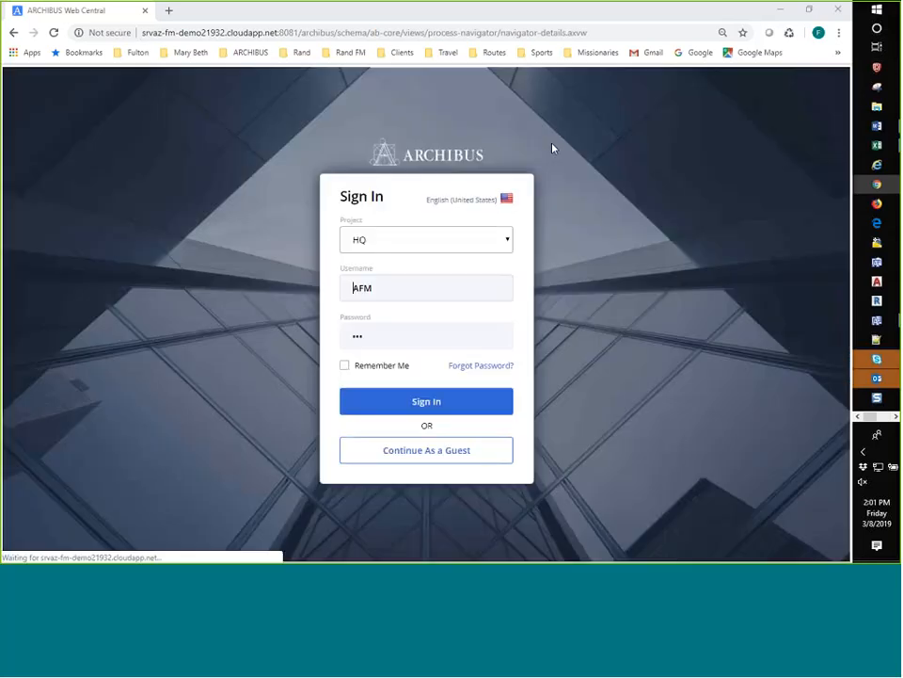
Step: Sign in to Web Central with the saved AIX username from autofill
click(425, 284)
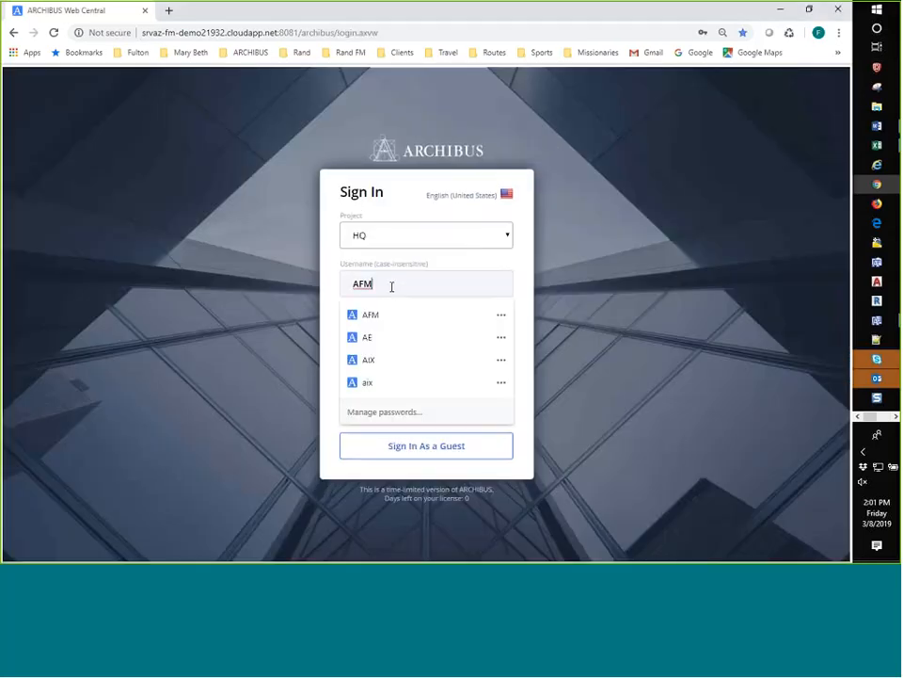
click(366, 360)
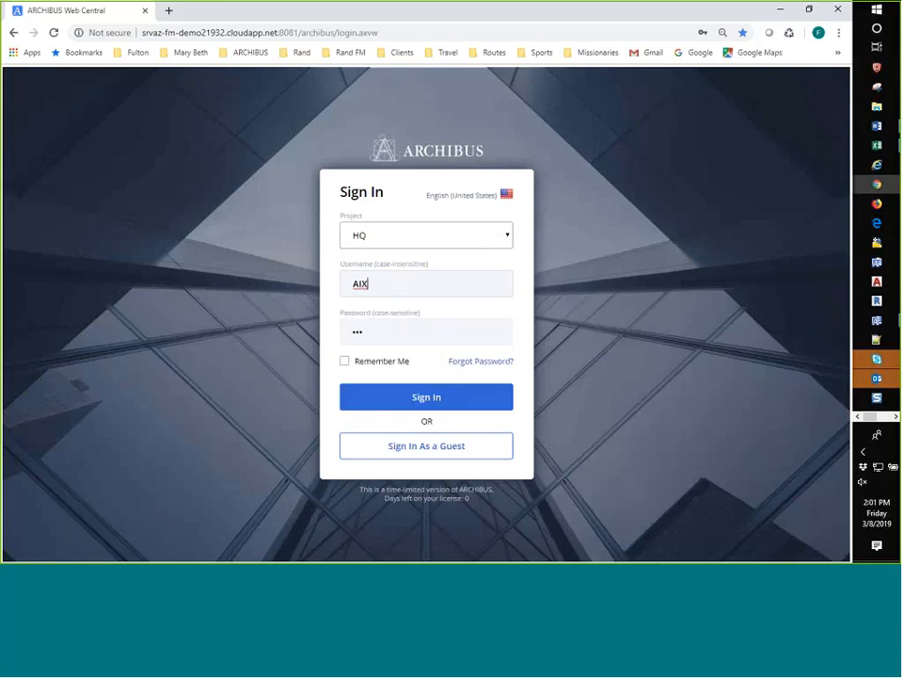
click(426, 396)
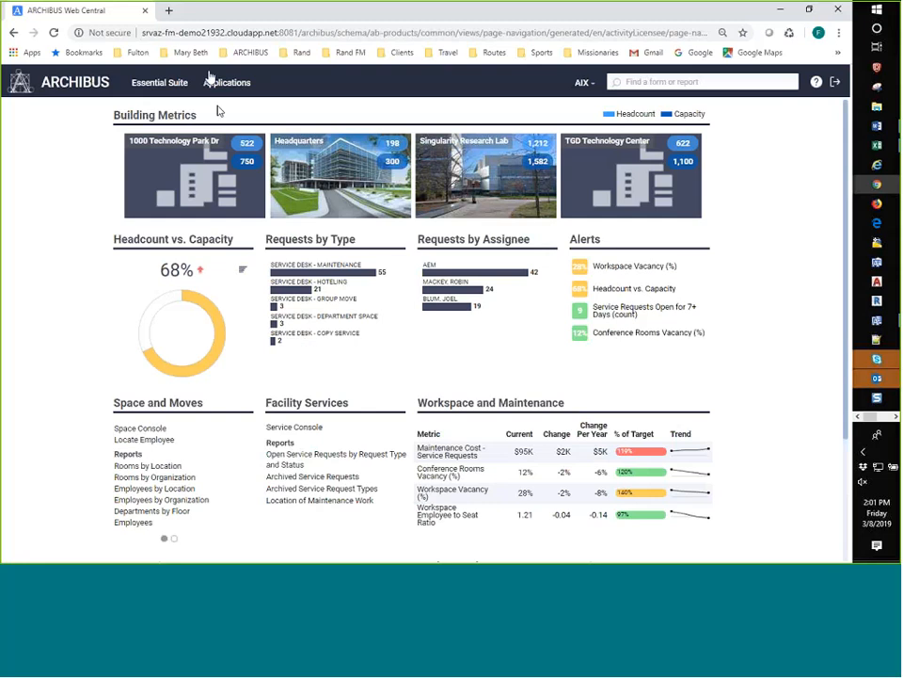
Step: Open the Applications catalog listing all product areas
click(227, 82)
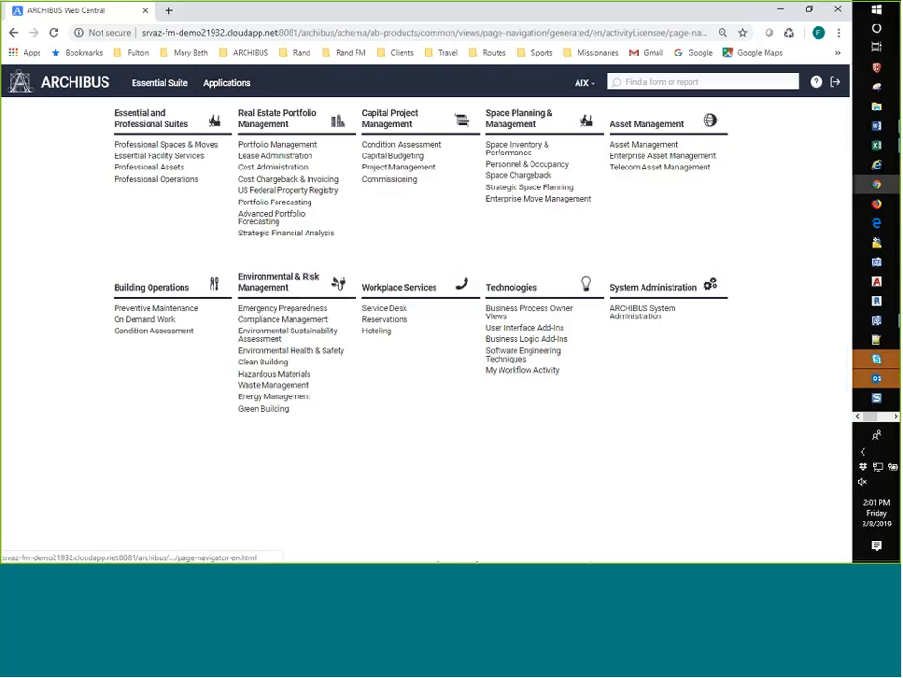
mouse_move(672, 216)
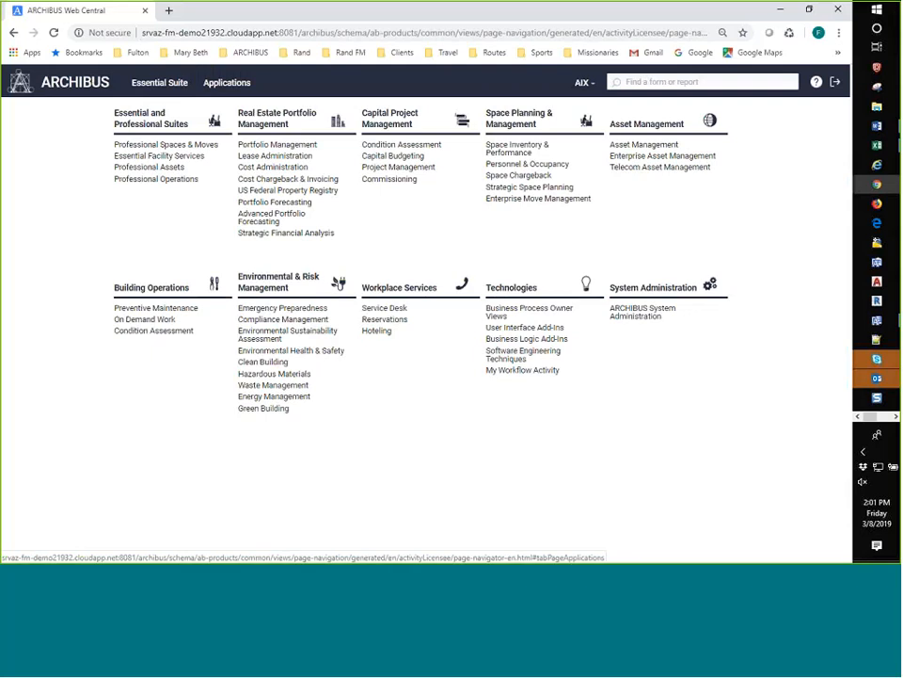
mouse_move(62, 280)
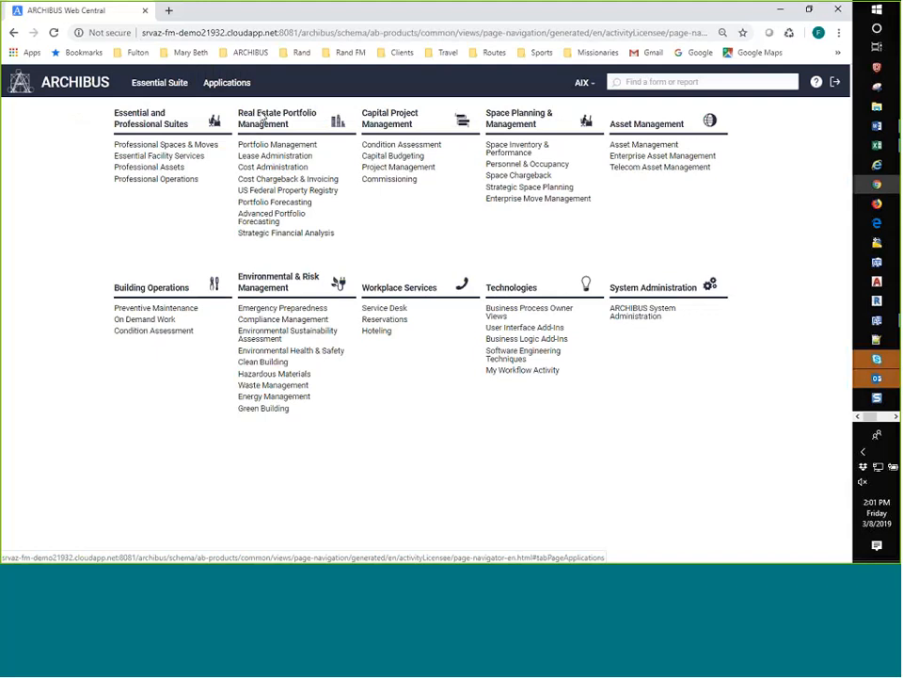
mouse_move(438, 296)
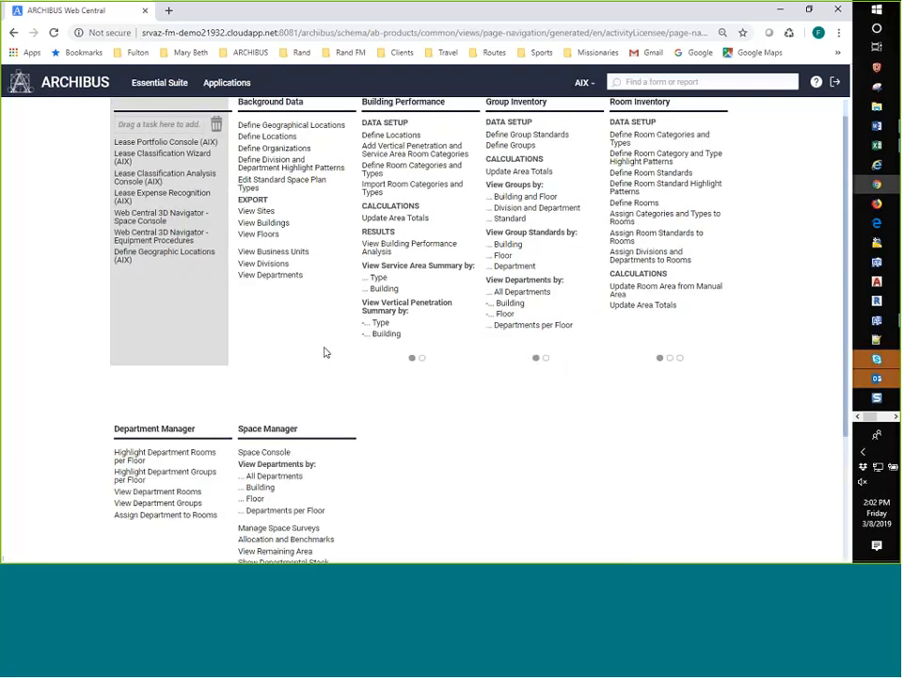
Step: Scroll down the Space Inventory & Performance task page
scroll(down, 3)
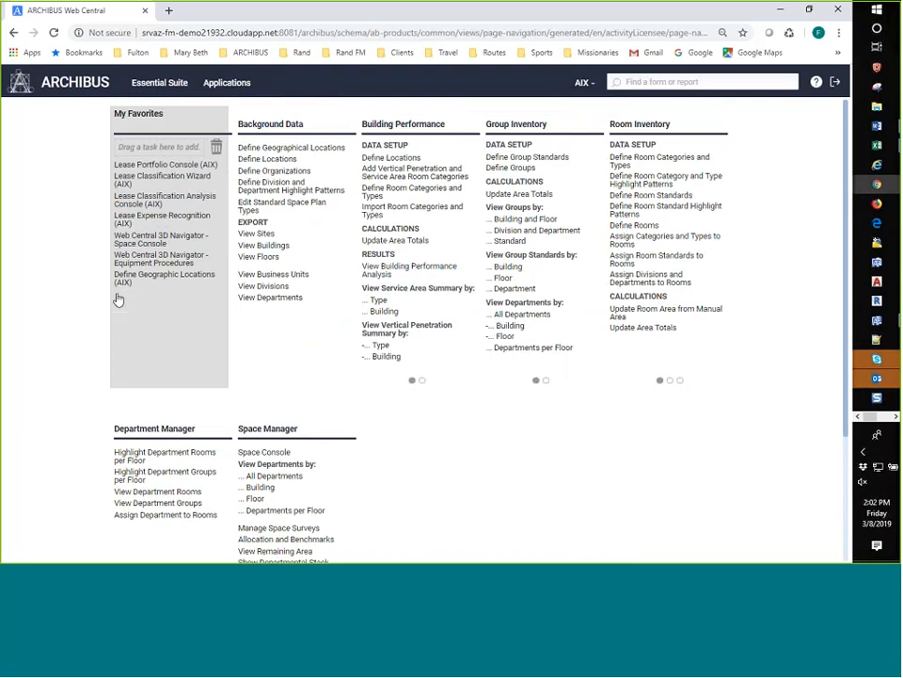
mouse_move(146, 374)
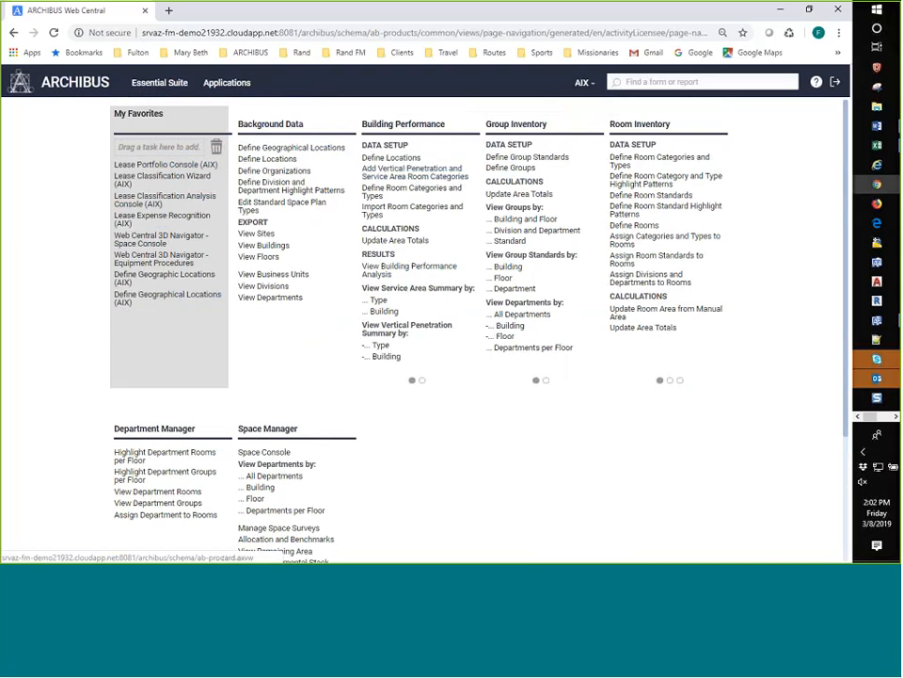
mouse_move(162, 180)
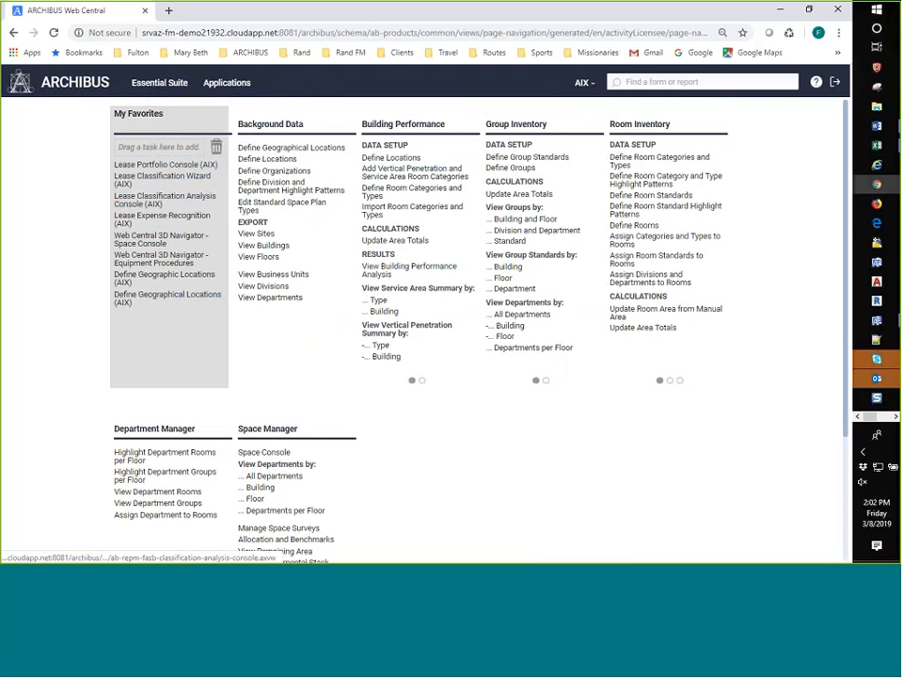
Step: Choose Portfolio Manager as the home page from the AIX account menu
click(580, 82)
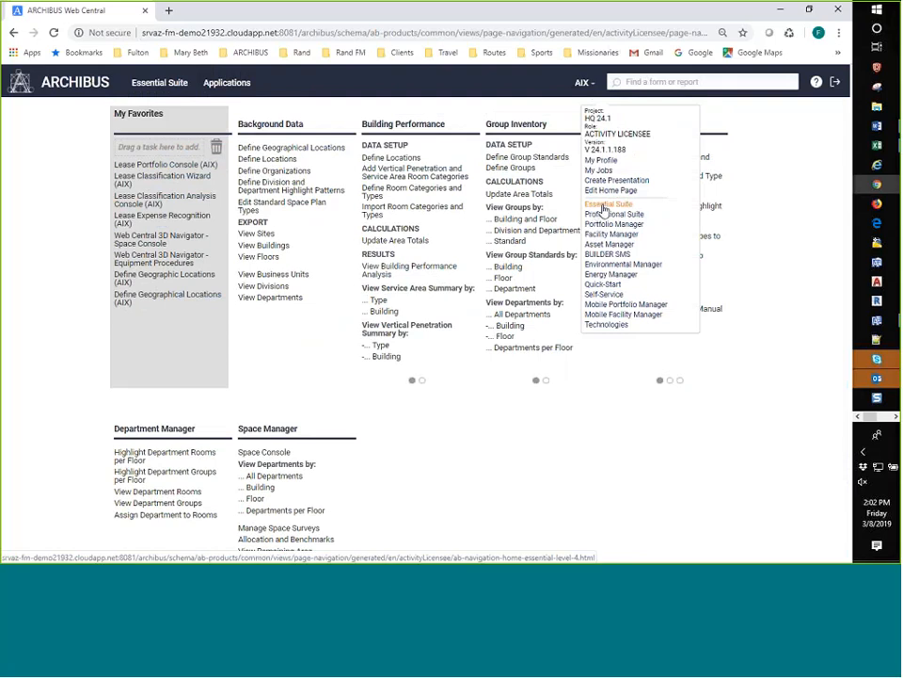
mouse_move(613, 214)
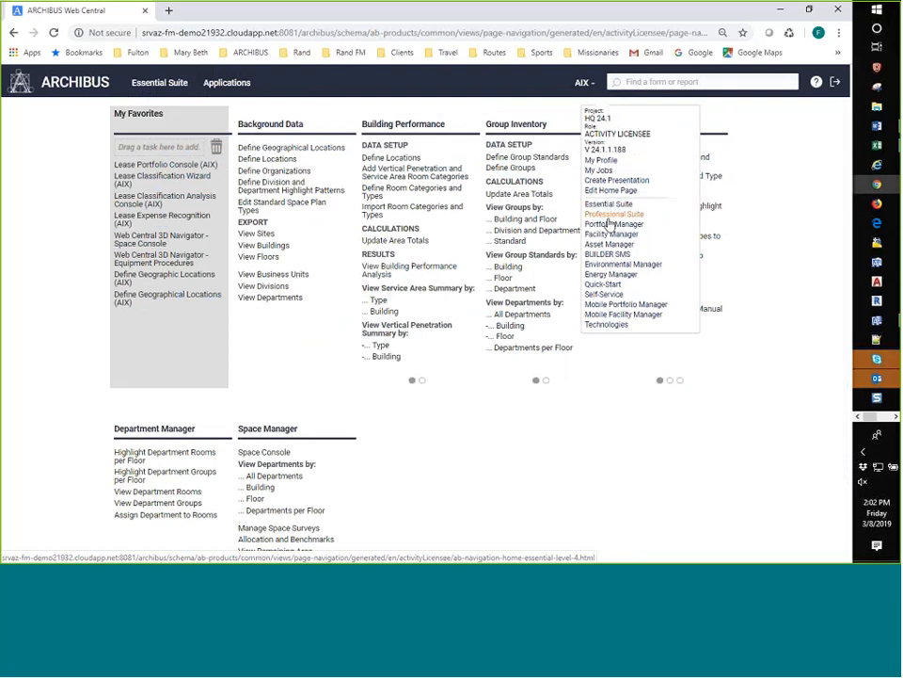
click(612, 224)
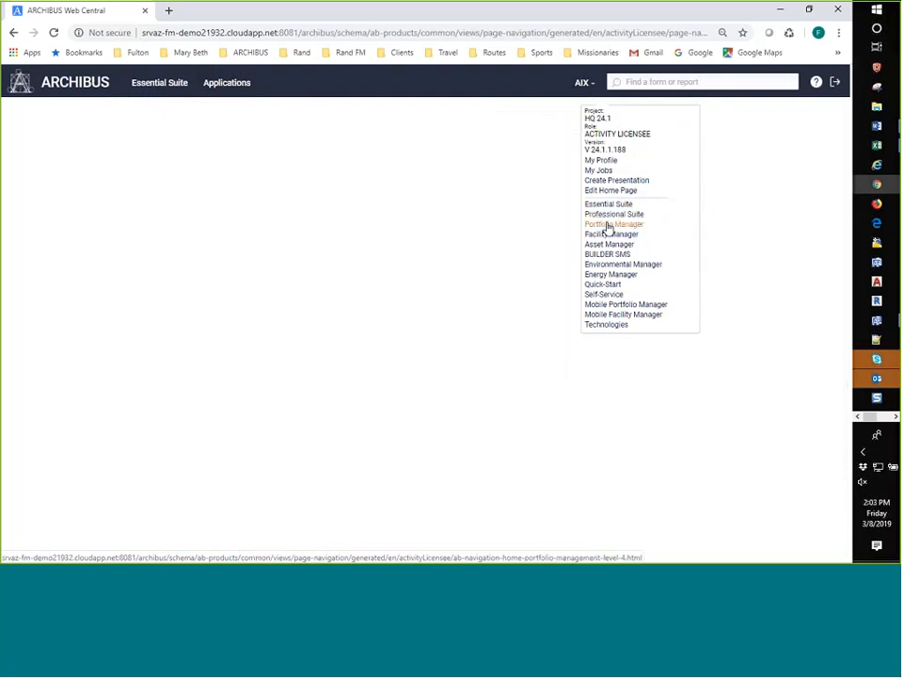
click(611, 224)
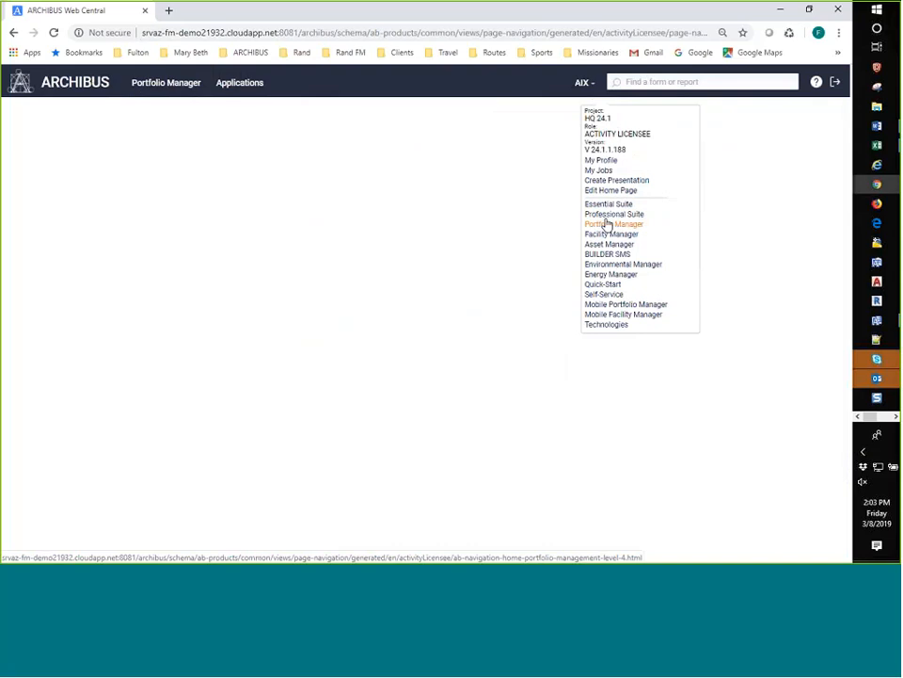
click(612, 224)
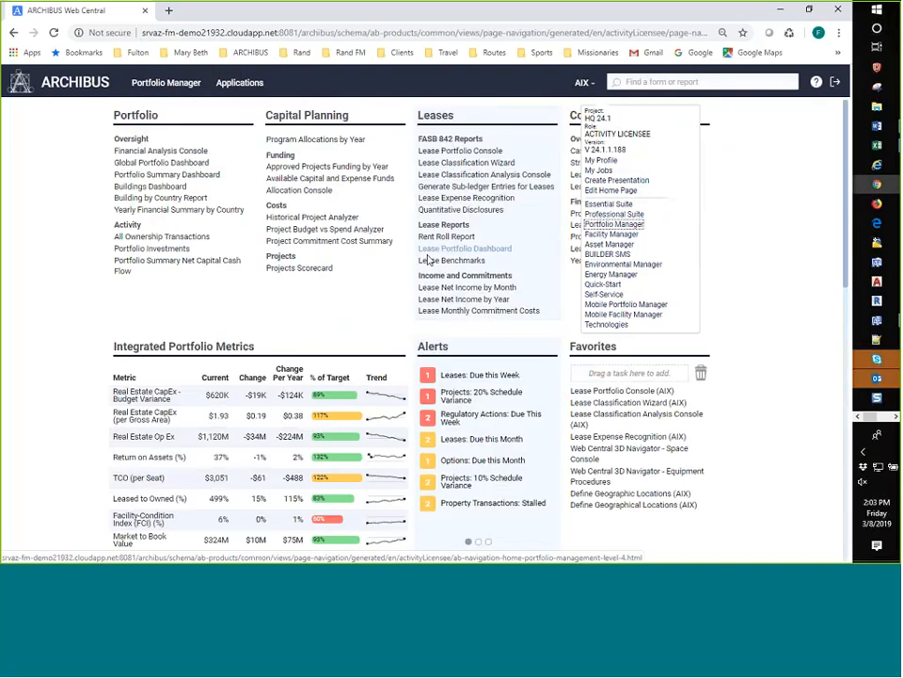
Step: Scroll the Portfolio Manager dashboard and reopen the account menu showing the ACTIVITY LICENSEE role
scroll(down, 3)
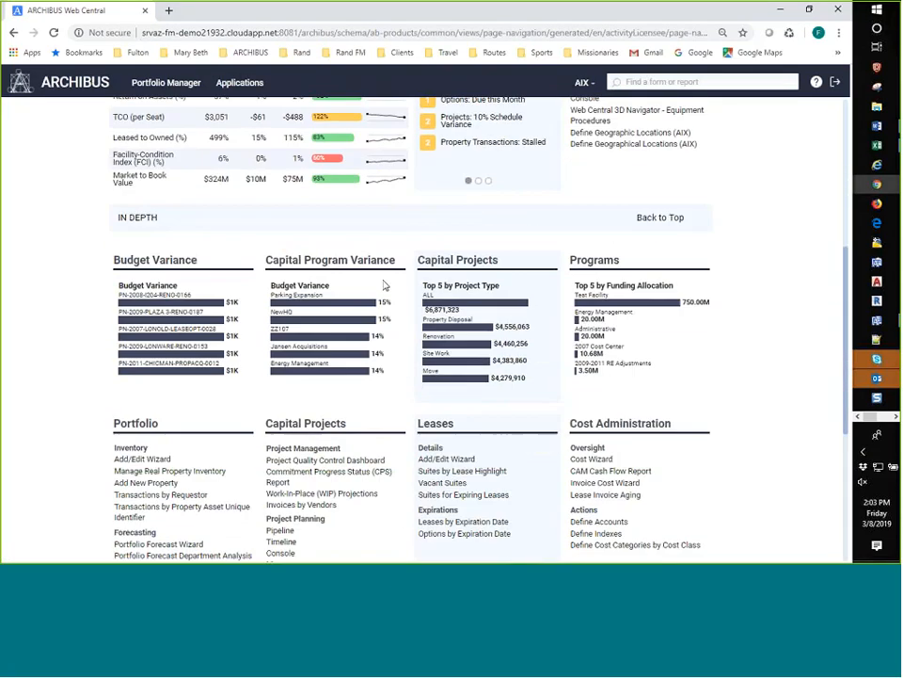
scroll(down, 3)
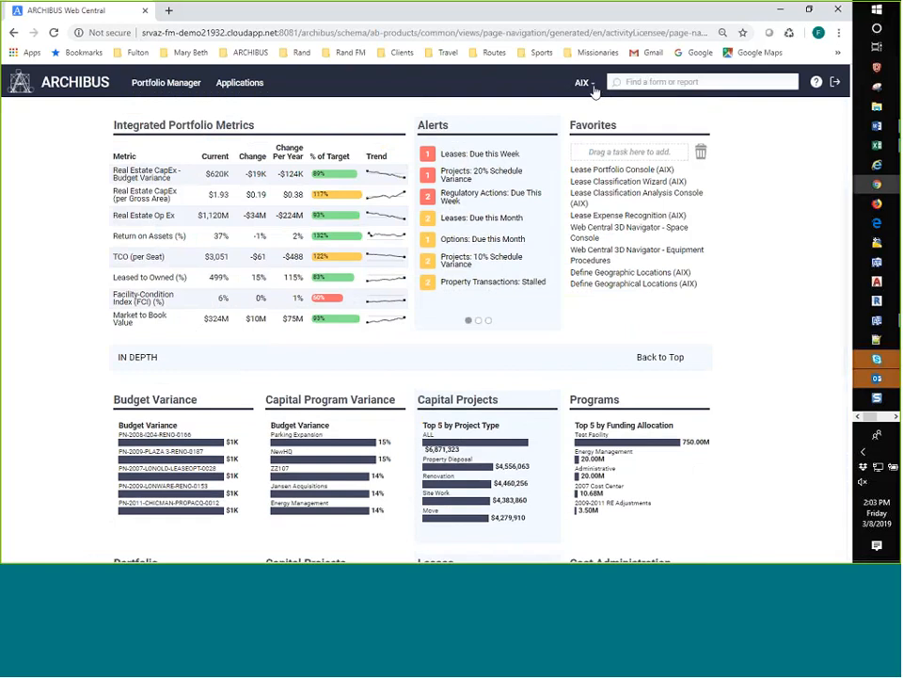
click(580, 82)
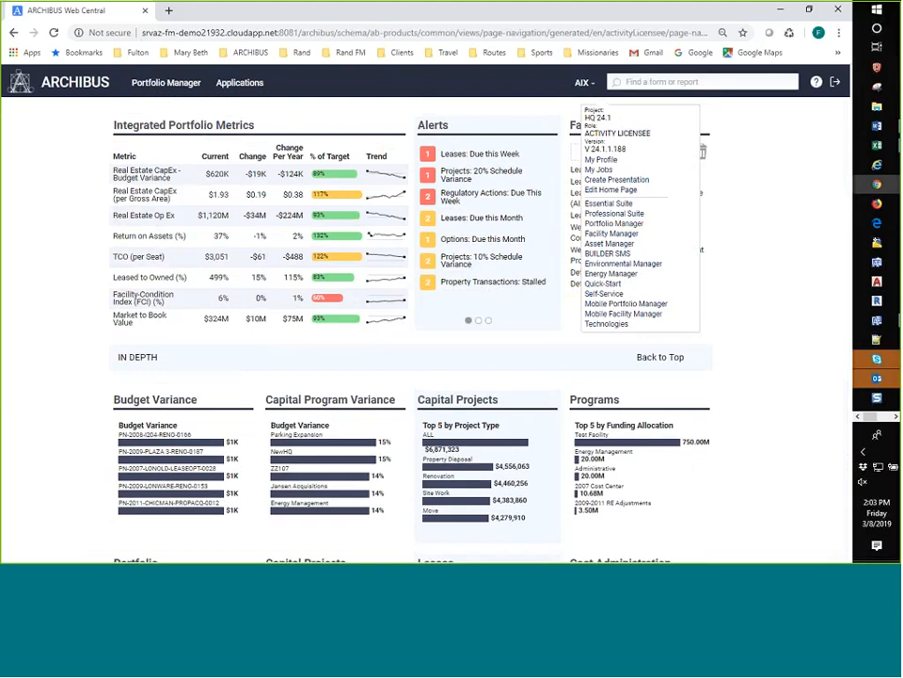
mouse_move(622, 314)
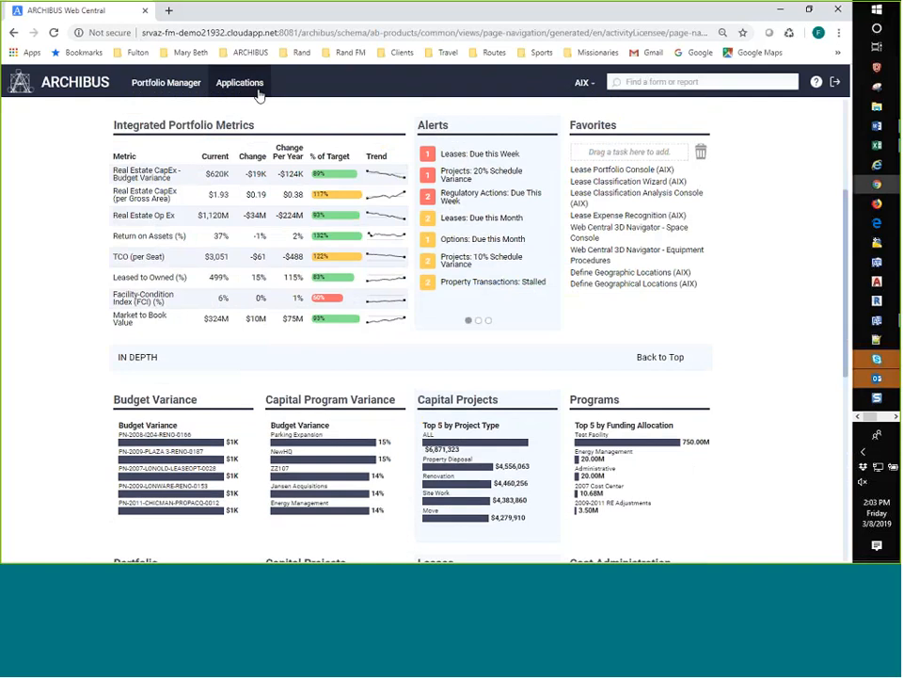
Step: Open ARCHIBUS System Administration from the Applications list and scroll its tasks
click(239, 82)
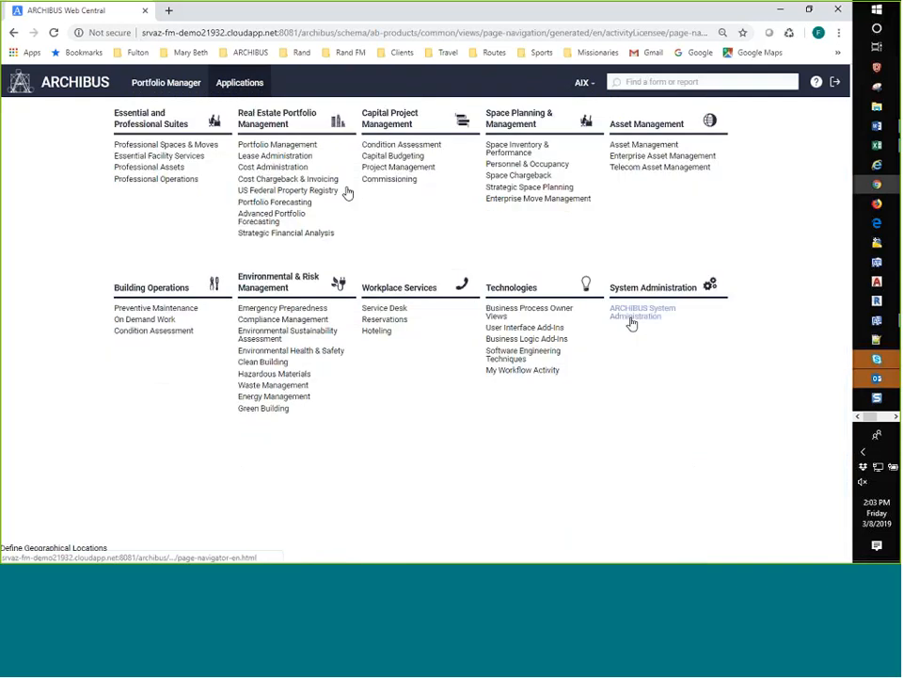
click(643, 311)
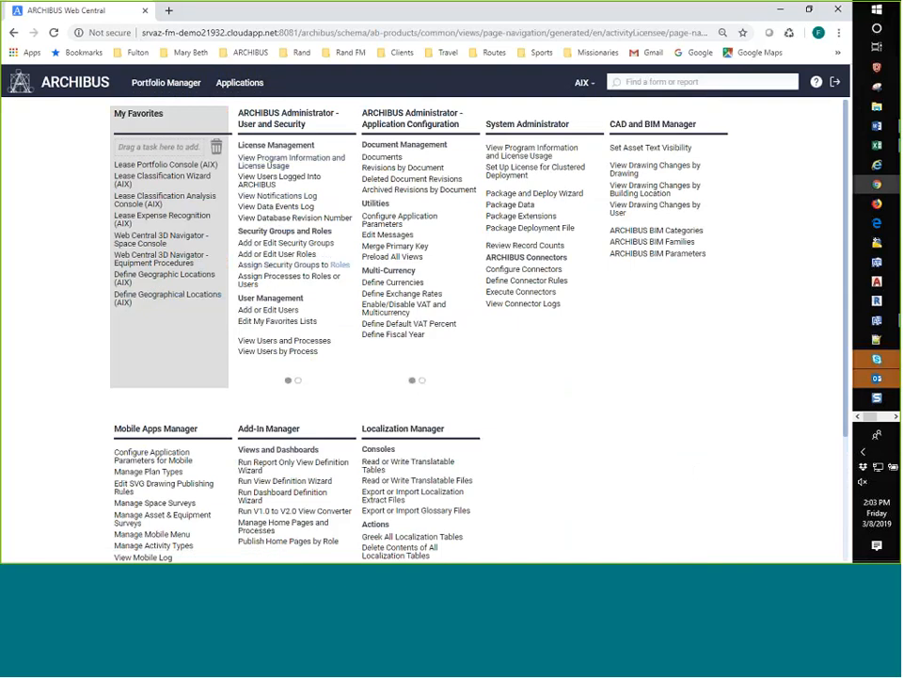
scroll(down, 3)
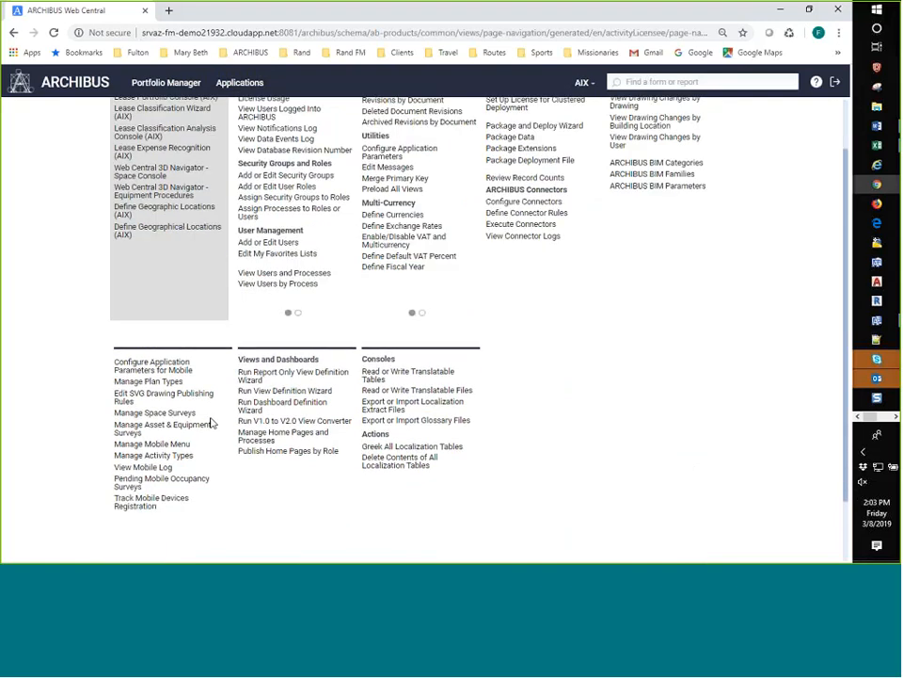
scroll(down, 3)
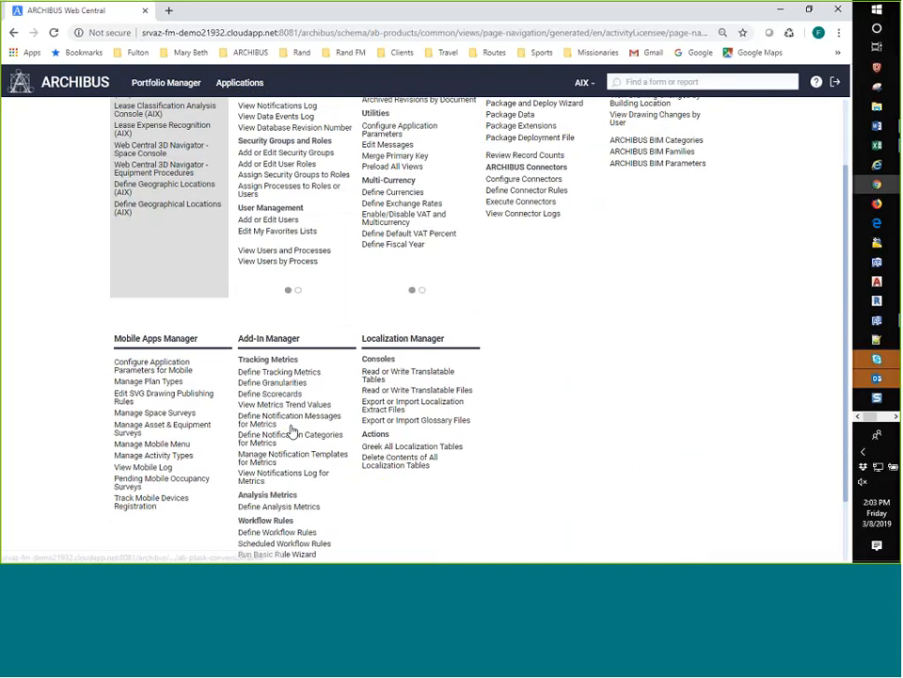
mouse_move(80, 484)
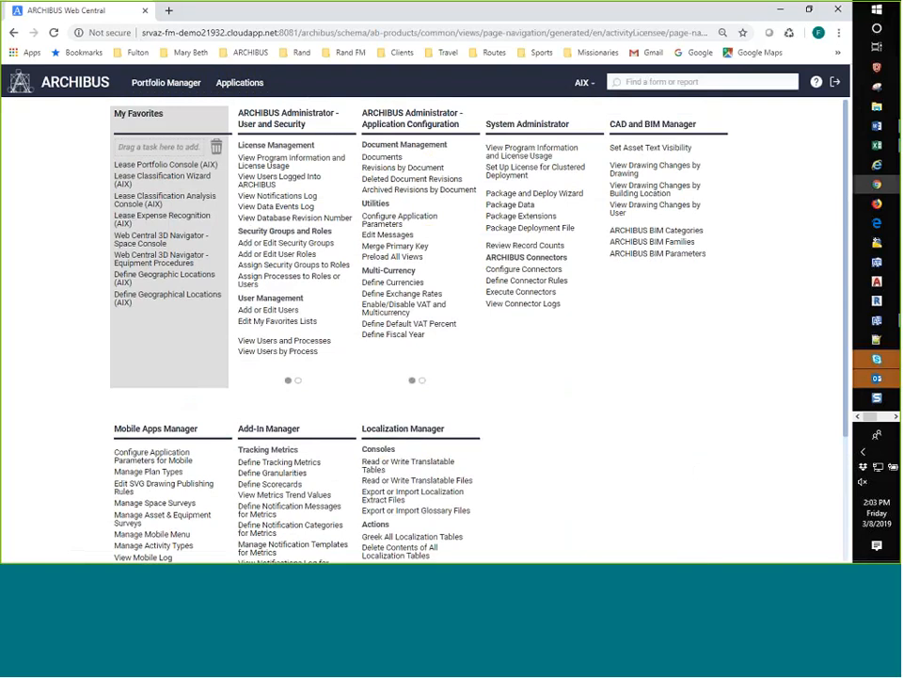
mouse_move(136, 381)
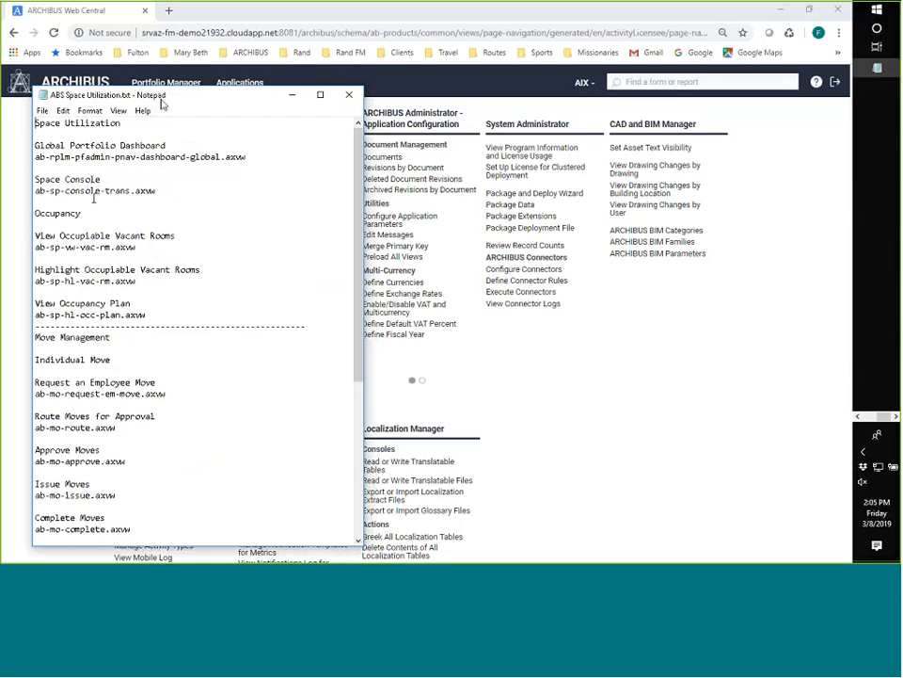
Step: Minimize the ABS Space Utilization.txt Notepad window
click(347, 96)
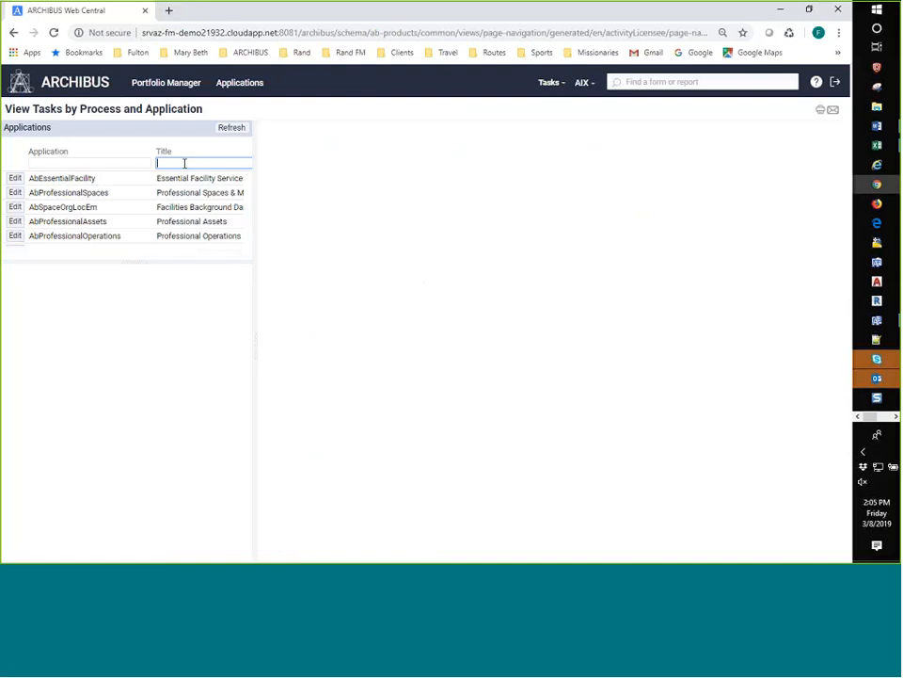
text(sp)
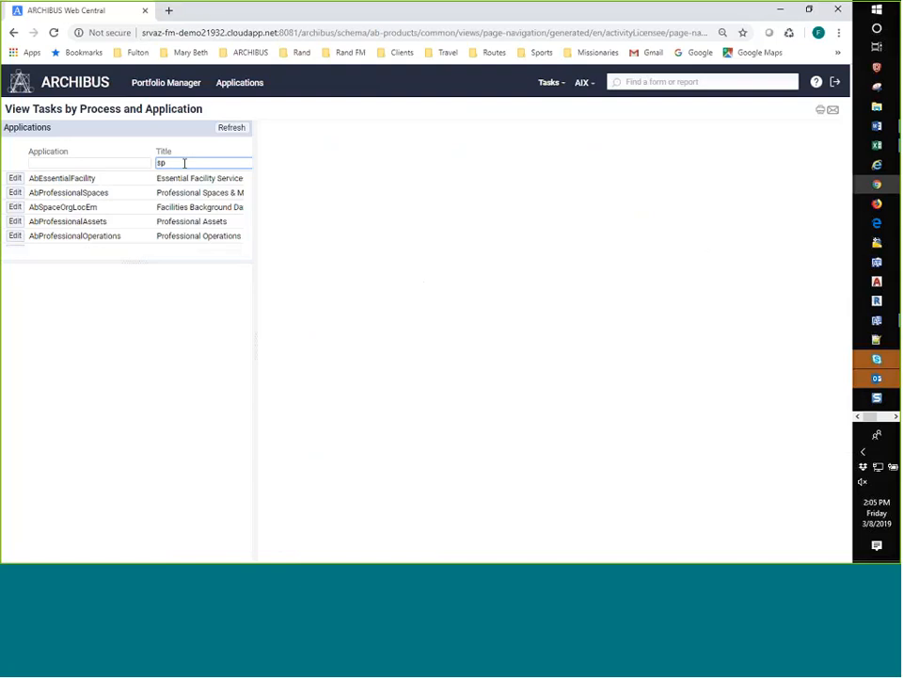
text(space)
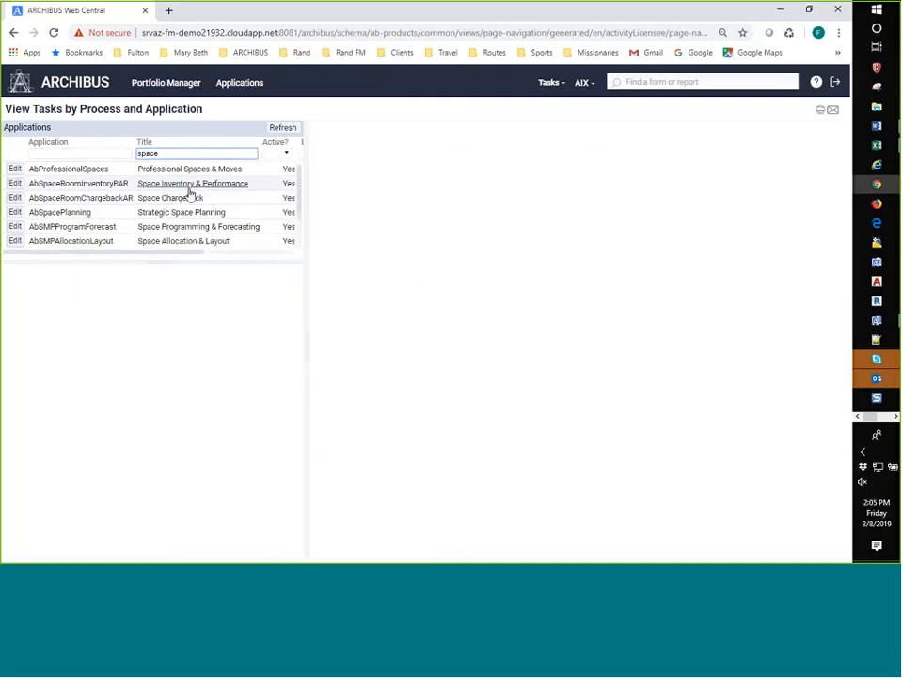
mouse_move(190, 190)
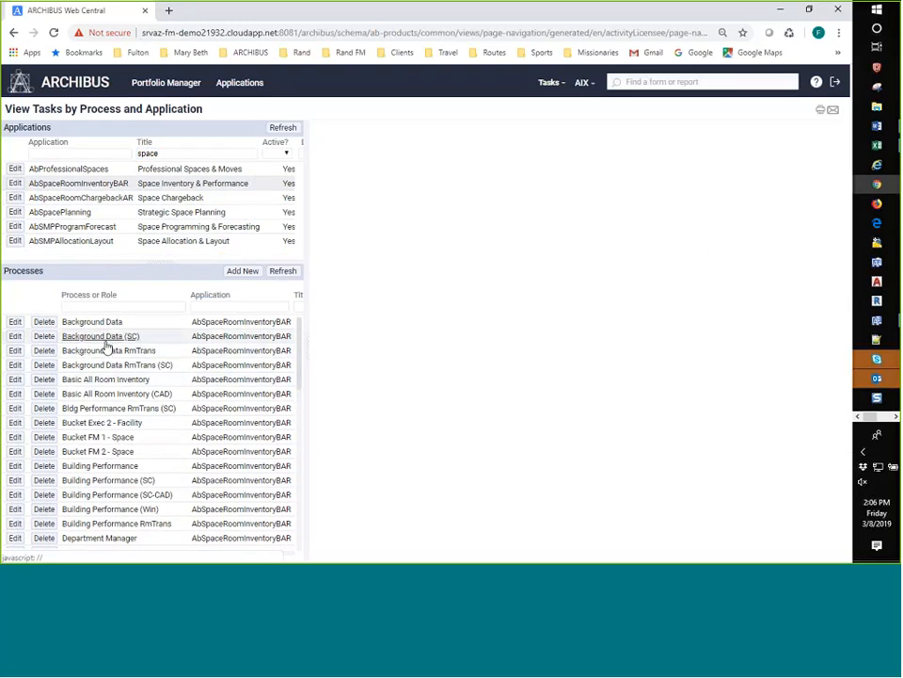
mouse_move(119, 327)
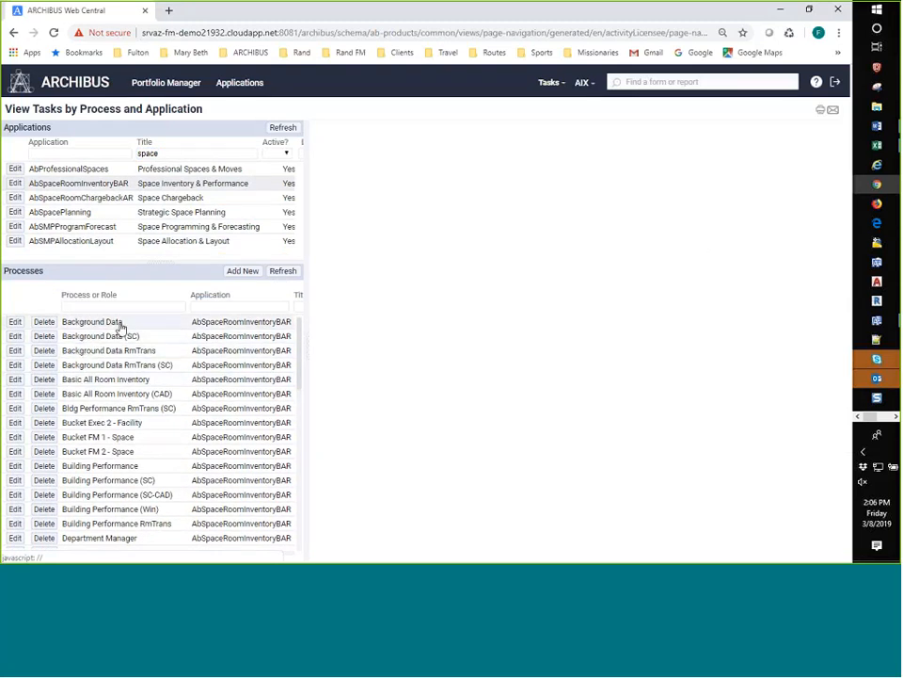
mouse_move(132, 336)
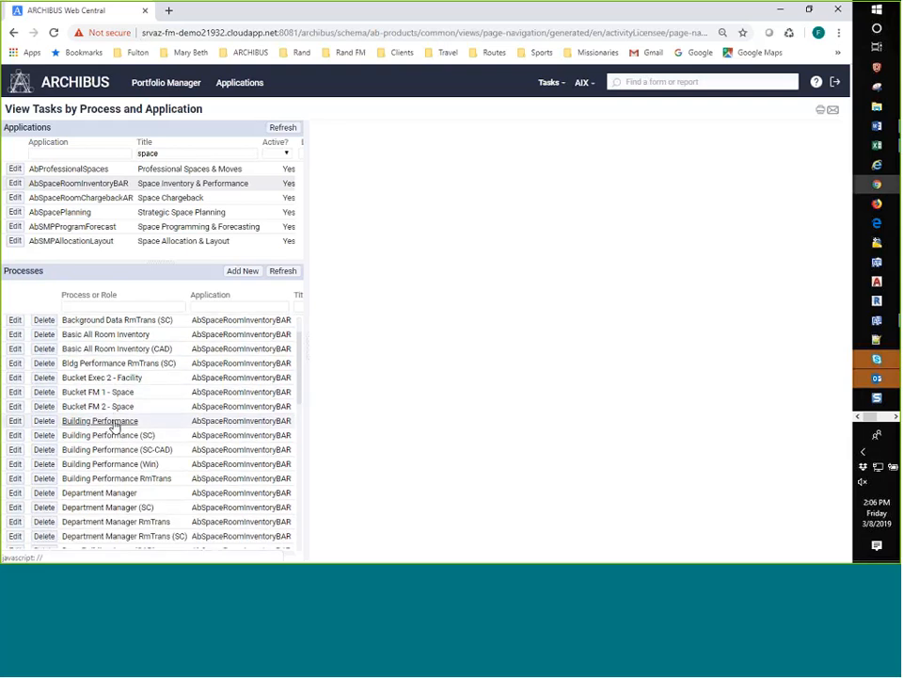
scroll(down, 3)
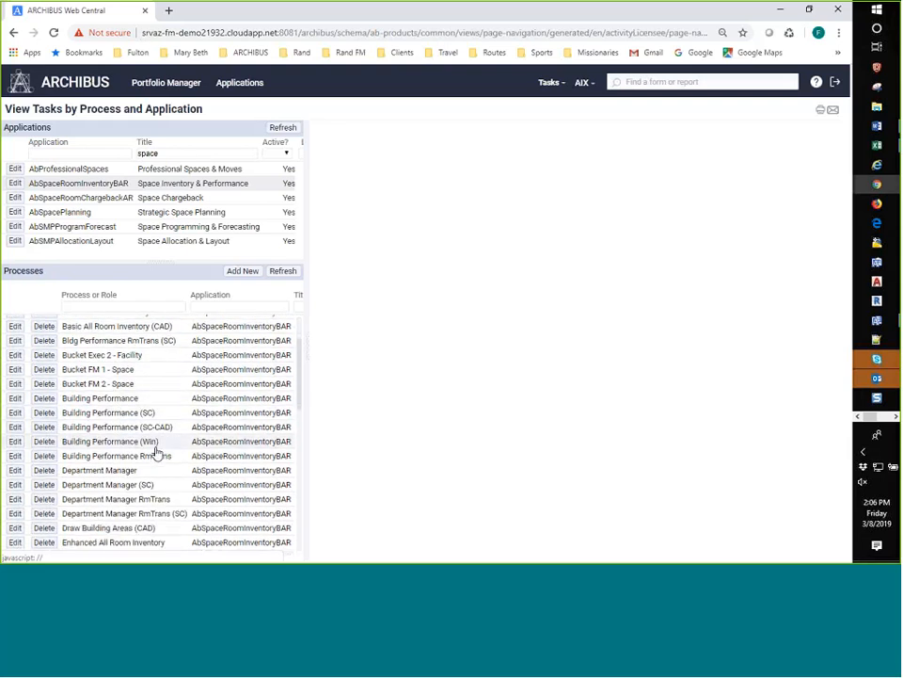
scroll(down, 3)
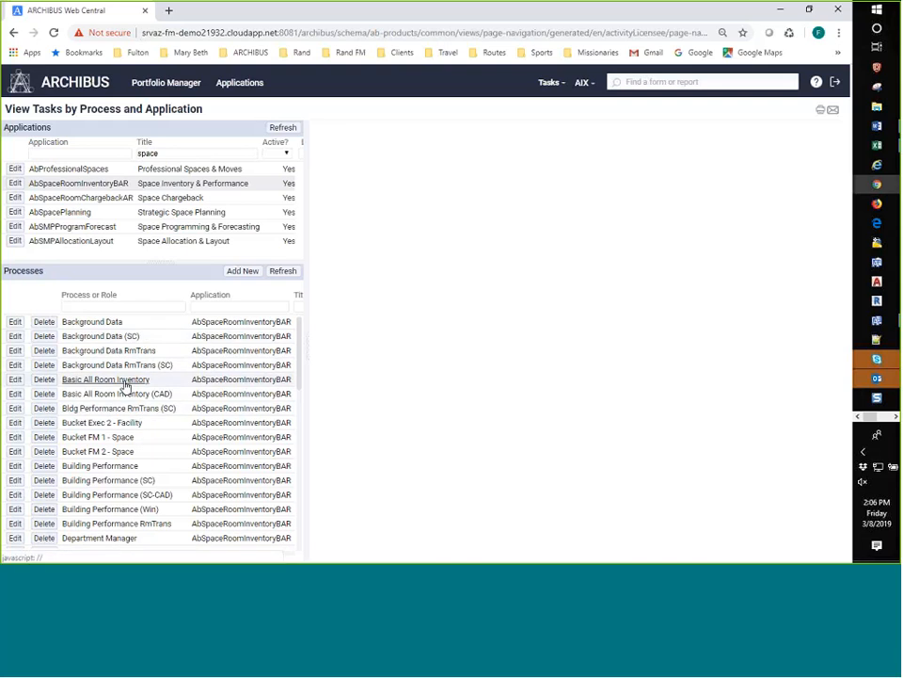
mouse_move(134, 350)
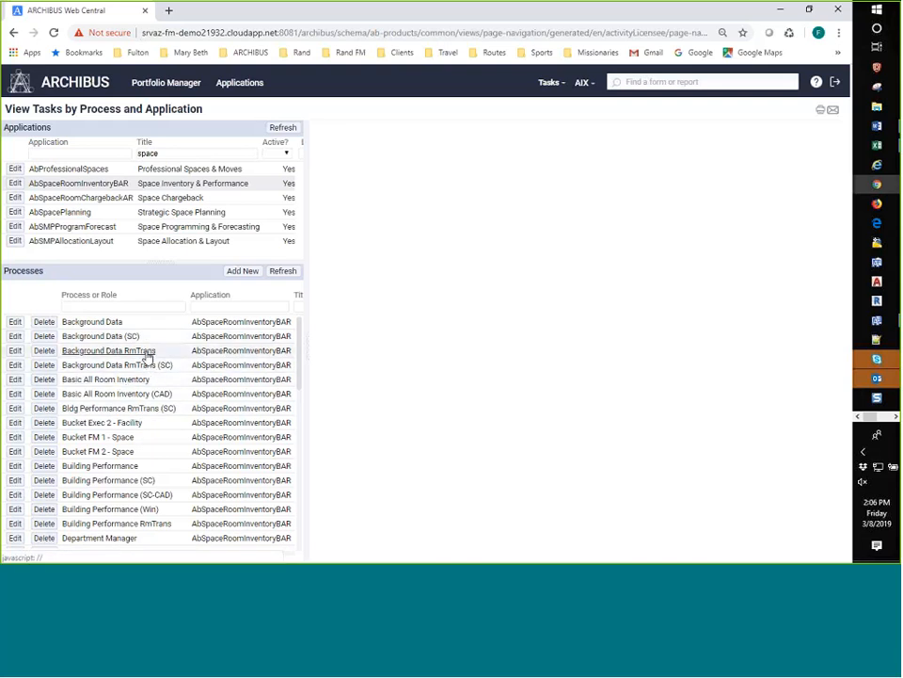
mouse_move(143, 352)
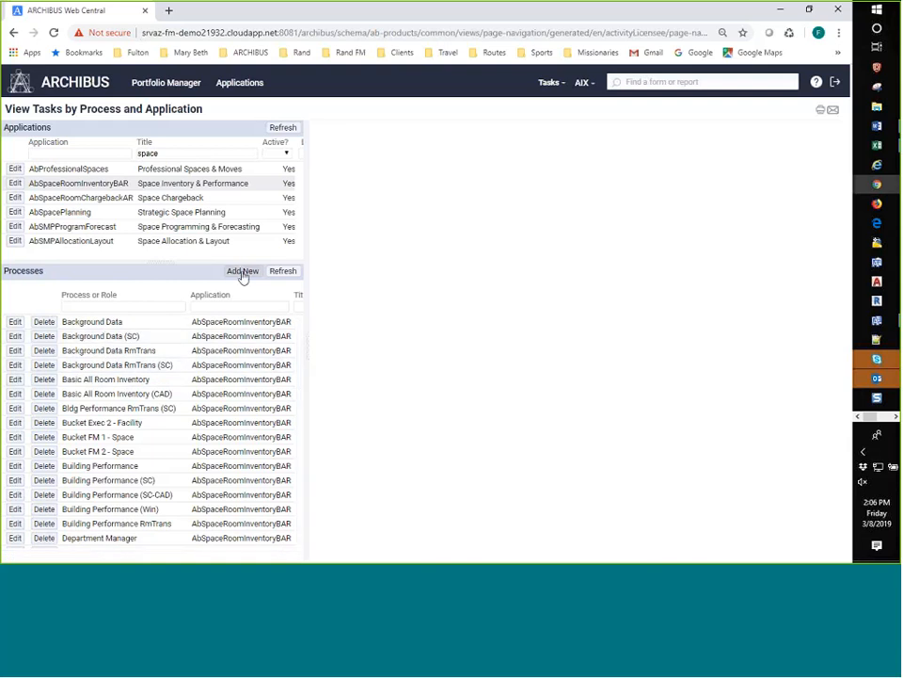
Step: Save a new Space Utilization process: Web Page Navigator Process, Activity ACP license level
click(241, 271)
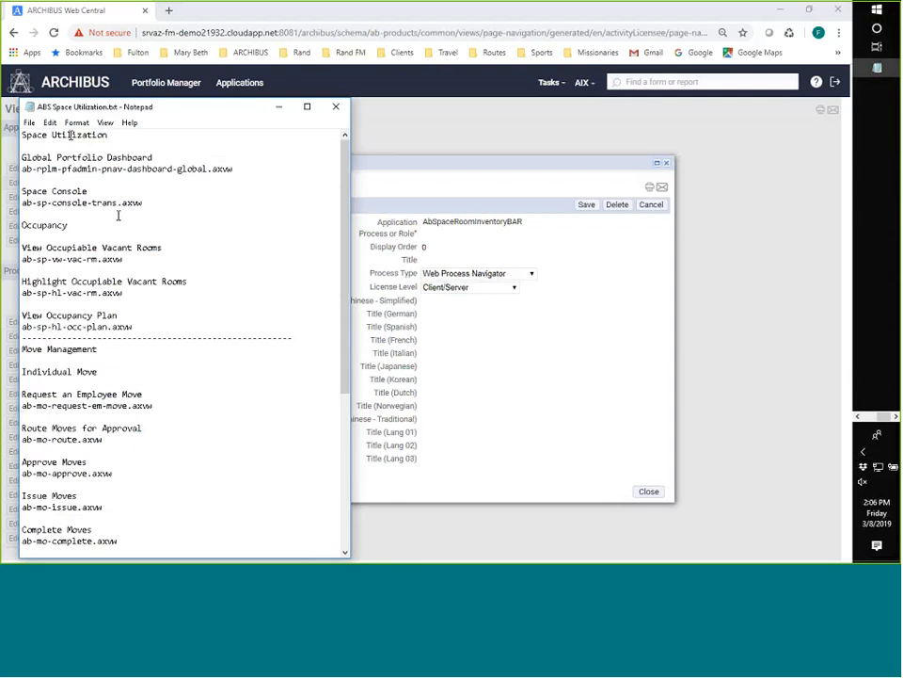
double_click(63, 134)
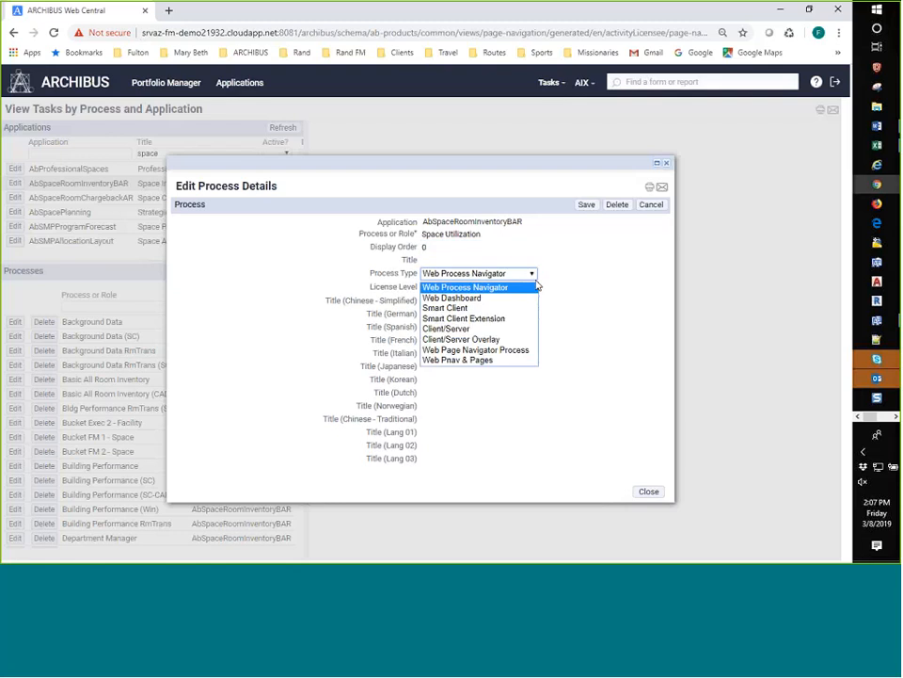
mouse_move(475, 349)
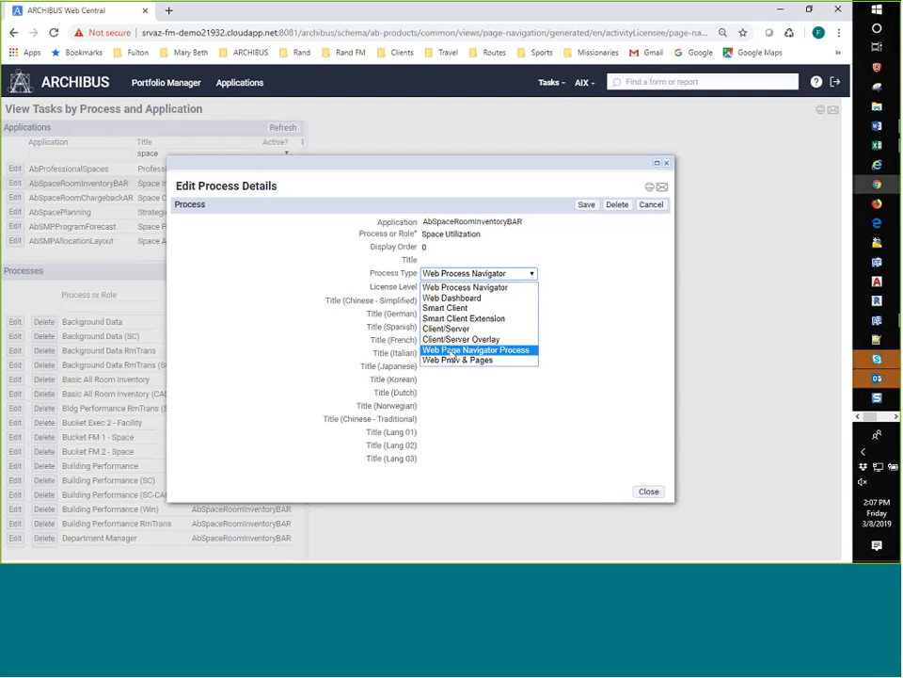
click(475, 349)
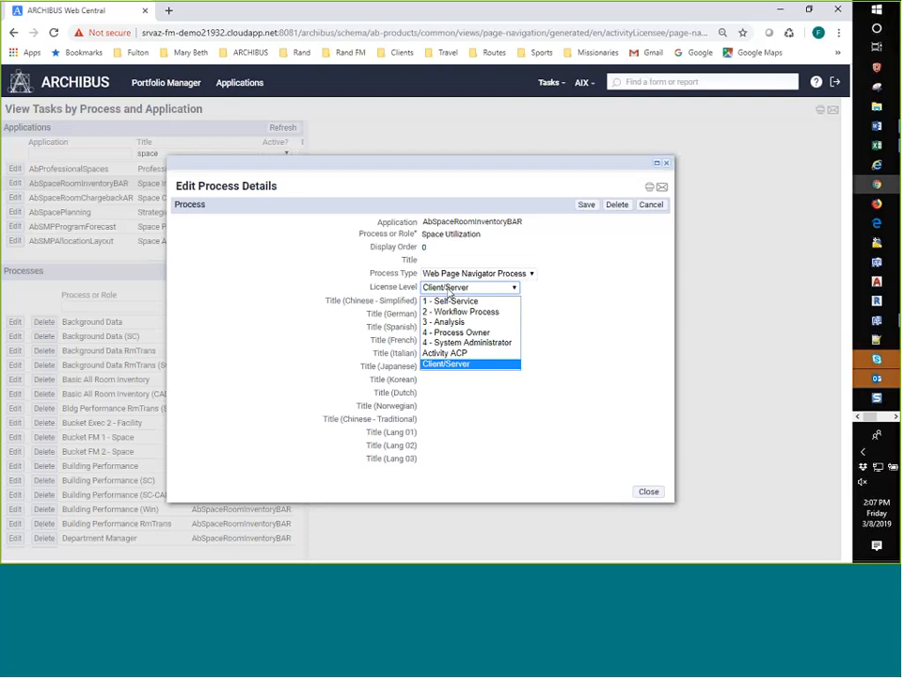
click(451, 353)
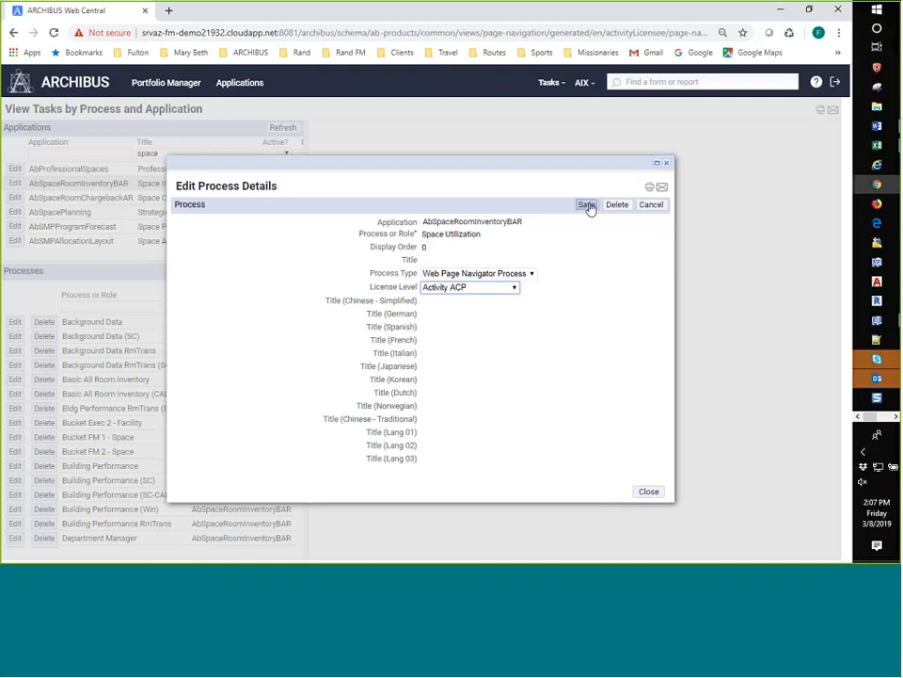
click(588, 205)
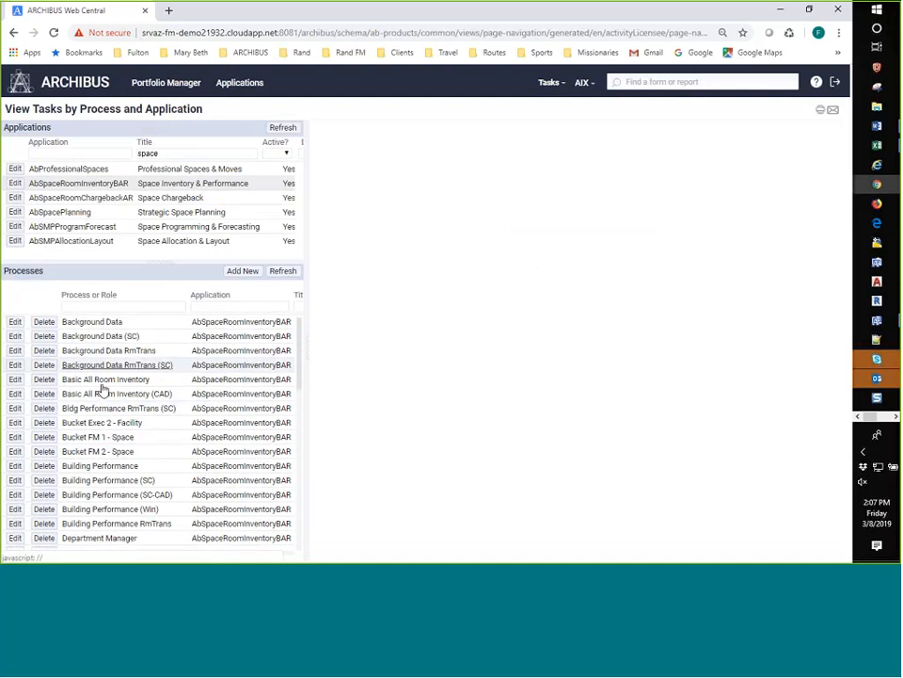
scroll(down, 3)
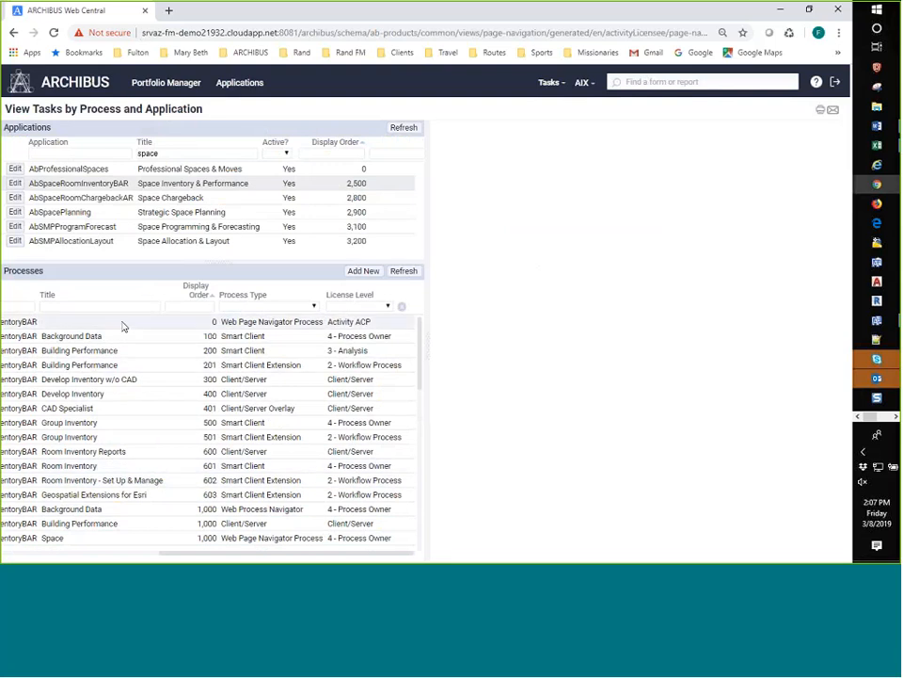
mouse_move(283, 350)
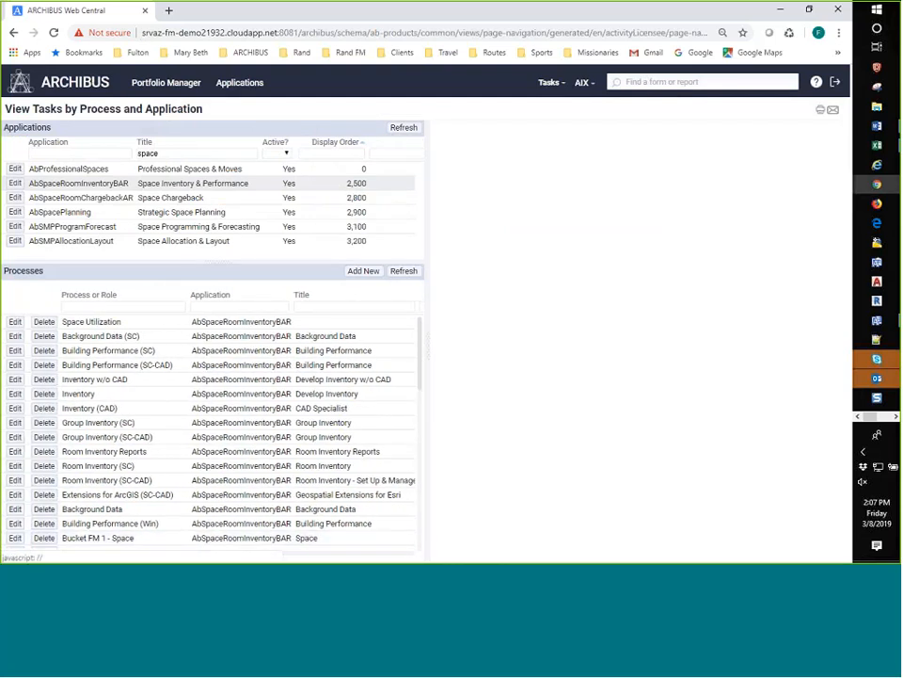
Step: Set the process Title to 'Space Utilization', save, and show its Process Tasks
click(13, 321)
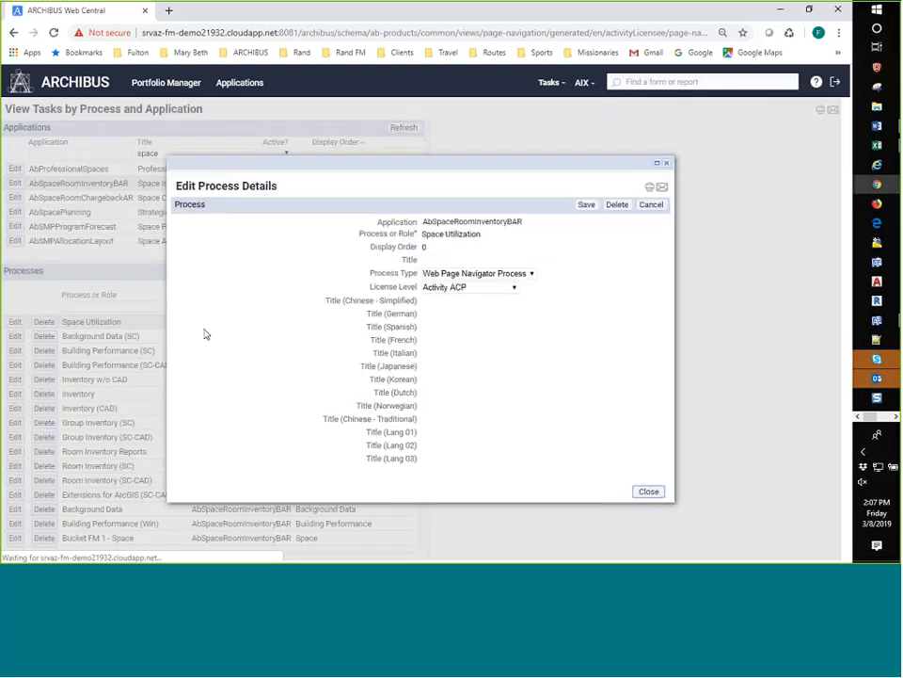
click(475, 233)
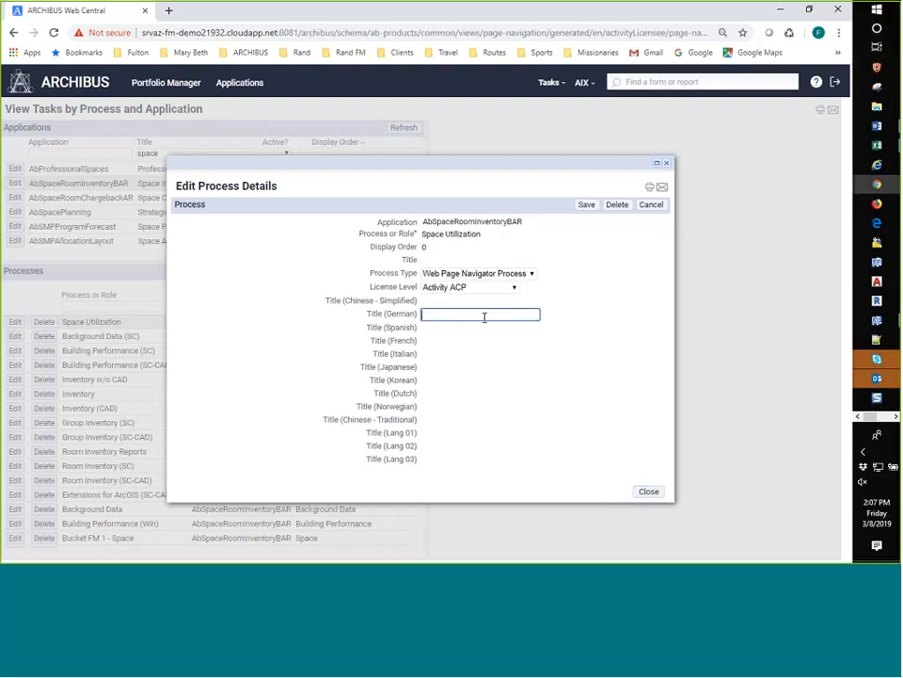
text(Space Utilization)
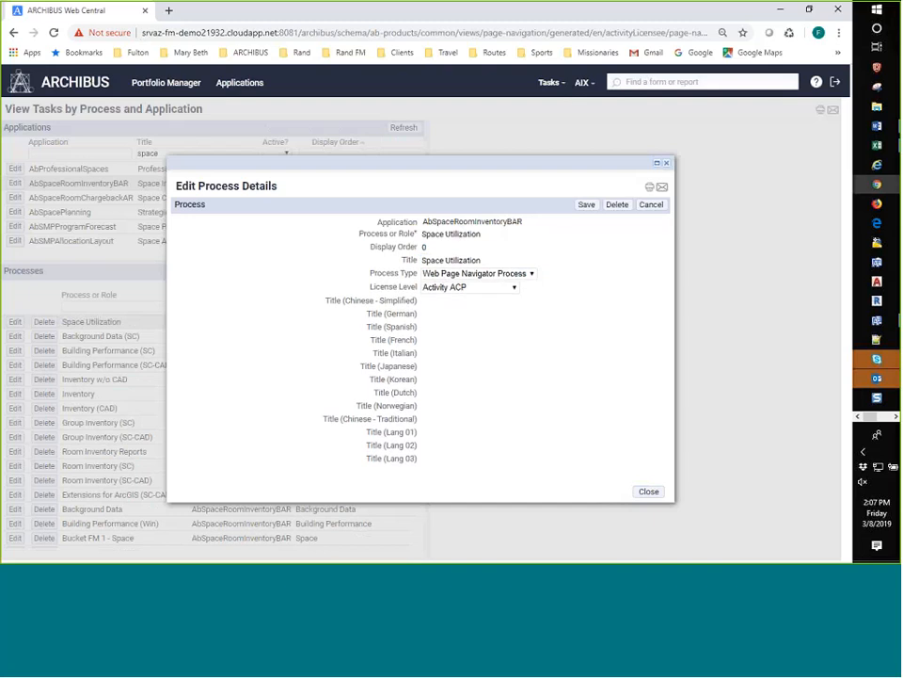
click(648, 491)
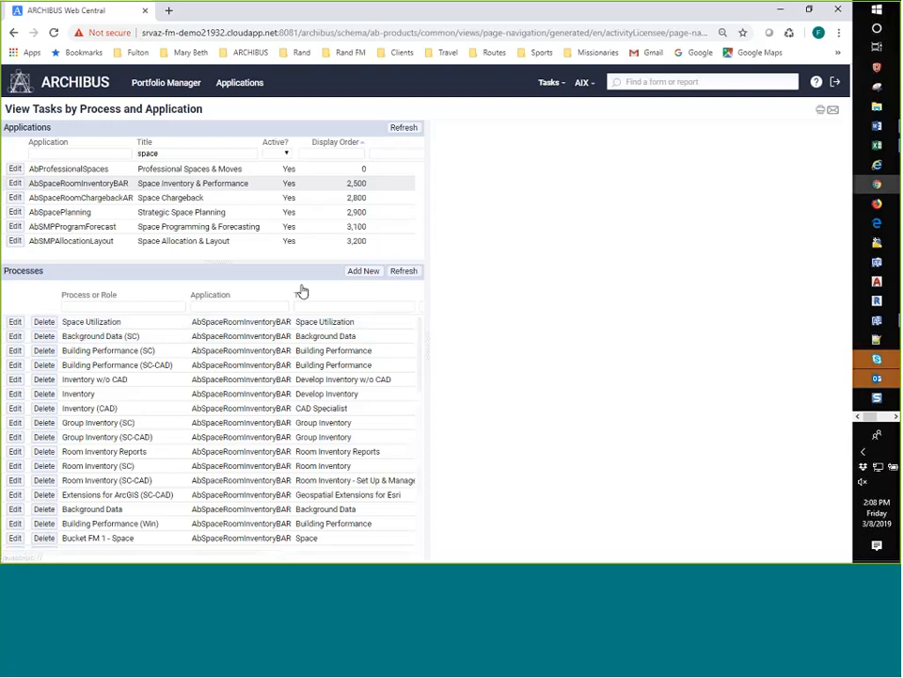
mouse_move(364, 271)
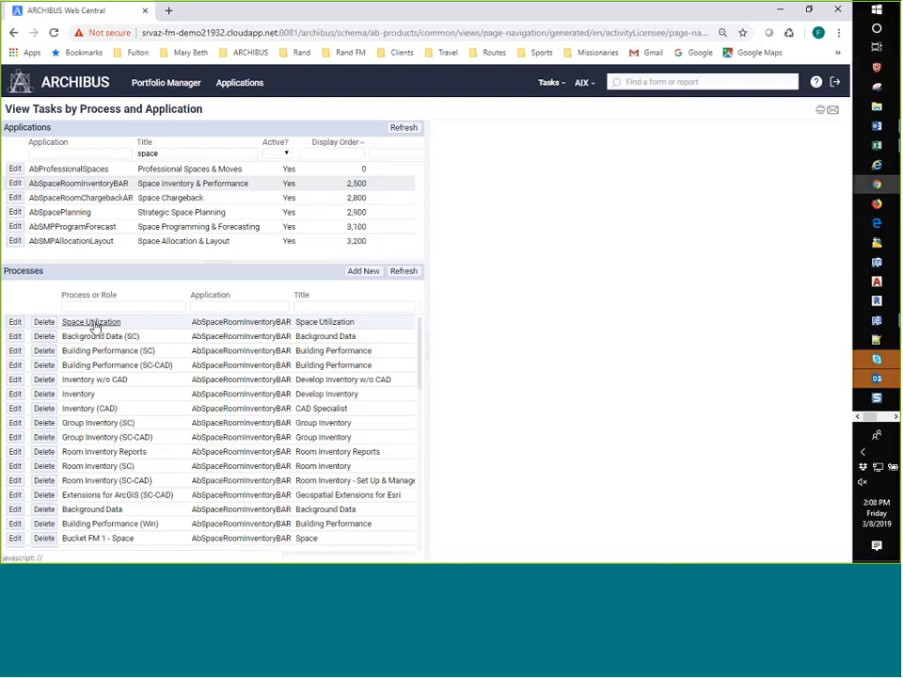
mouse_move(44, 322)
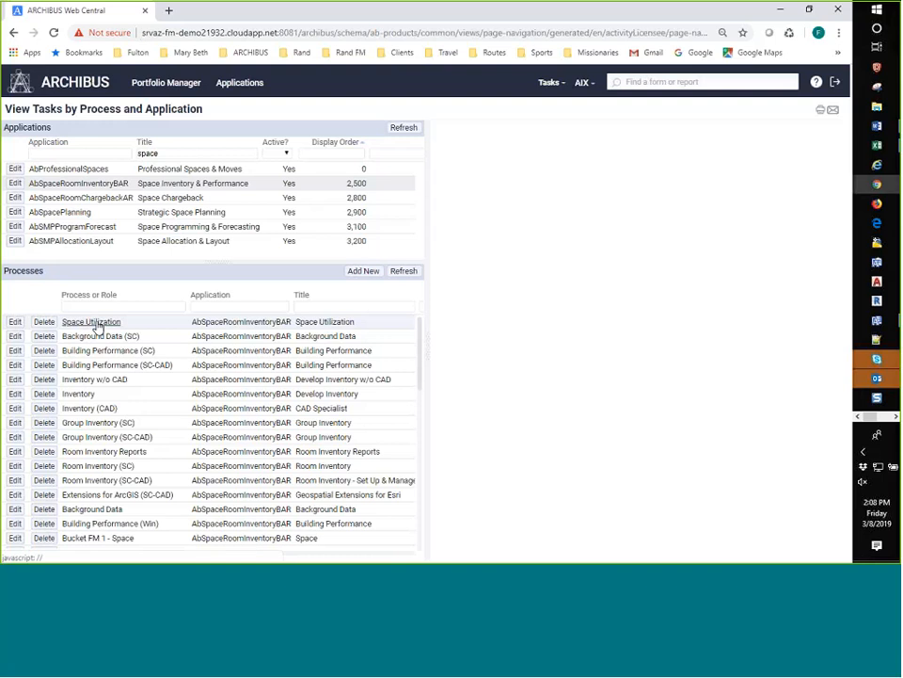
click(86, 321)
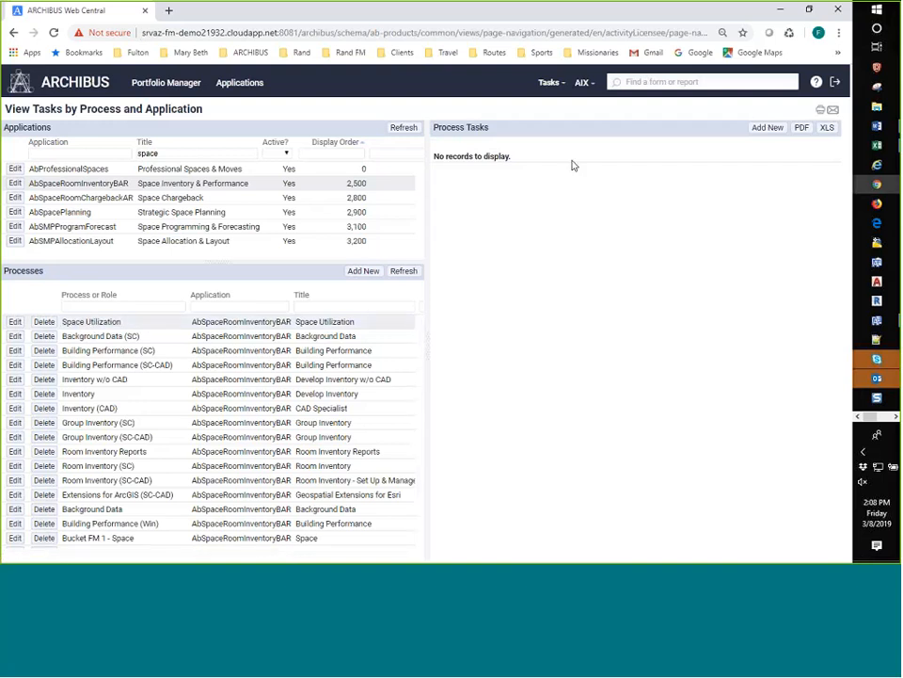
mouse_move(592, 175)
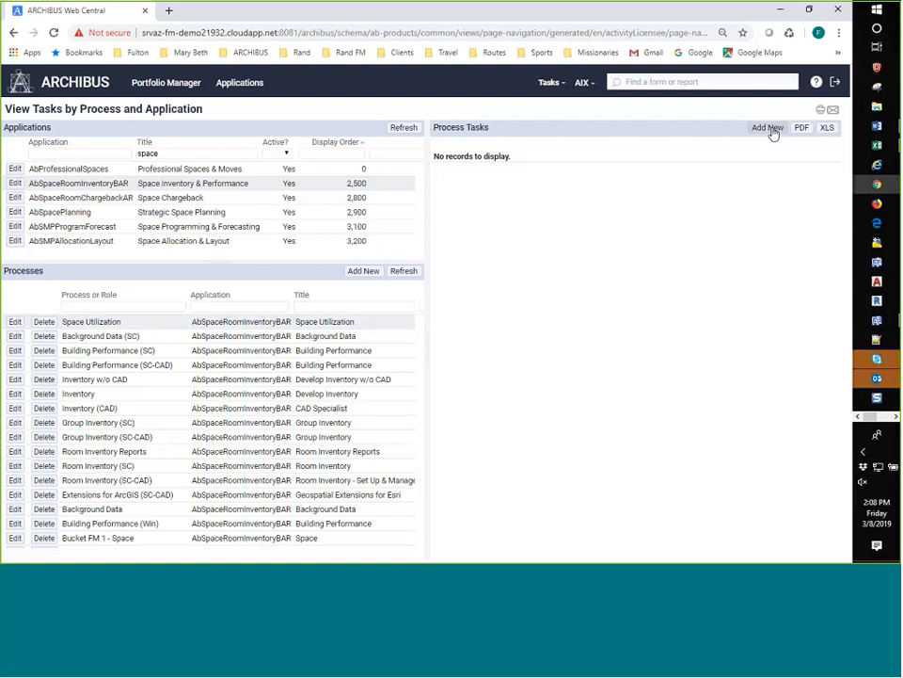
Step: Save task 'Global Portfolio Dashboard' as Web URL, display order 100, with its .axvw file
click(768, 127)
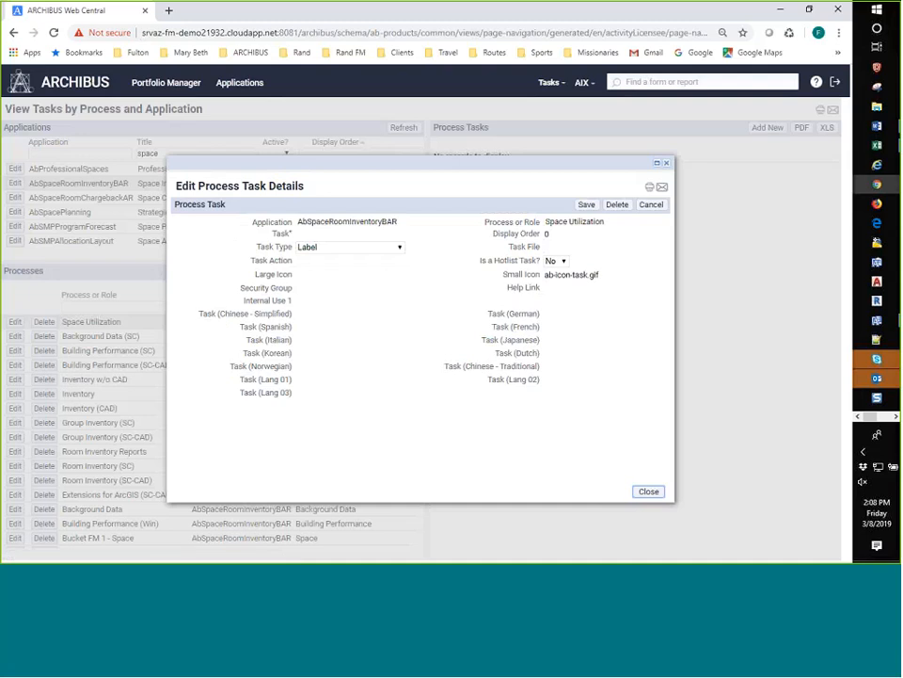
mouse_move(616, 193)
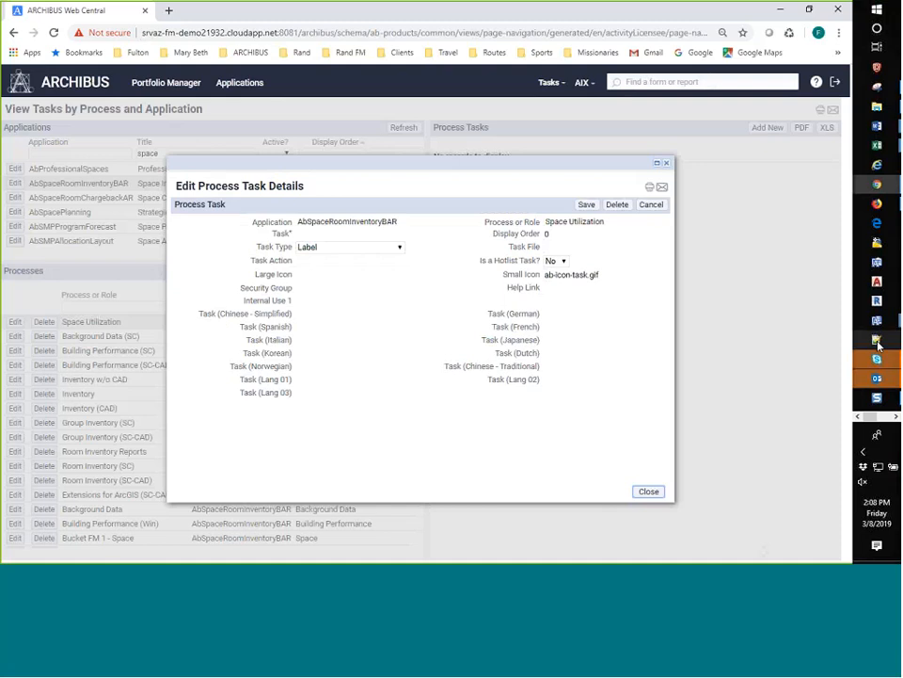
mouse_move(877, 341)
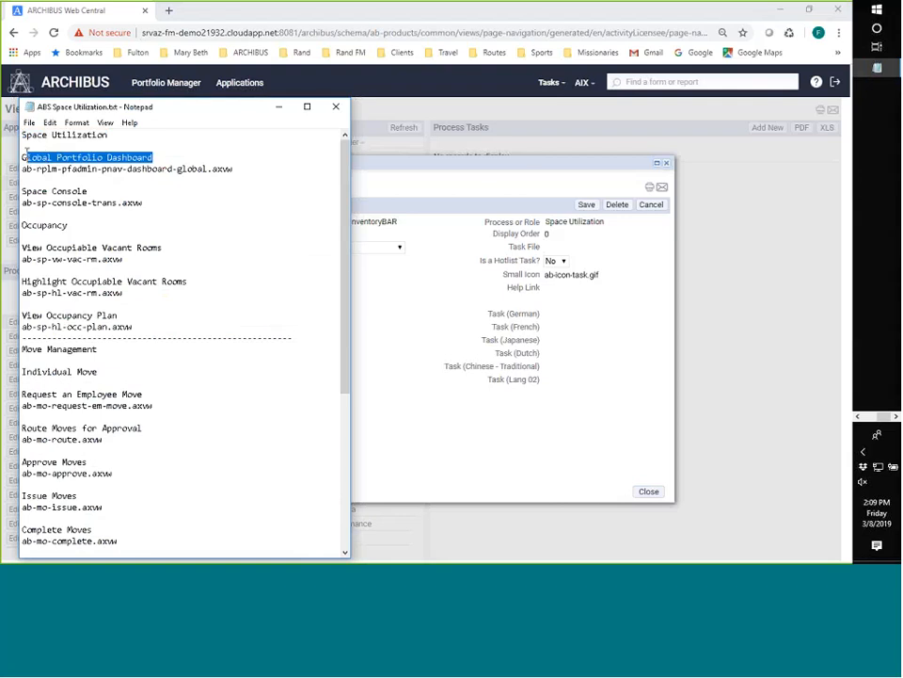
mouse_move(134, 218)
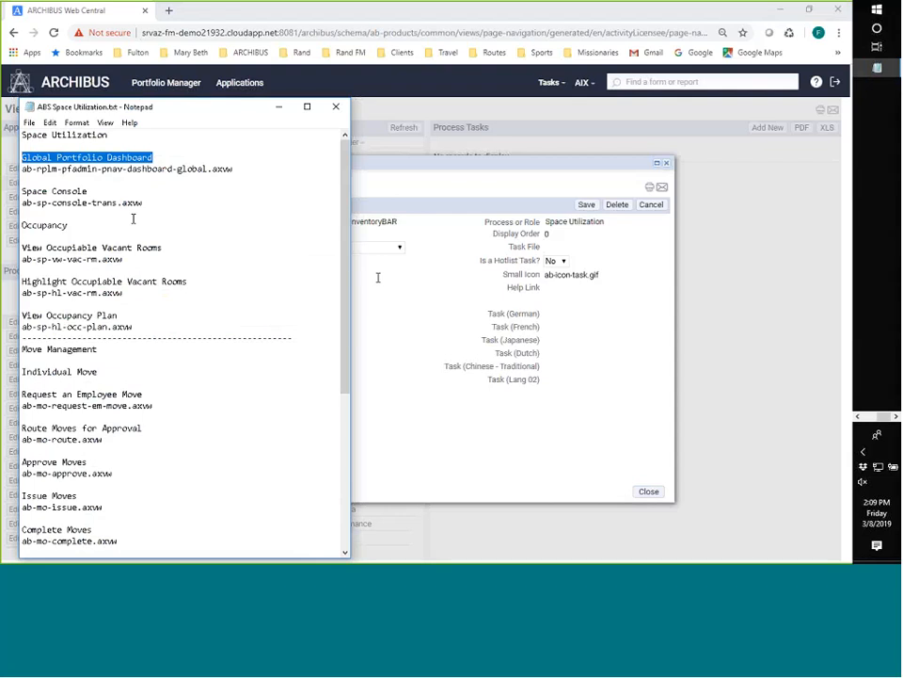
click(337, 106)
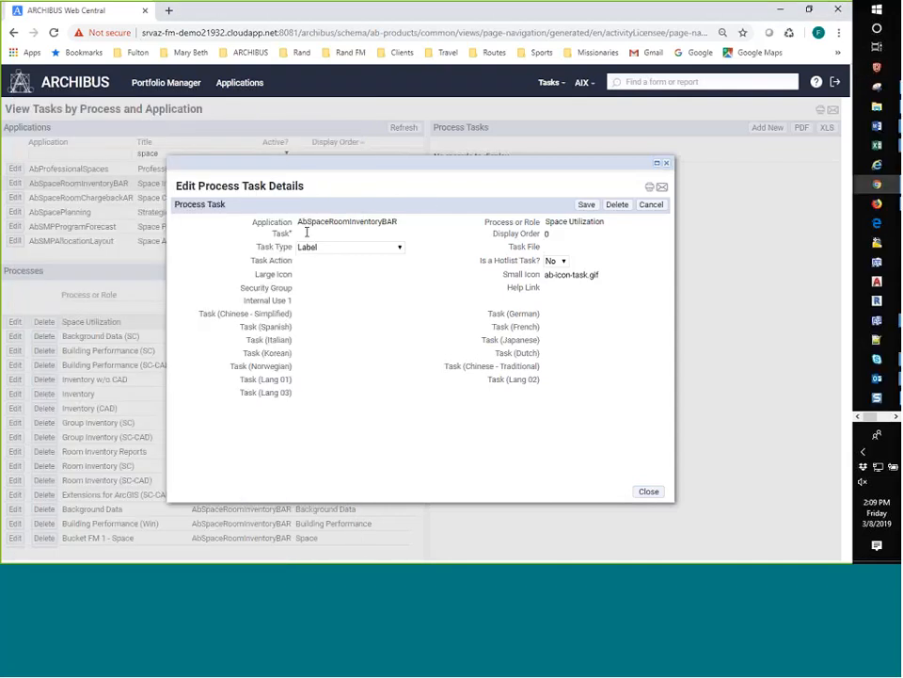
text(Global Portfolio Dashboard)
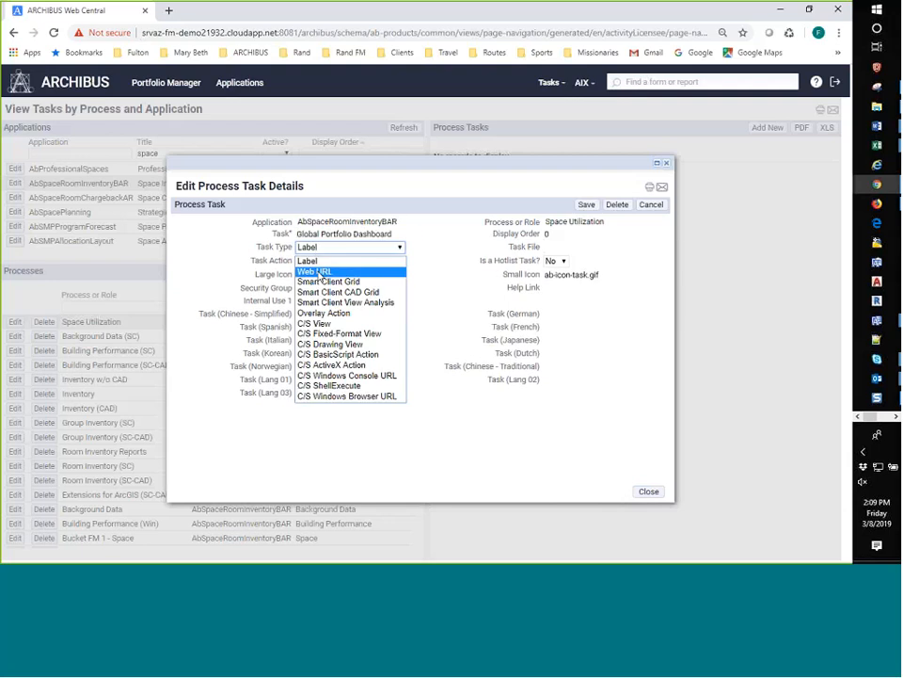
click(315, 271)
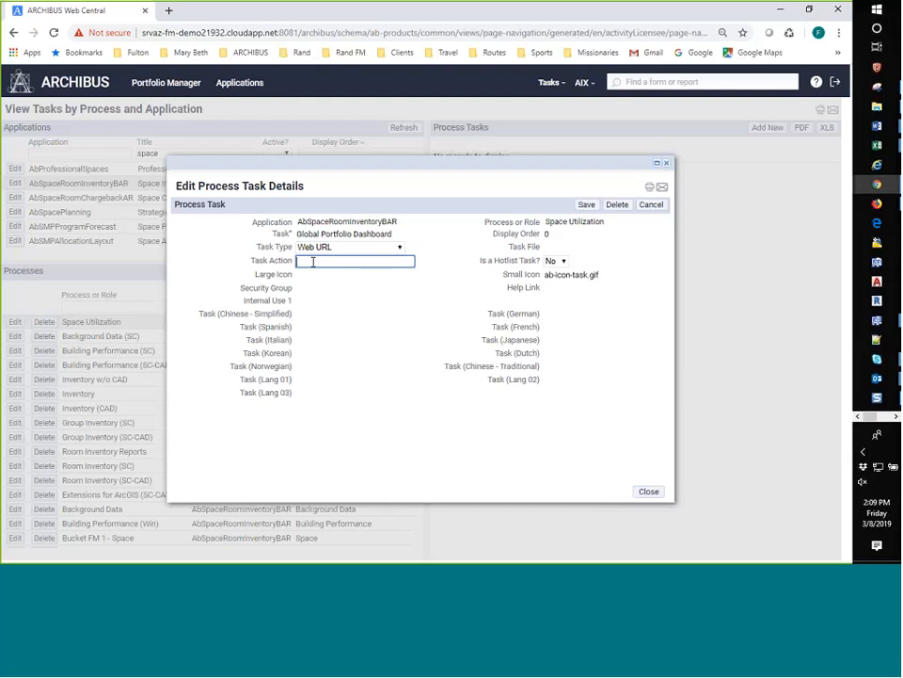
click(603, 234)
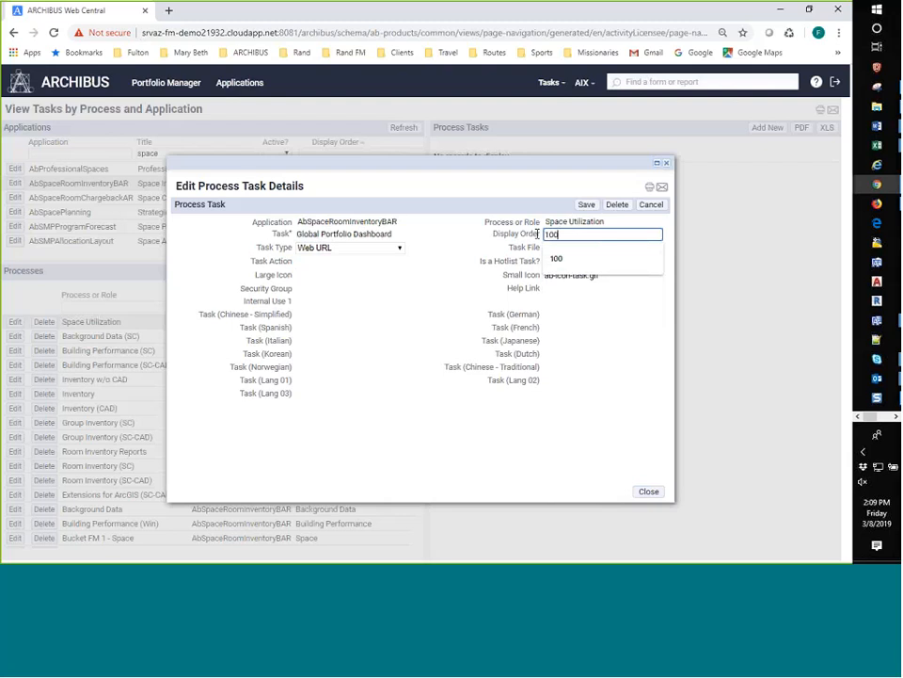
click(602, 247)
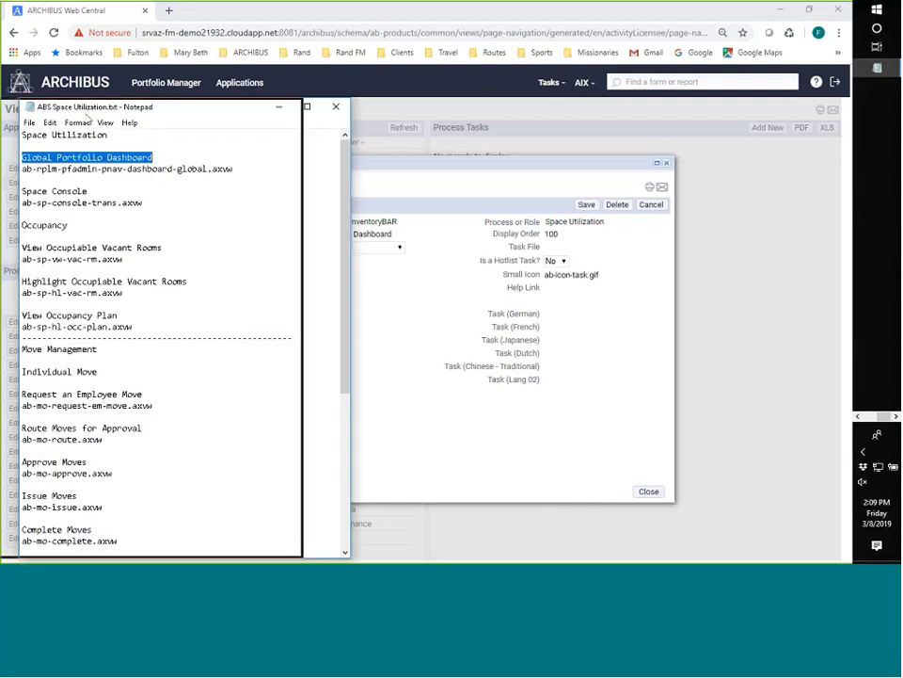
click(335, 109)
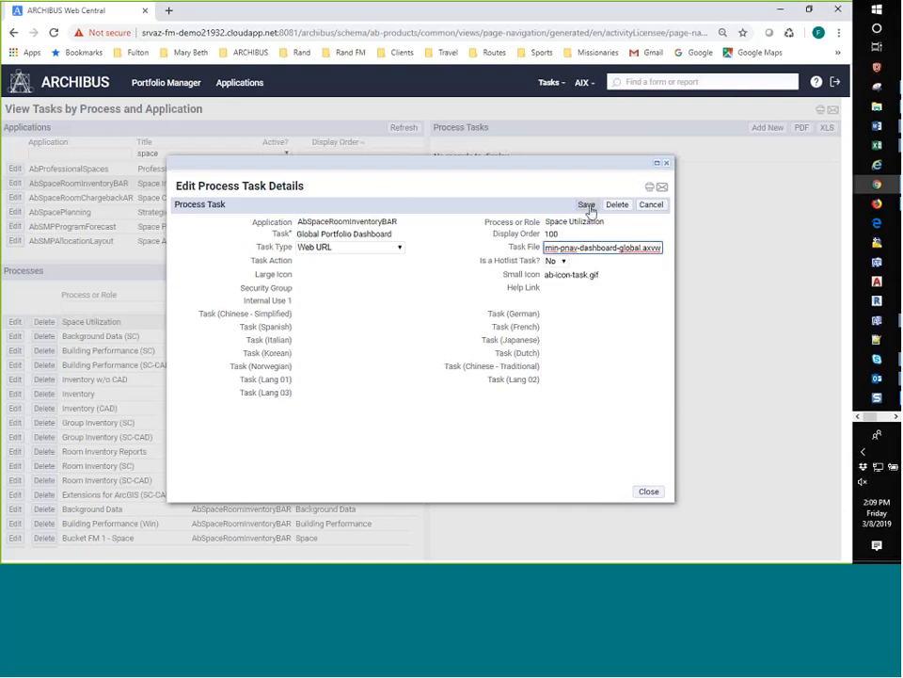
click(586, 204)
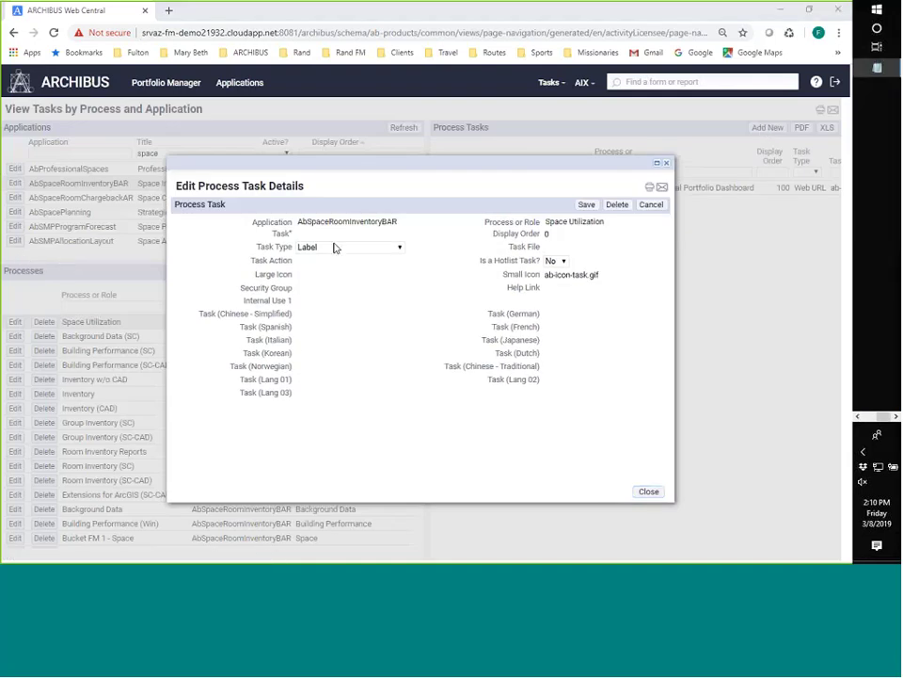
Step: Save task 'Space Console' with display order 200 and task file ab-sp-console-trans.axvw
text(Space Console)
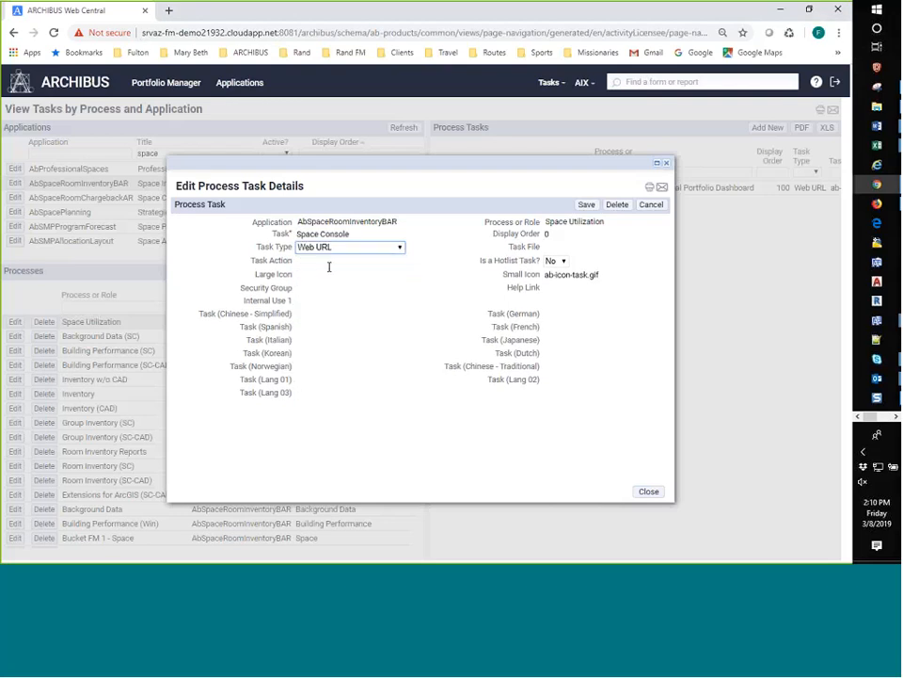
click(598, 233)
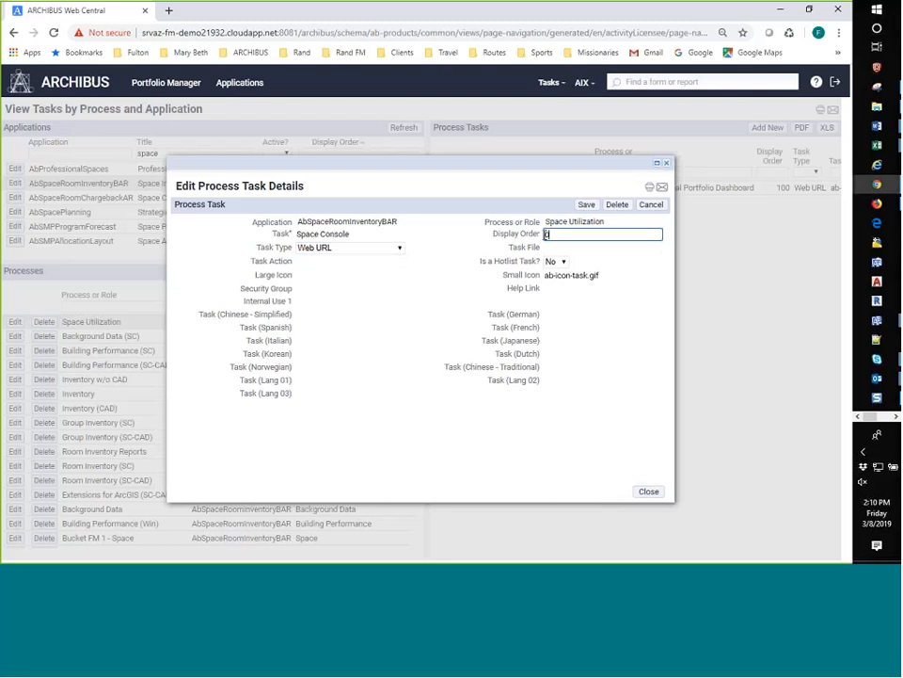
text(200)
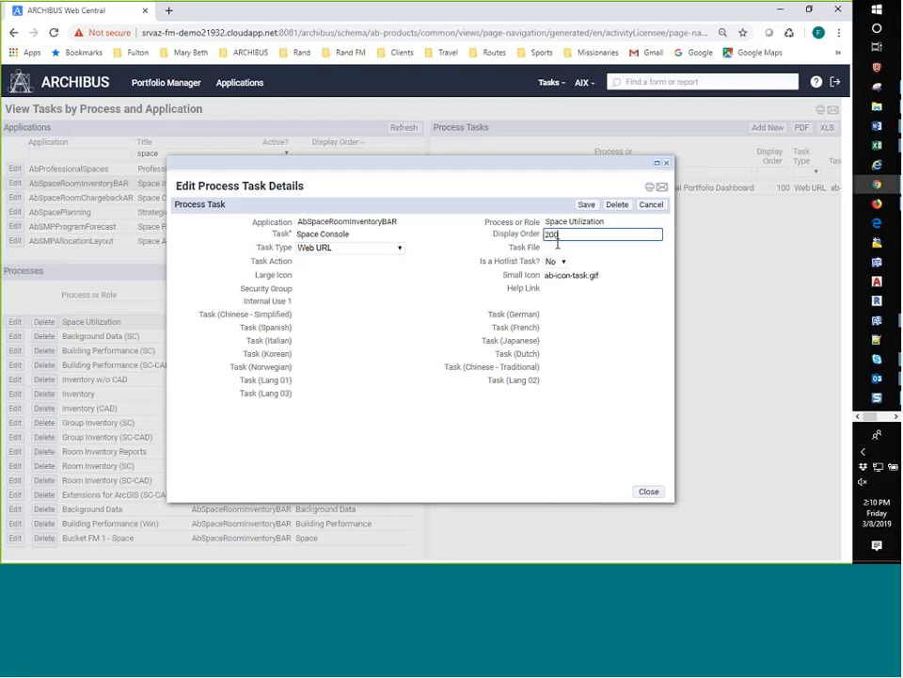
click(602, 246)
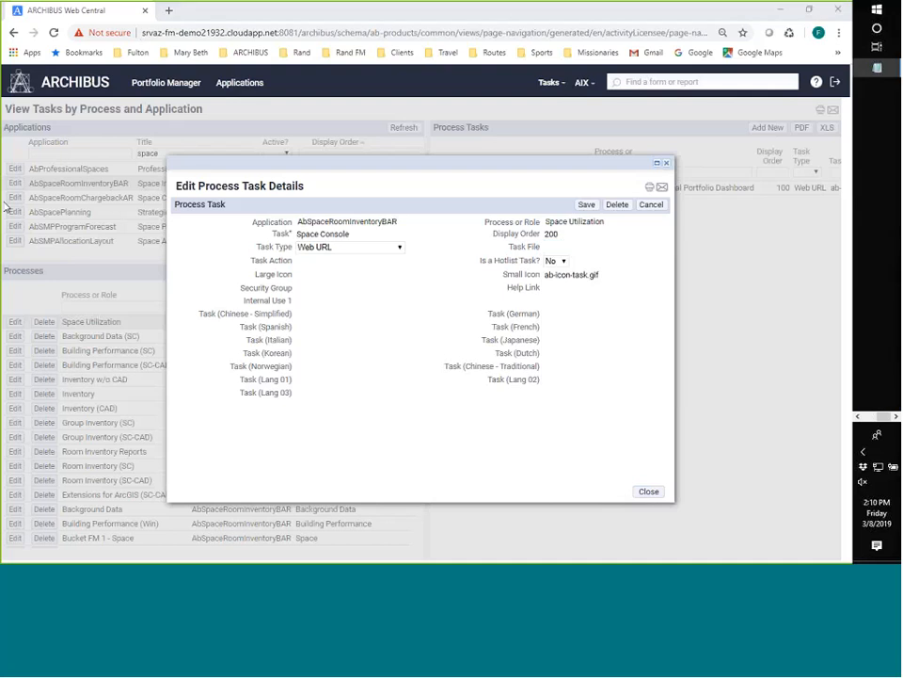
click(602, 248)
text(ab-sp-console-trans.axvw)
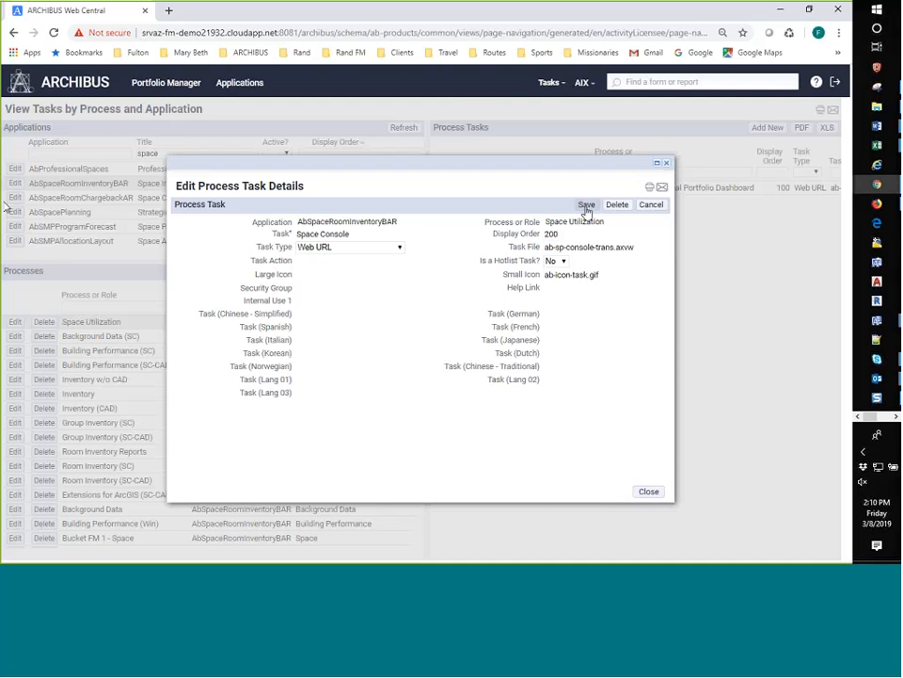
click(586, 204)
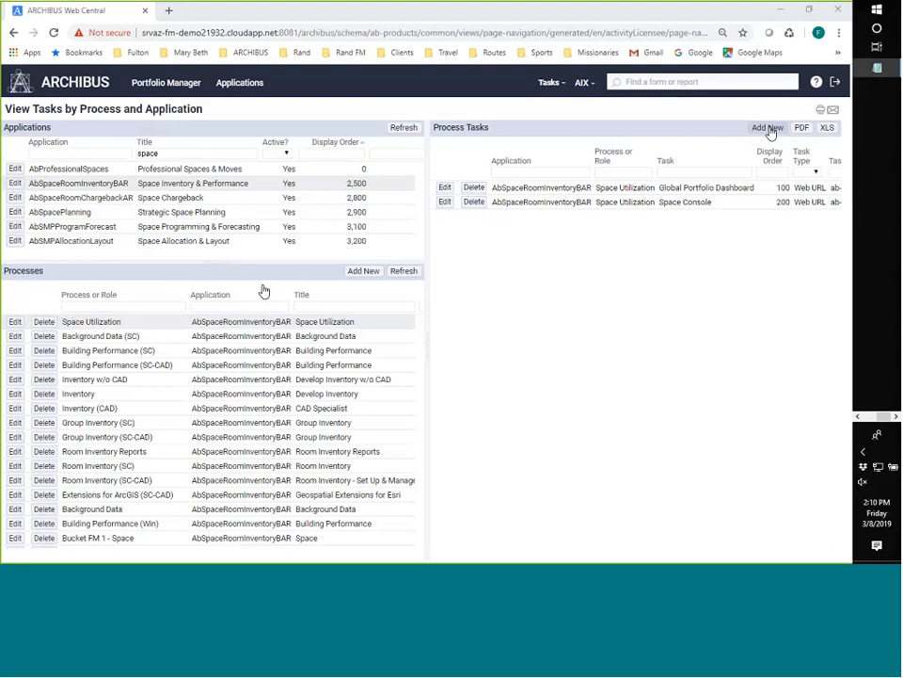
Step: Add a dash separator label task to Space Utilization at display order 299
click(767, 127)
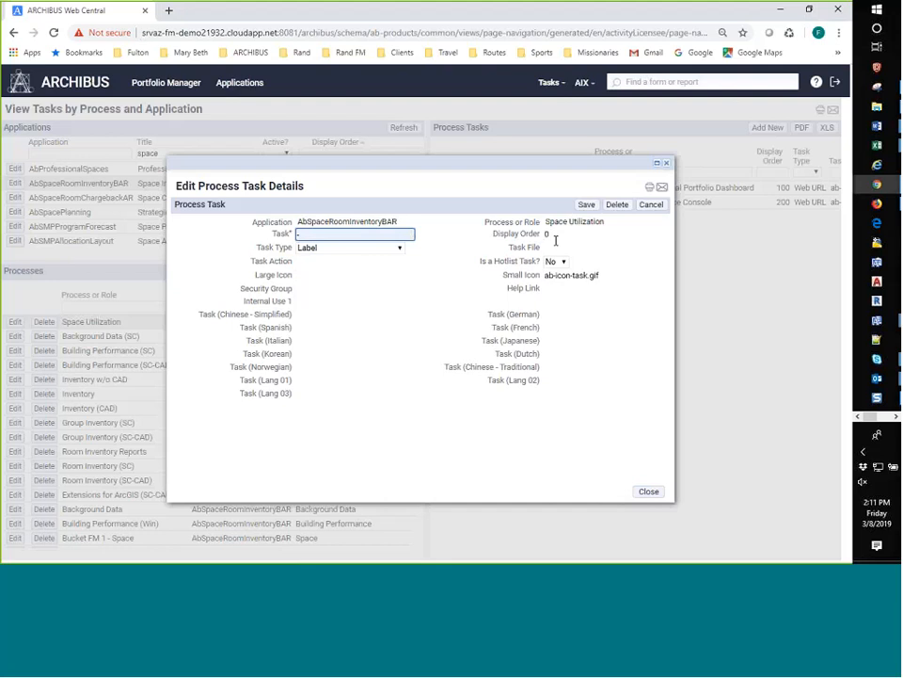
click(602, 233)
text(299)
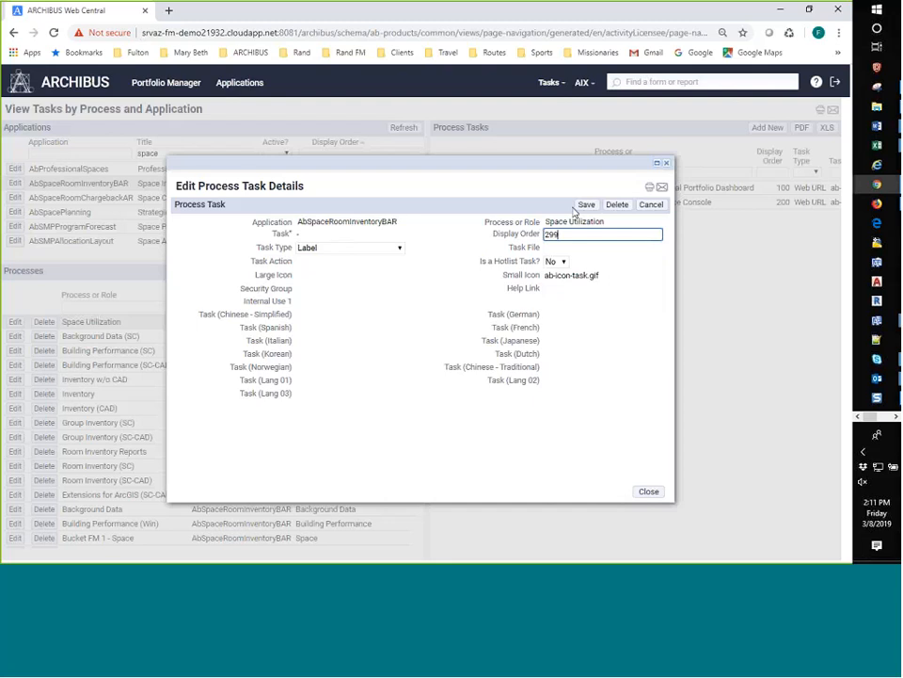
click(586, 204)
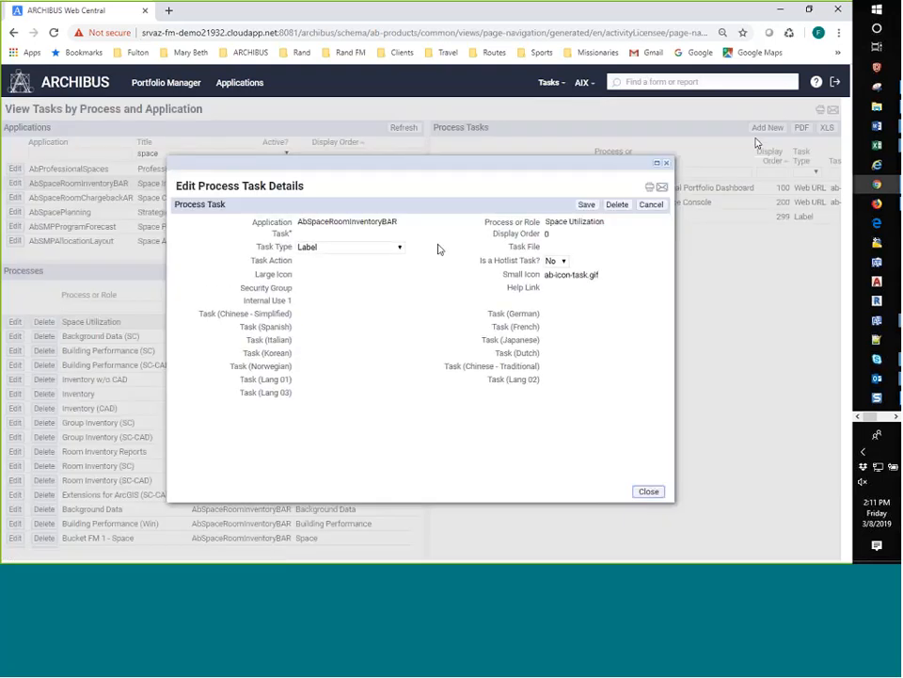
Step: Start the next label task and name it 'Occupancy'
click(356, 233)
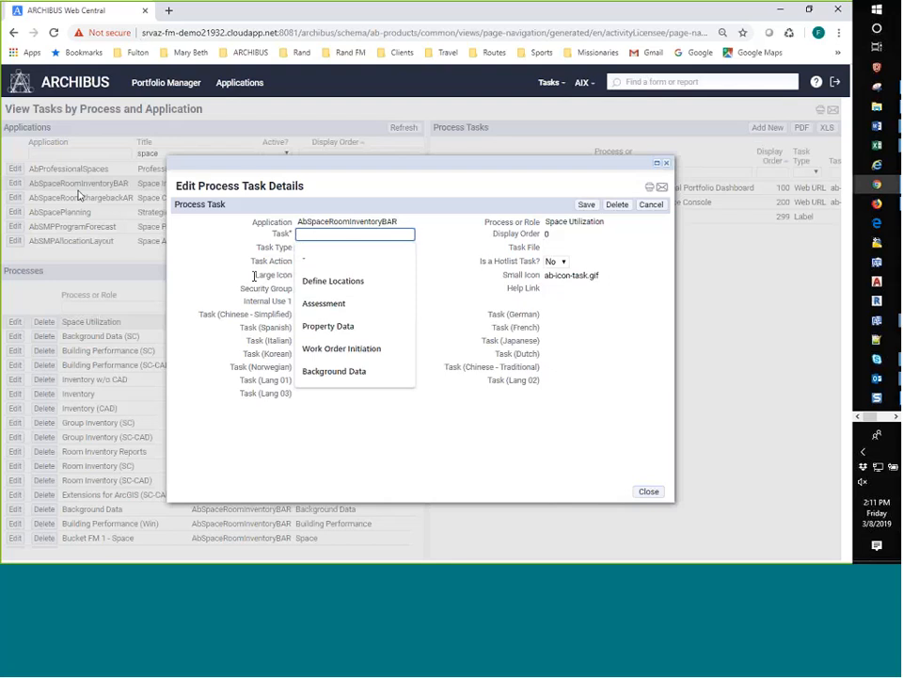
click(333, 280)
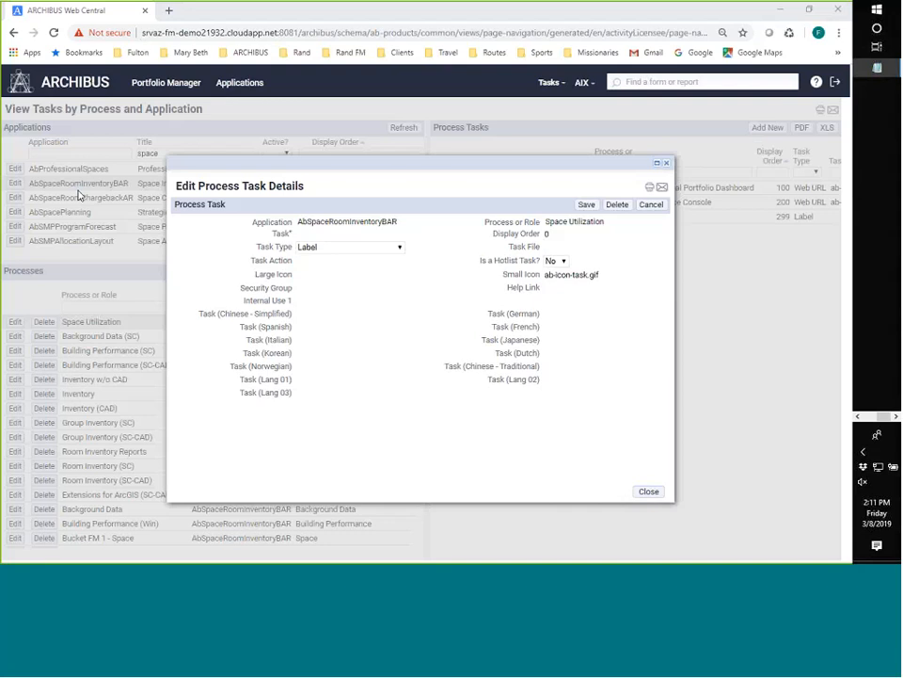
text(Occupancy)
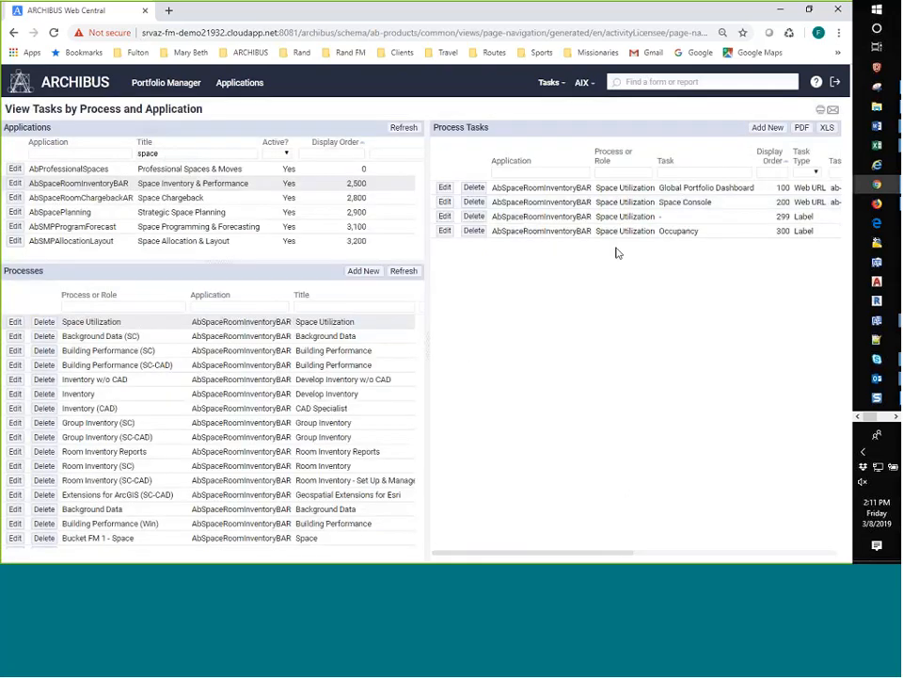
Step: Create the View Occupiable Vacant Rooms task as a Web URL at display order 325
click(444, 216)
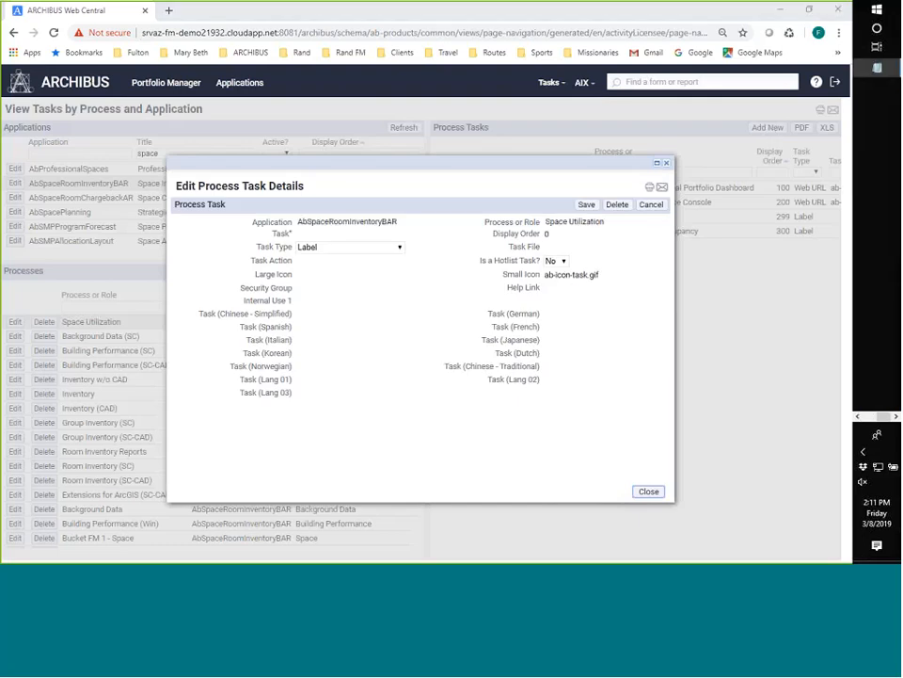
click(356, 233)
text(View Occupiable Vacant Rooms)
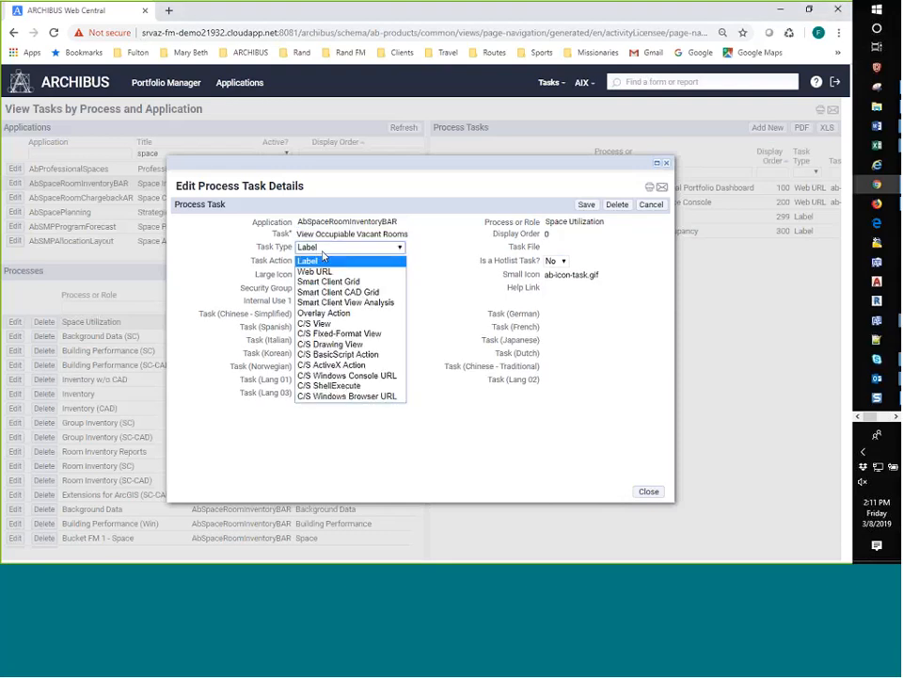
click(315, 271)
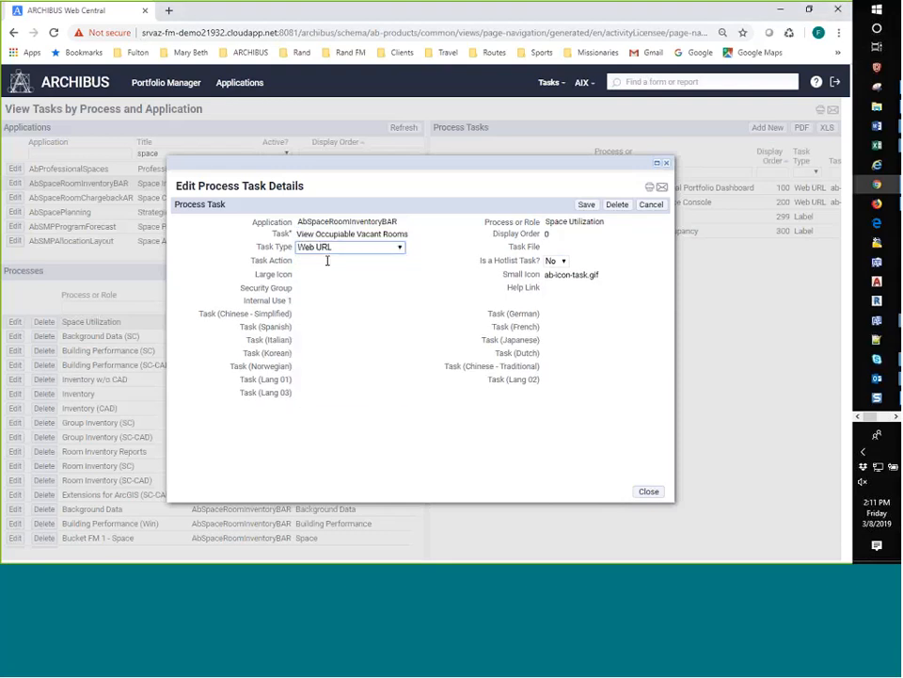
click(602, 234)
text(325)
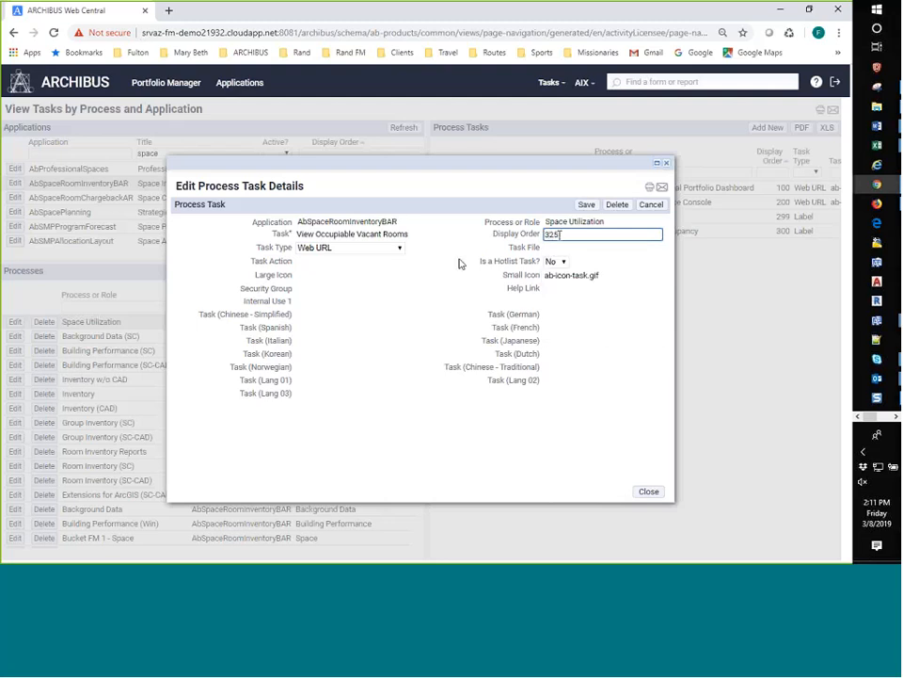
click(602, 247)
text(Highlight)
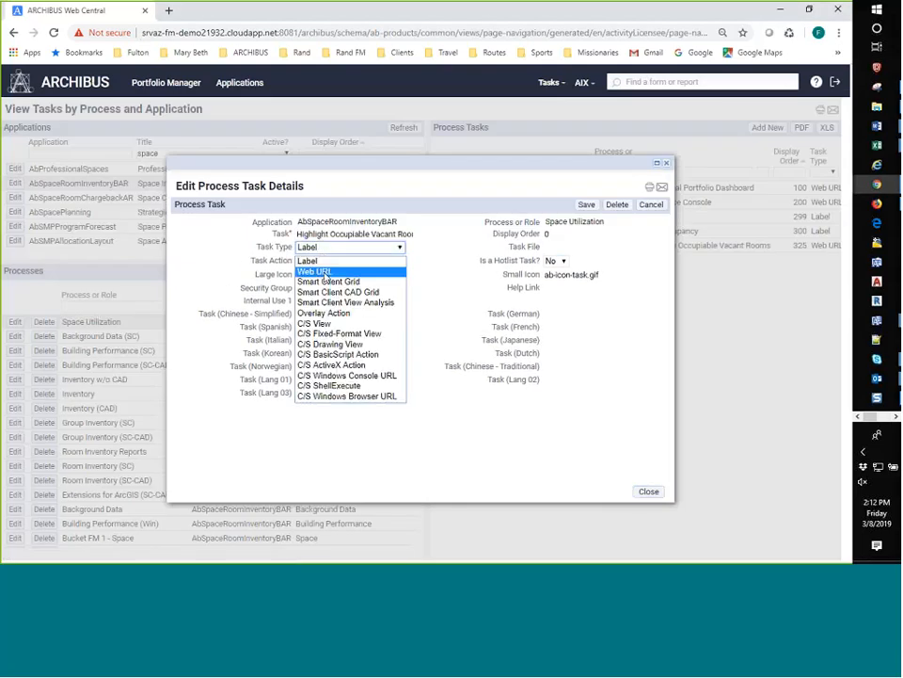
Step: Save Highlight Occupiable Vacant Rooms as a Web URL task with file ab-sp-hl-vac-rm.axvw
click(313, 271)
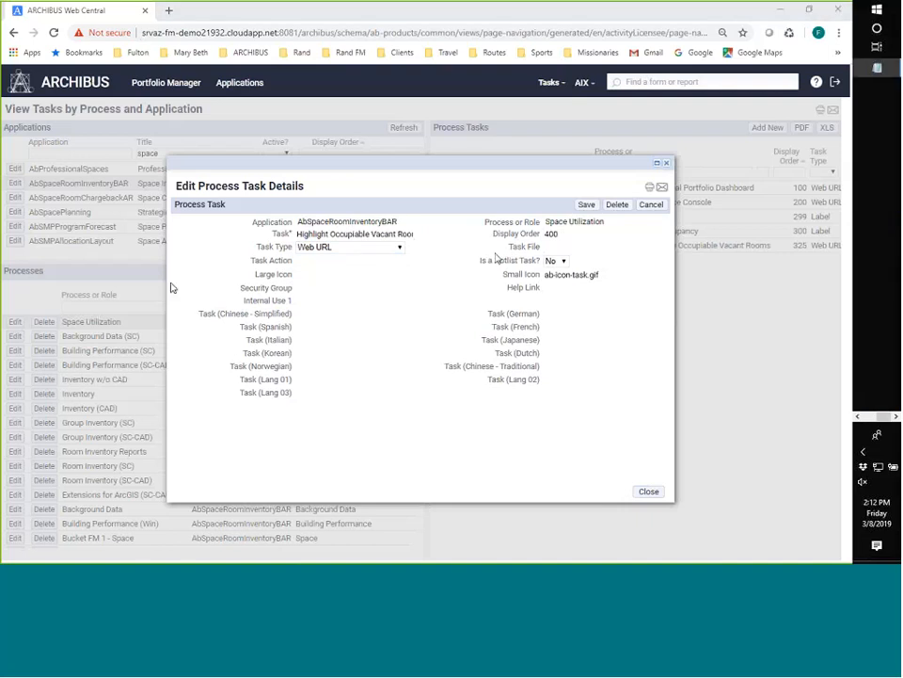
text(ab-sp-hl-vac-rm.axvw)
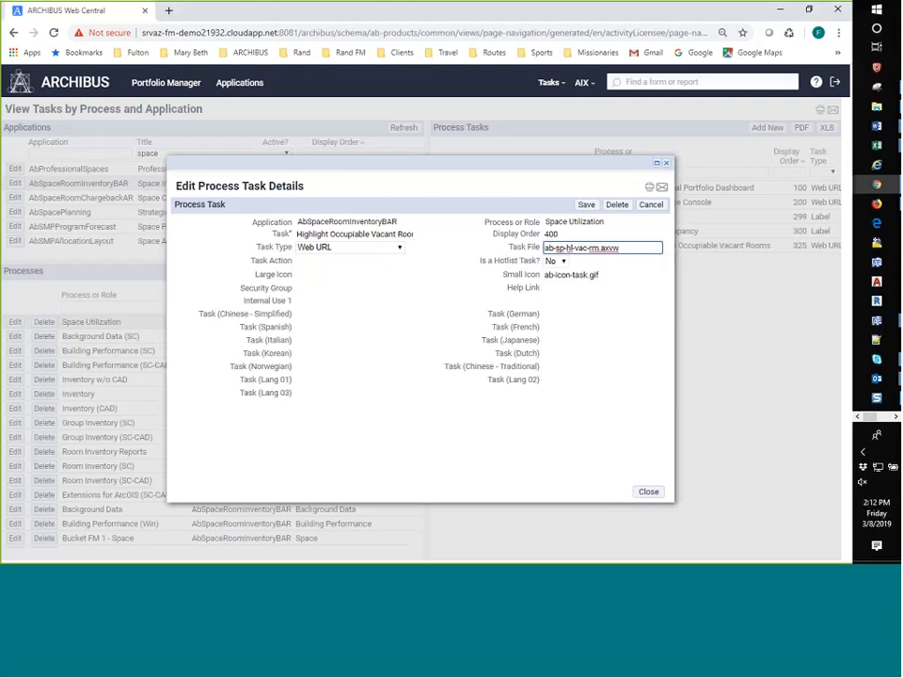
click(647, 491)
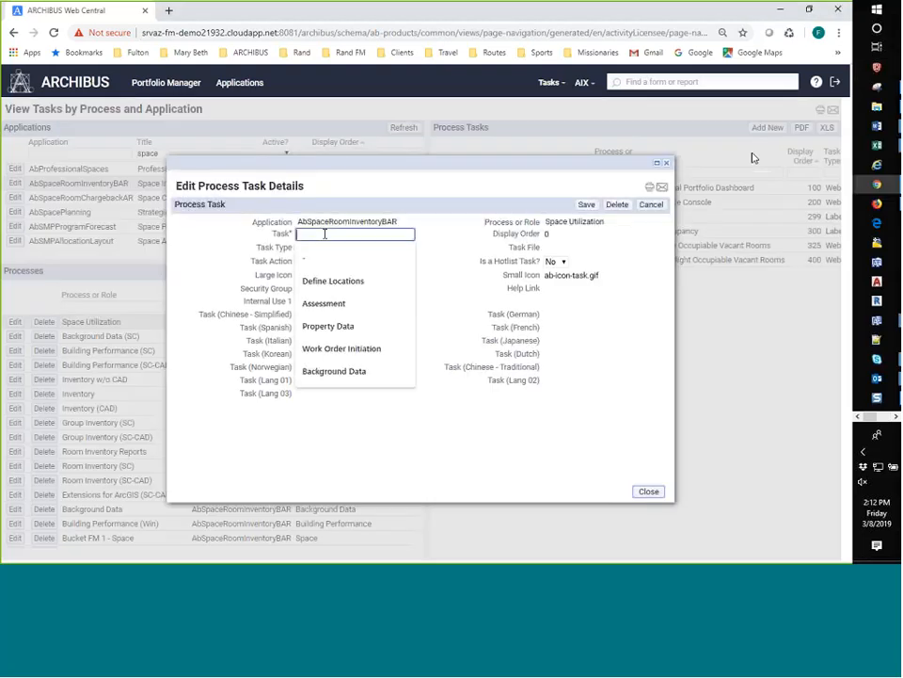
Step: Make View Occupancy Plan a Web URL task at order 500 with file ab-sp-hl-occ-plan.axvw
click(397, 247)
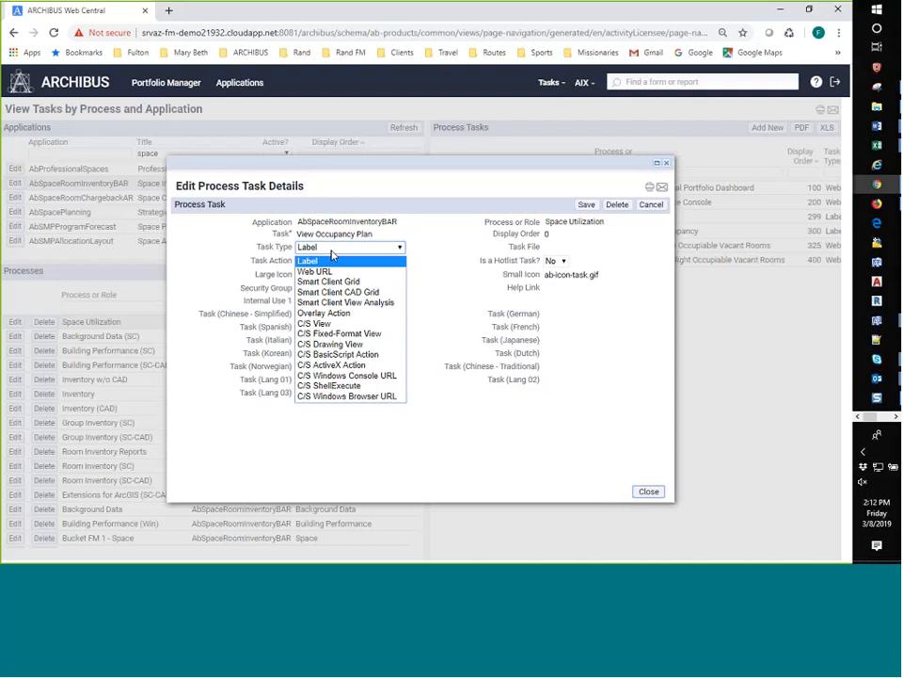
click(315, 271)
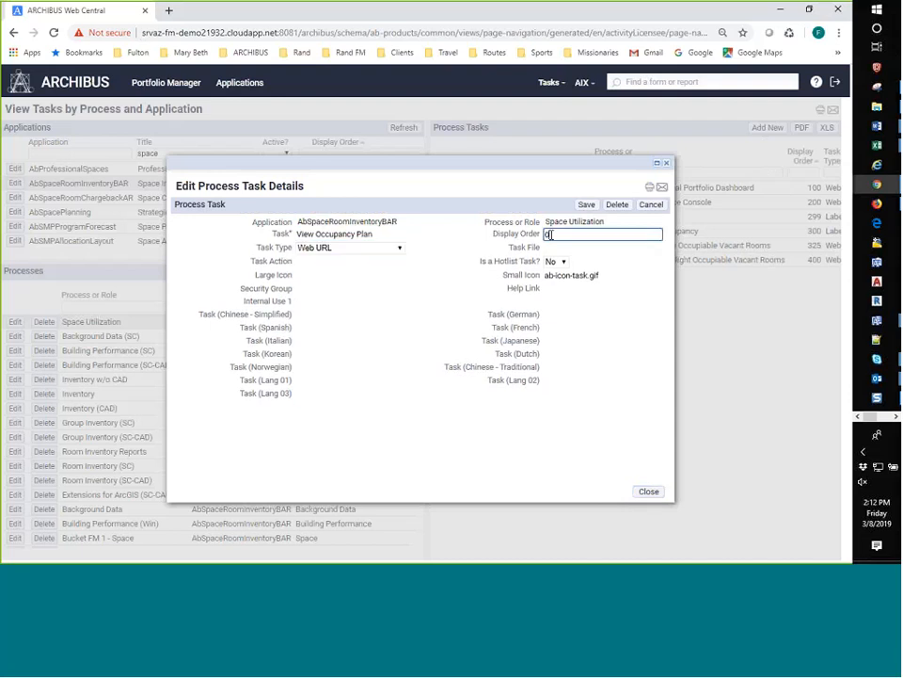
text(500)
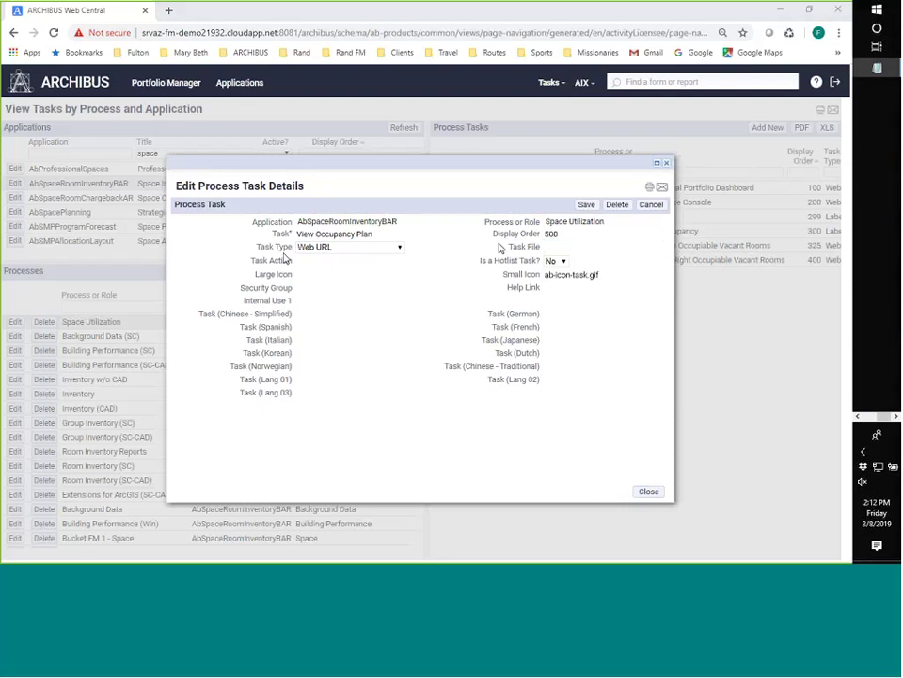
text(ab-sp-hl-occ-plan.axvw)
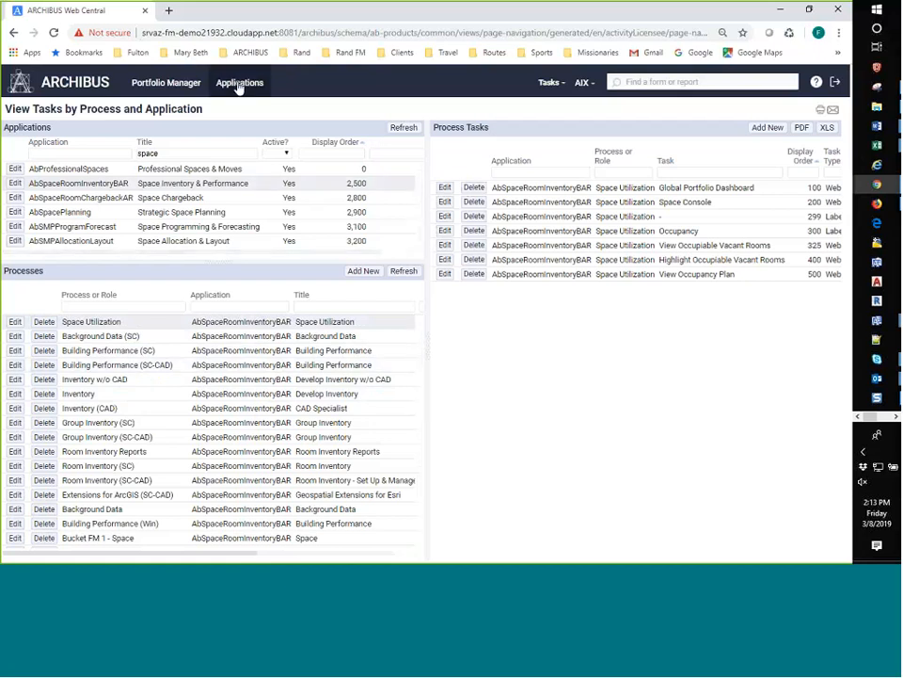
Step: Go to Manage Home Pages and Processes and open the Portfolio Manager home page editor
click(239, 82)
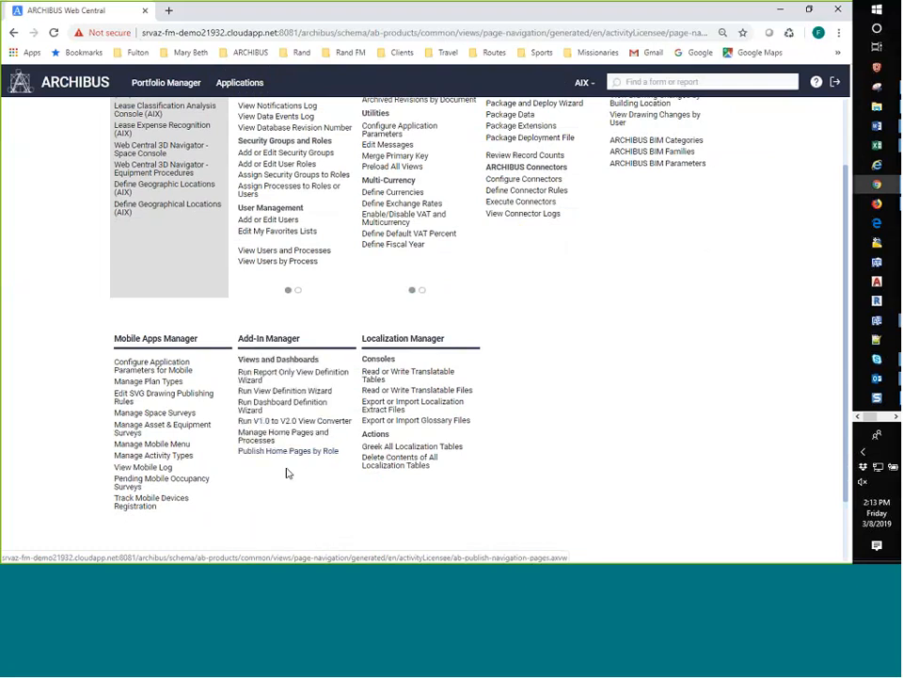
mouse_move(270, 437)
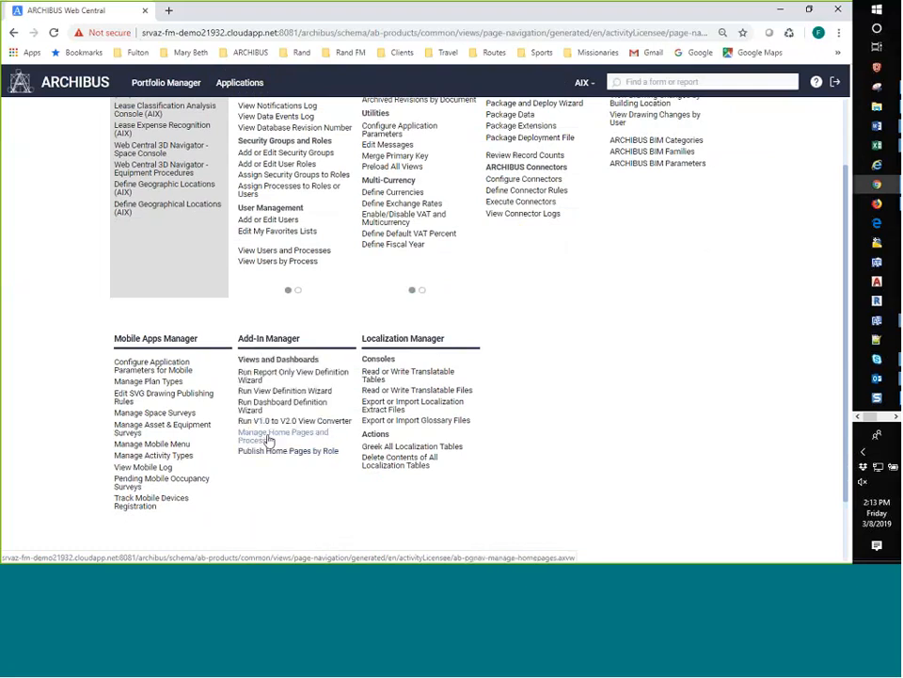
click(281, 437)
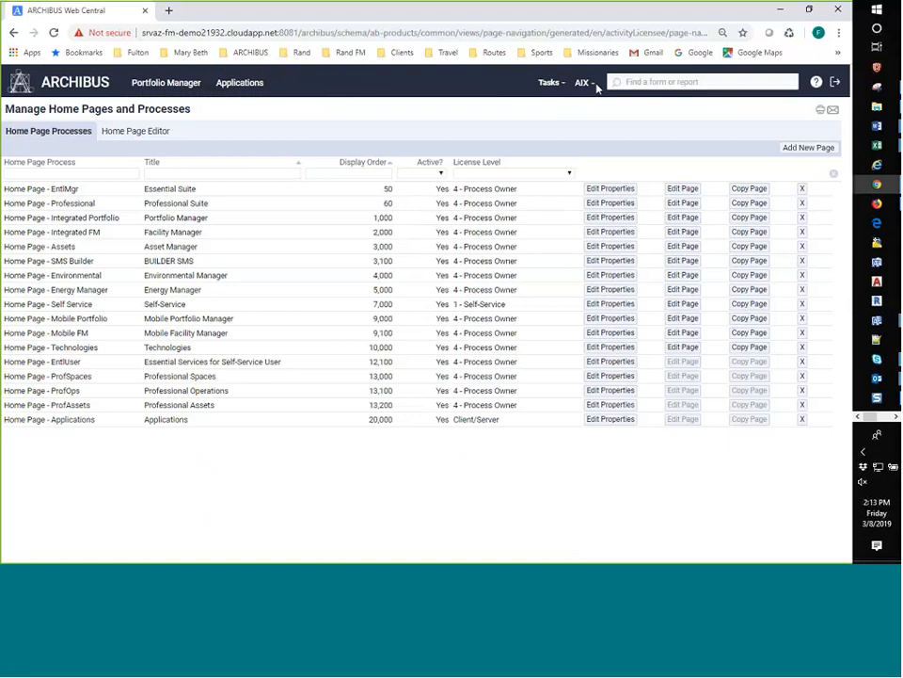
click(584, 82)
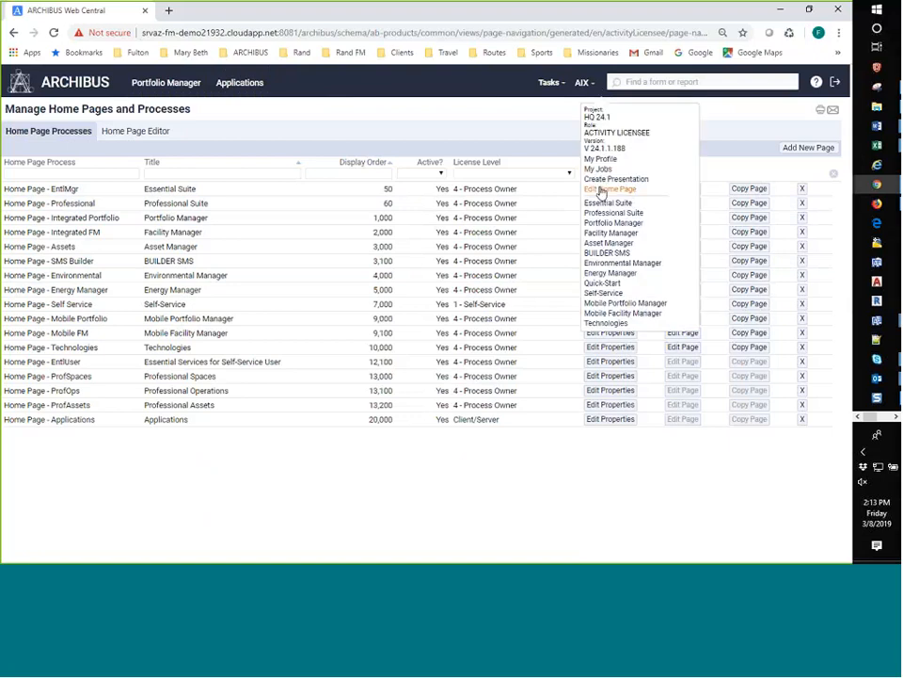
click(610, 189)
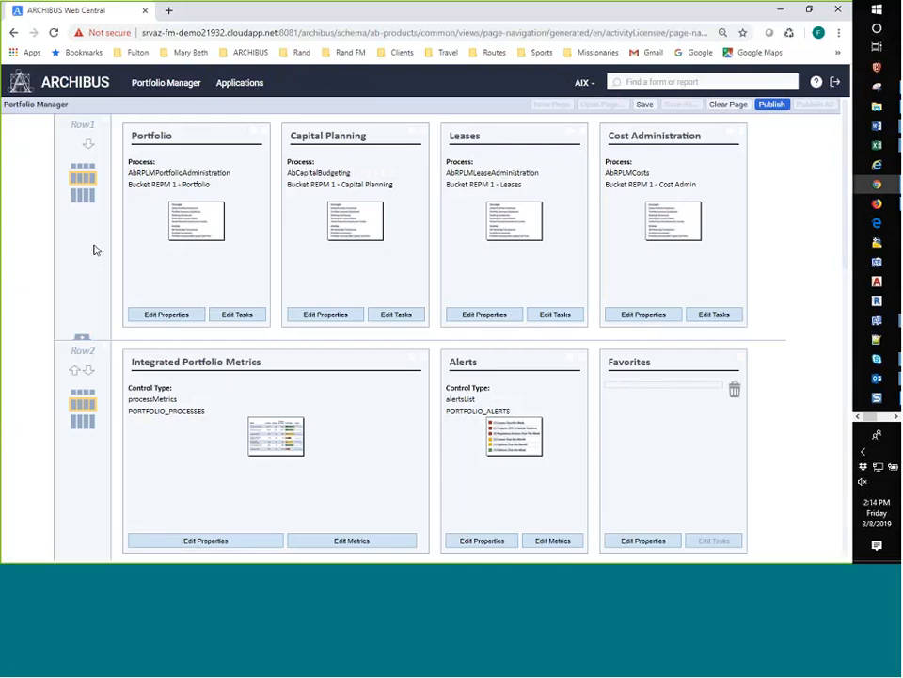
mouse_move(156, 253)
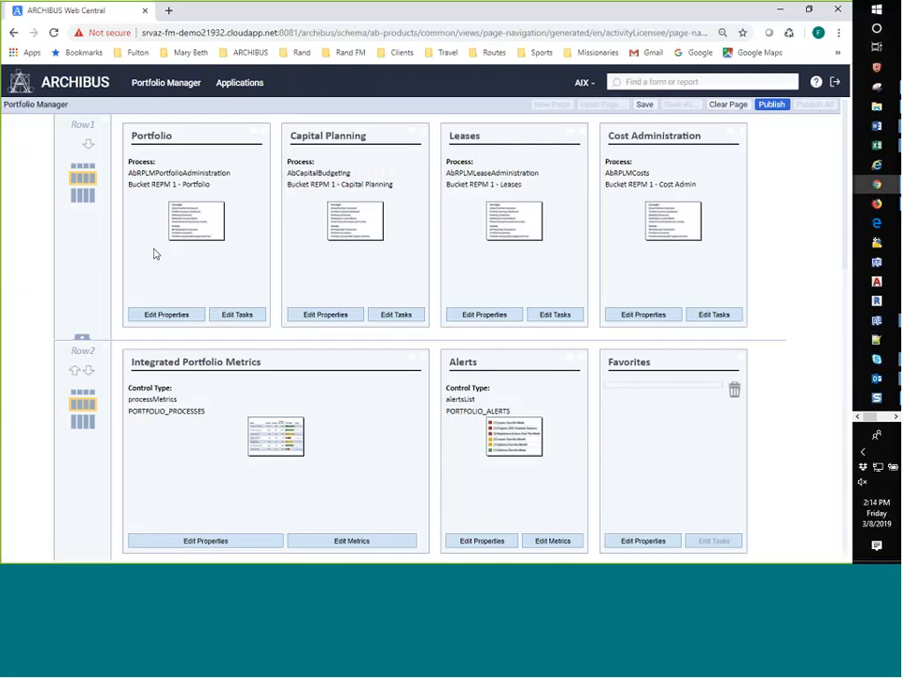
mouse_move(240, 82)
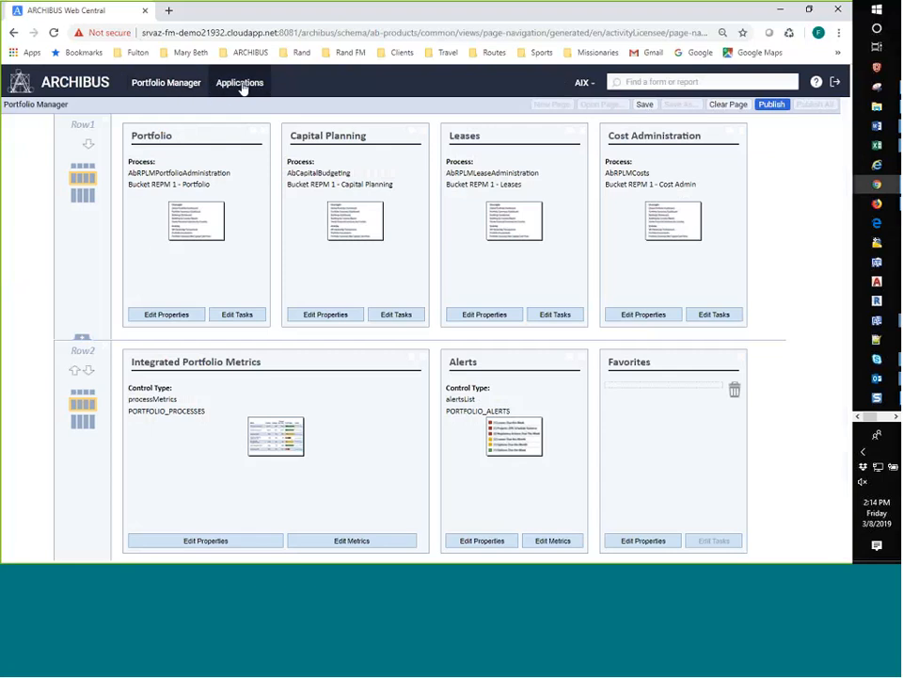
Step: Return to the Manage Home Pages and Processes list via Applications
click(239, 82)
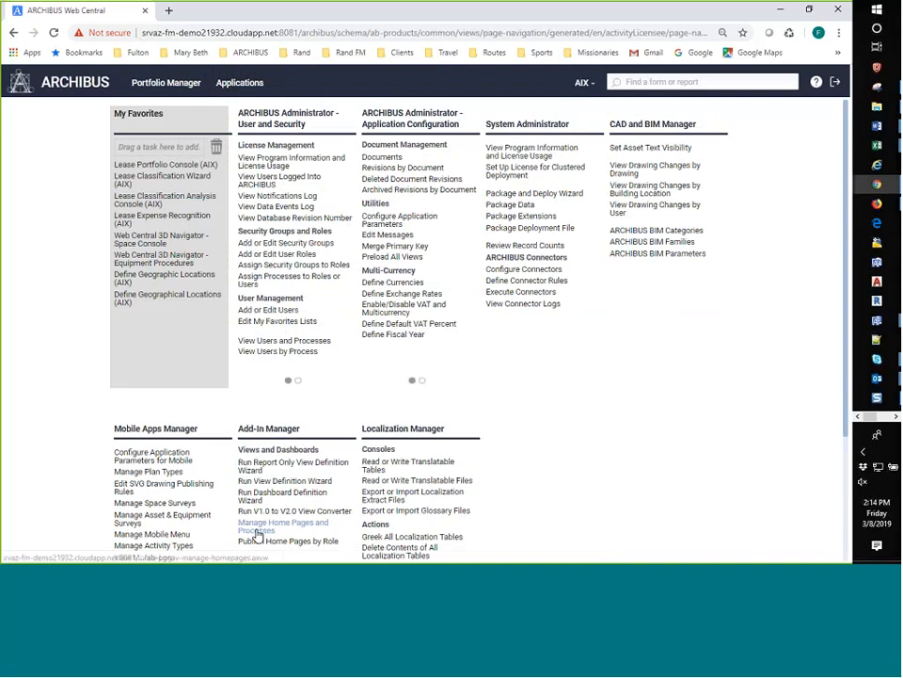
click(281, 526)
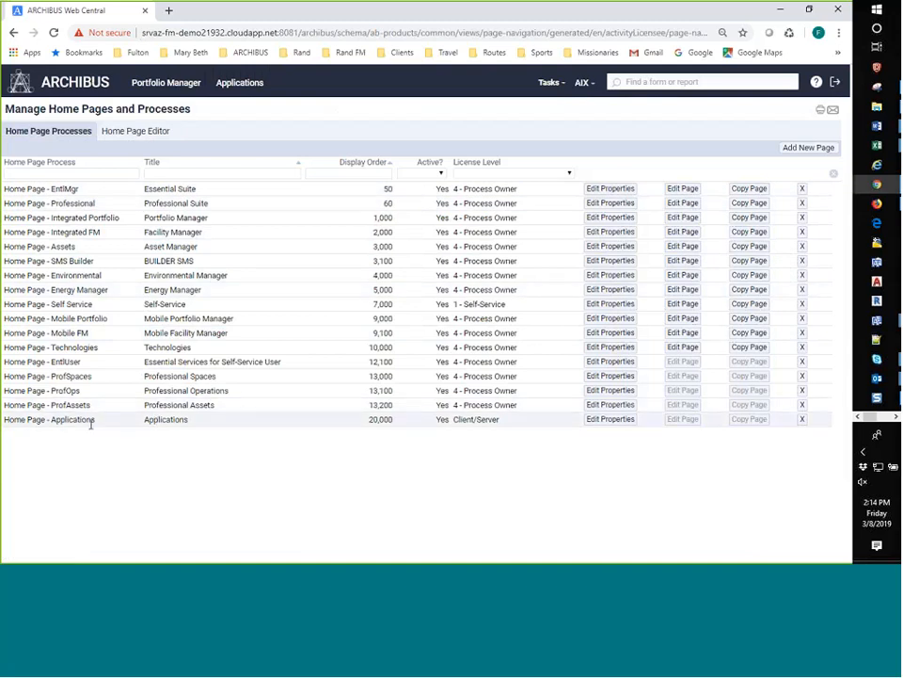
mouse_move(351, 429)
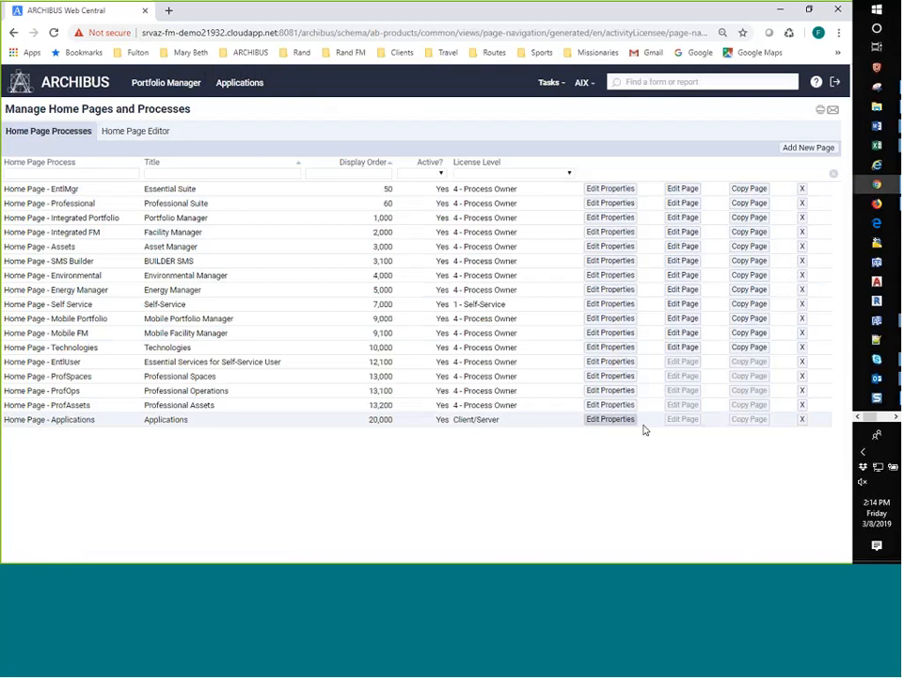
click(610, 419)
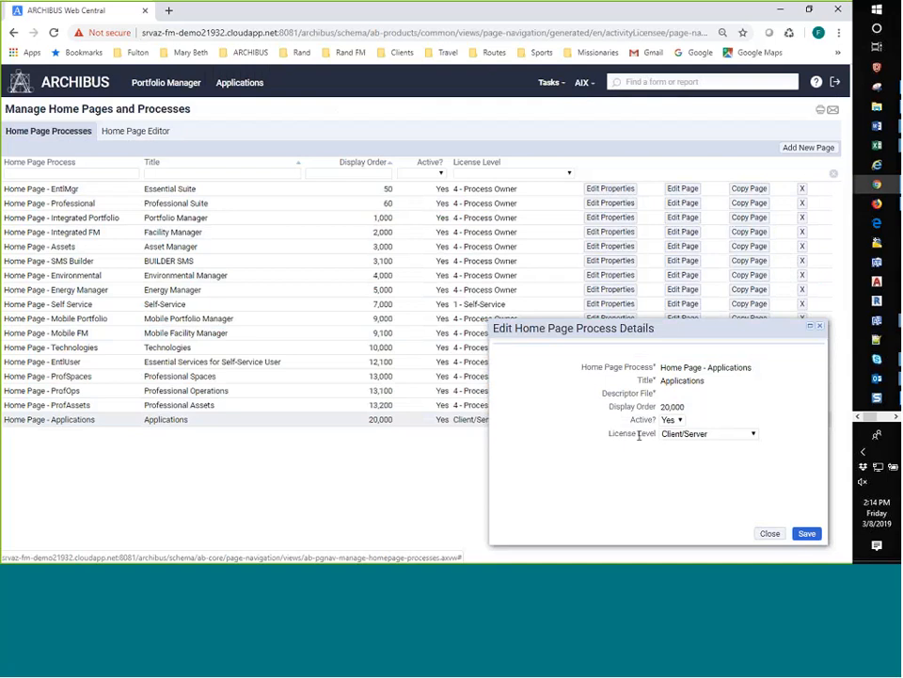
mouse_move(679, 438)
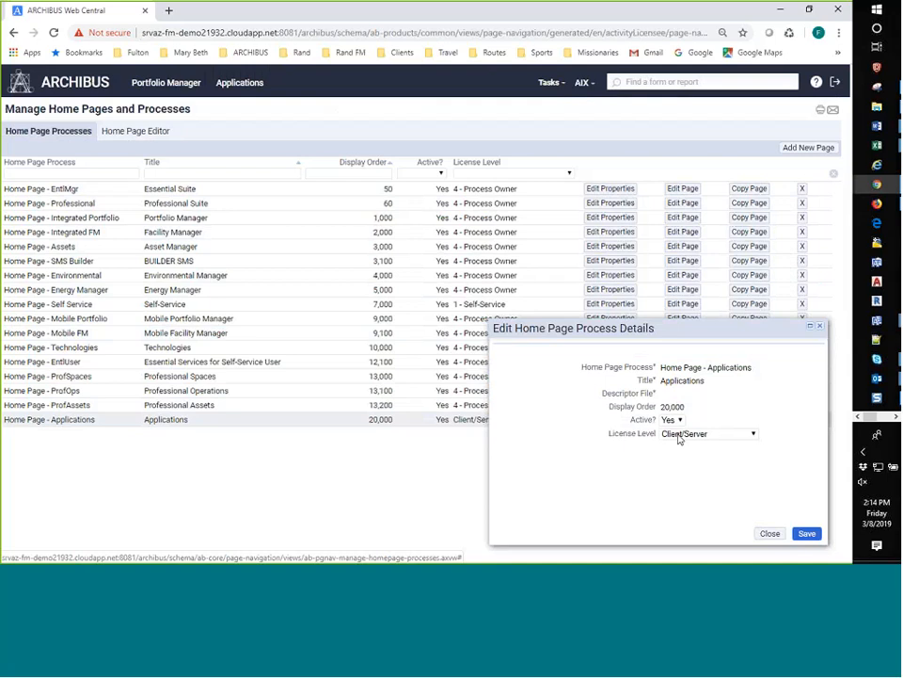
click(739, 433)
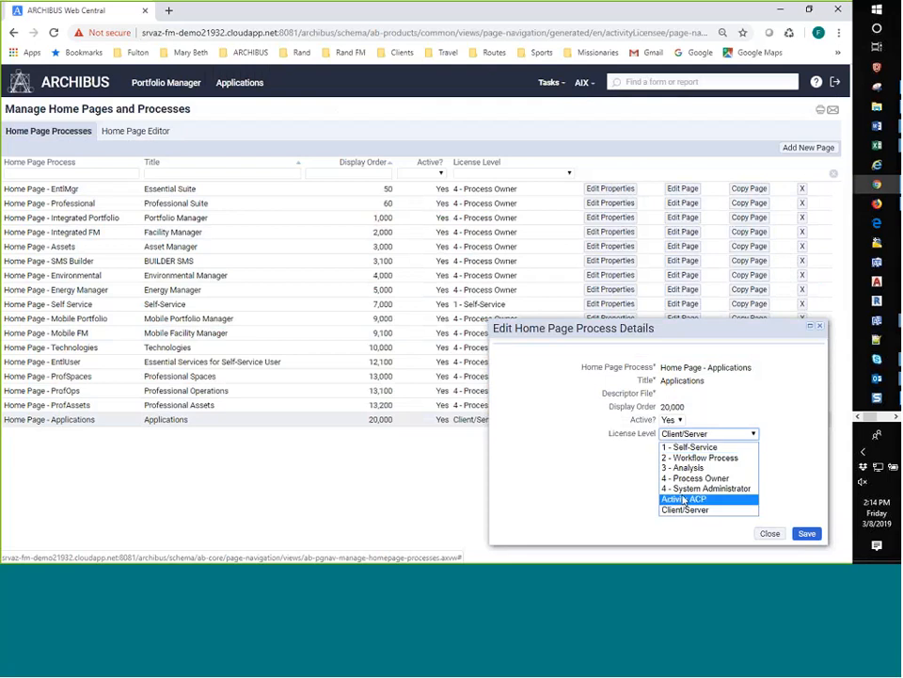
click(684, 498)
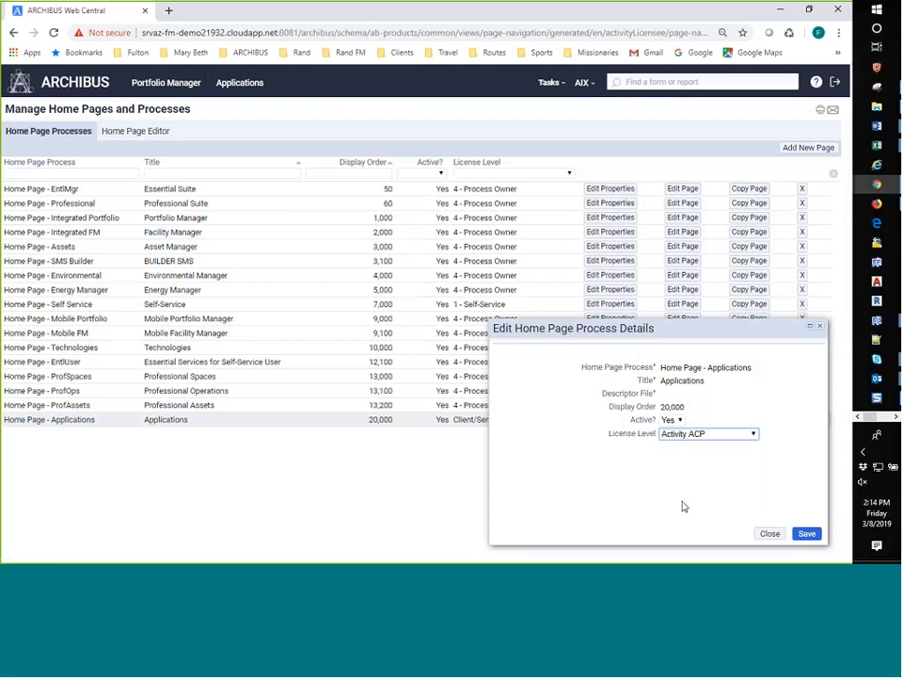
mouse_move(738, 487)
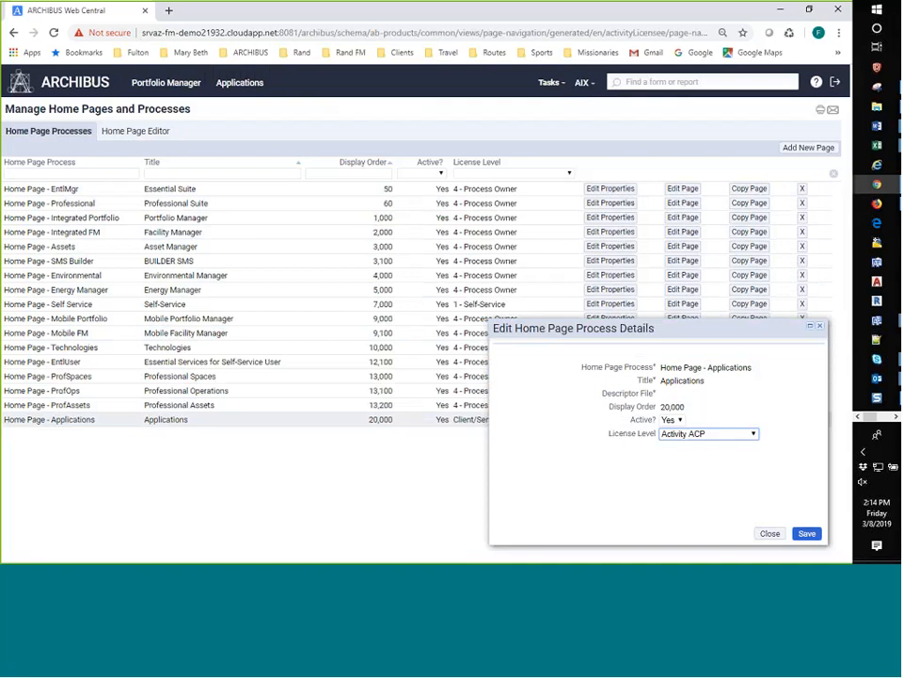
click(807, 533)
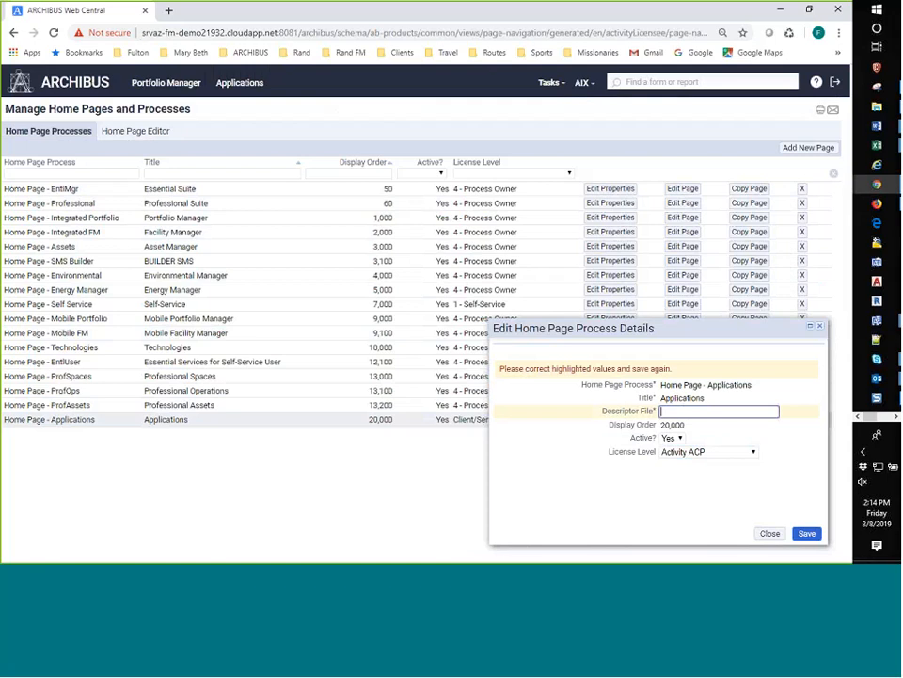
click(769, 533)
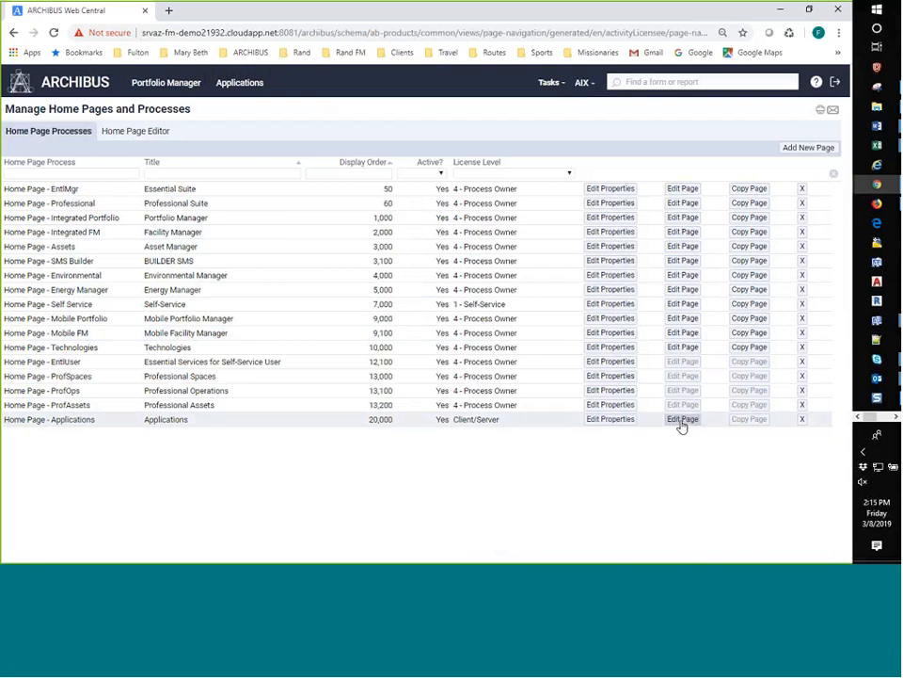
mouse_move(683, 422)
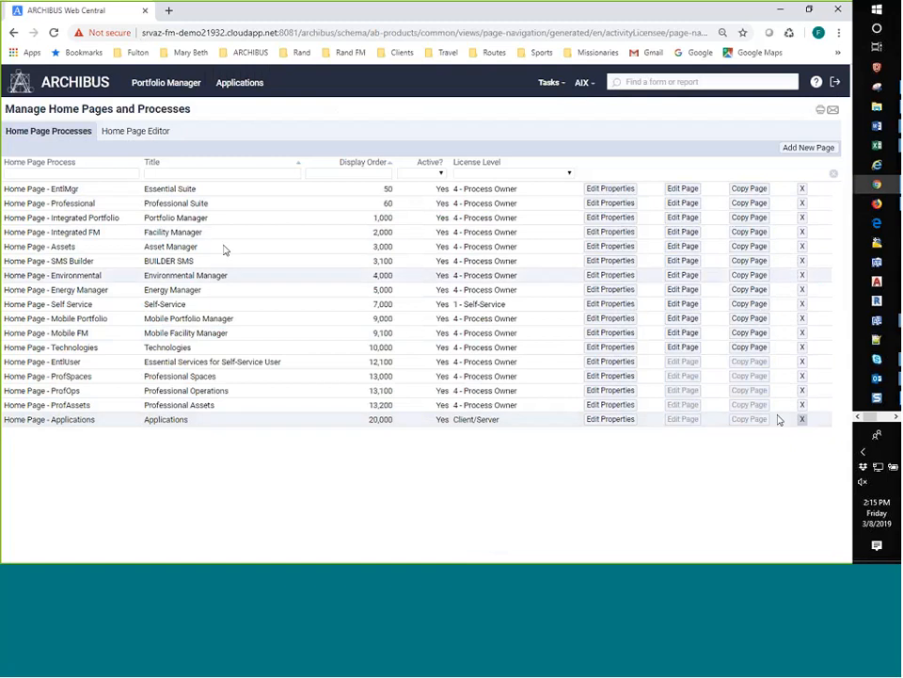
mouse_move(704, 153)
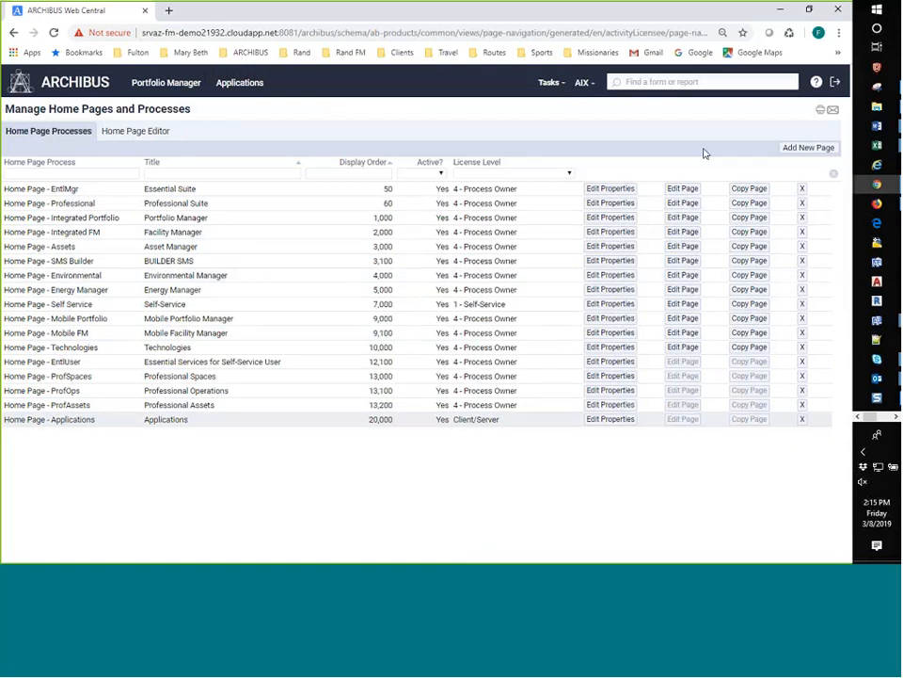
Step: Create and save the Space Utilization home page process: display order 10, license Activity ACP
click(810, 147)
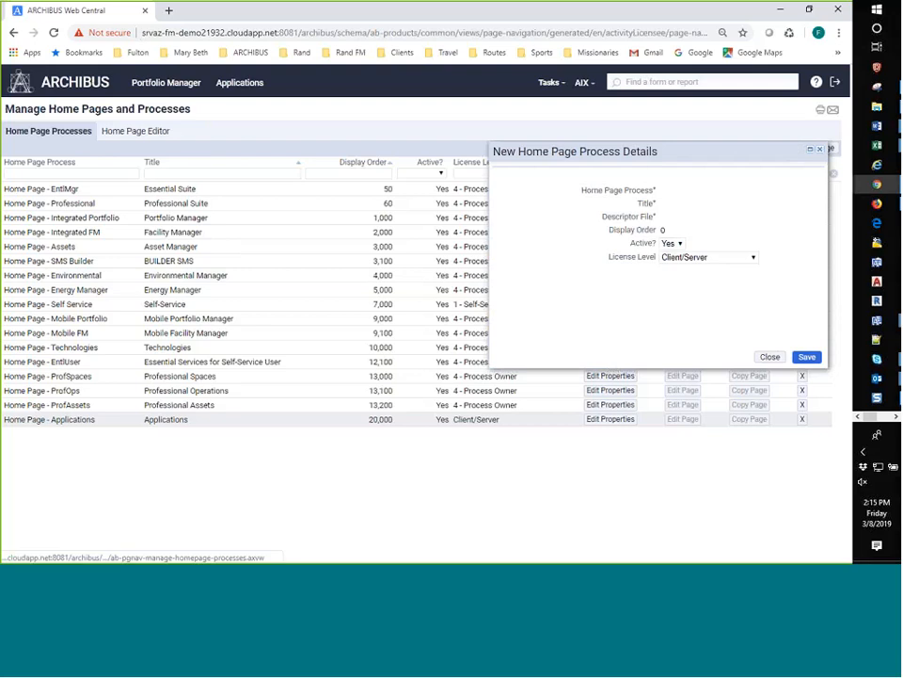
click(718, 190)
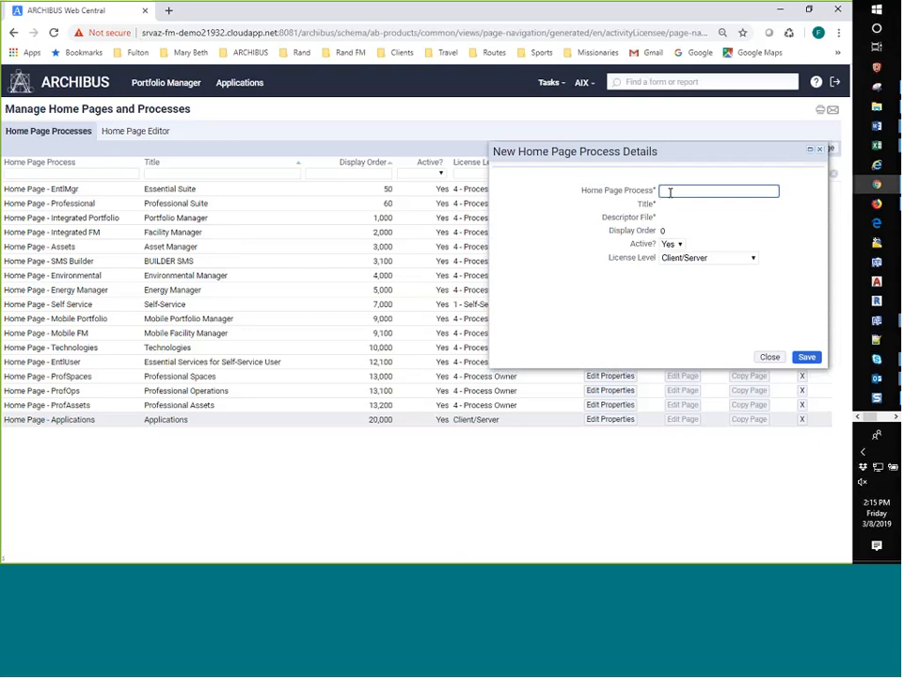
text(Space Utiliza)
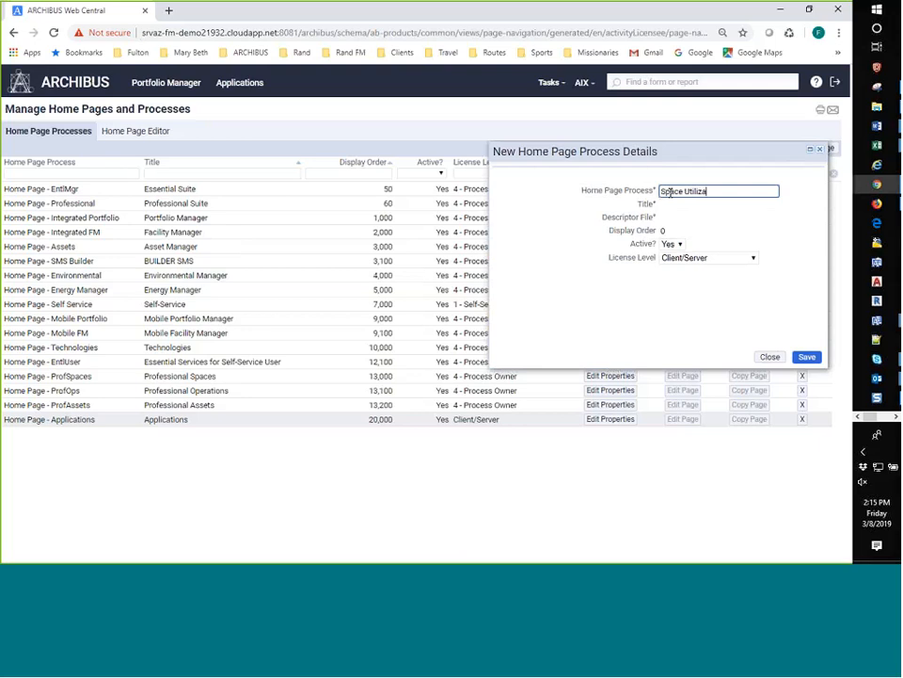
click(718, 204)
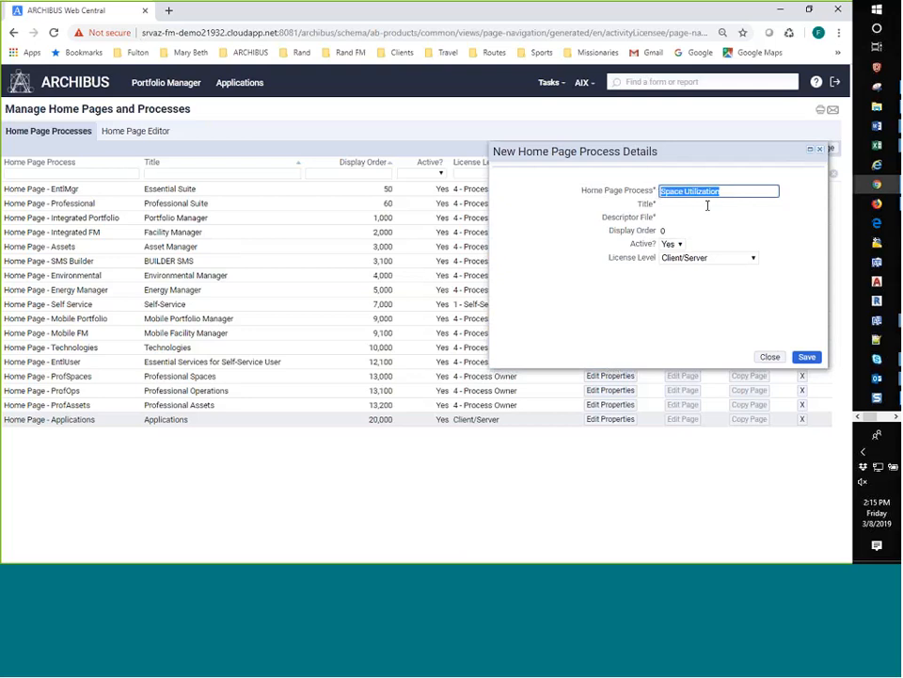
click(718, 205)
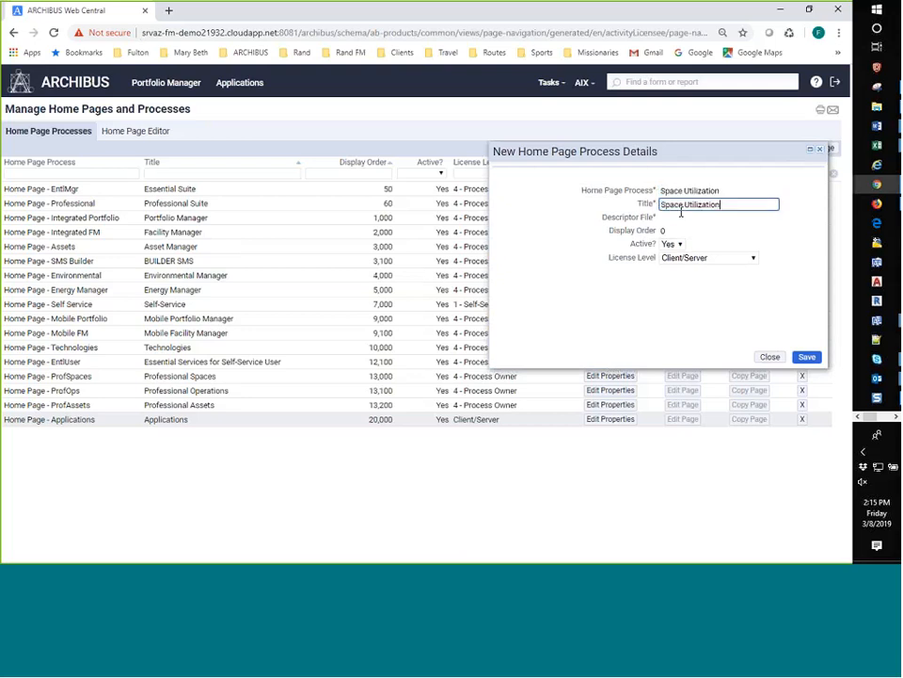
click(718, 217)
text(su)
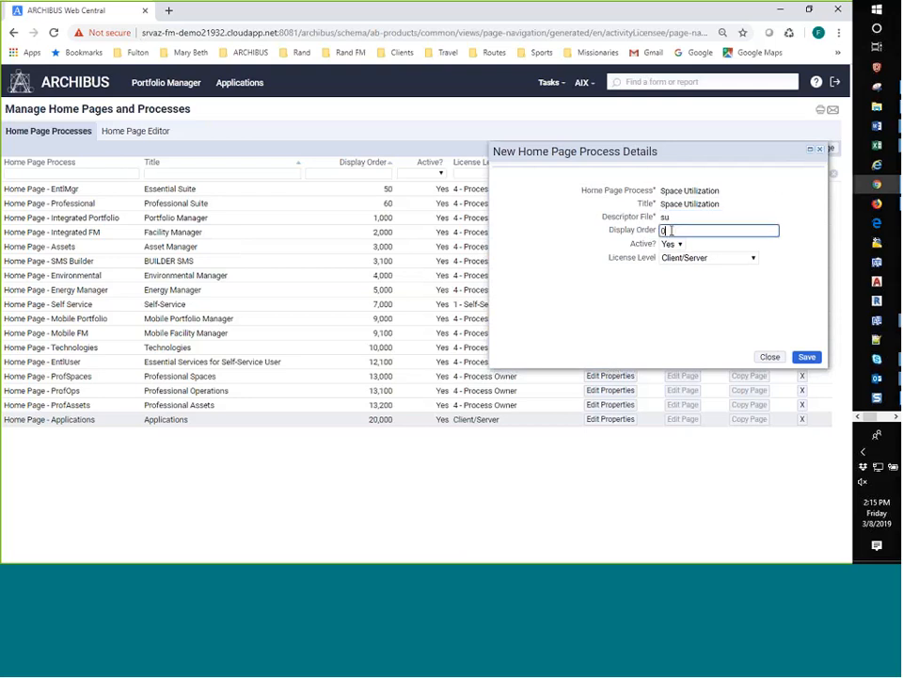
text(1)
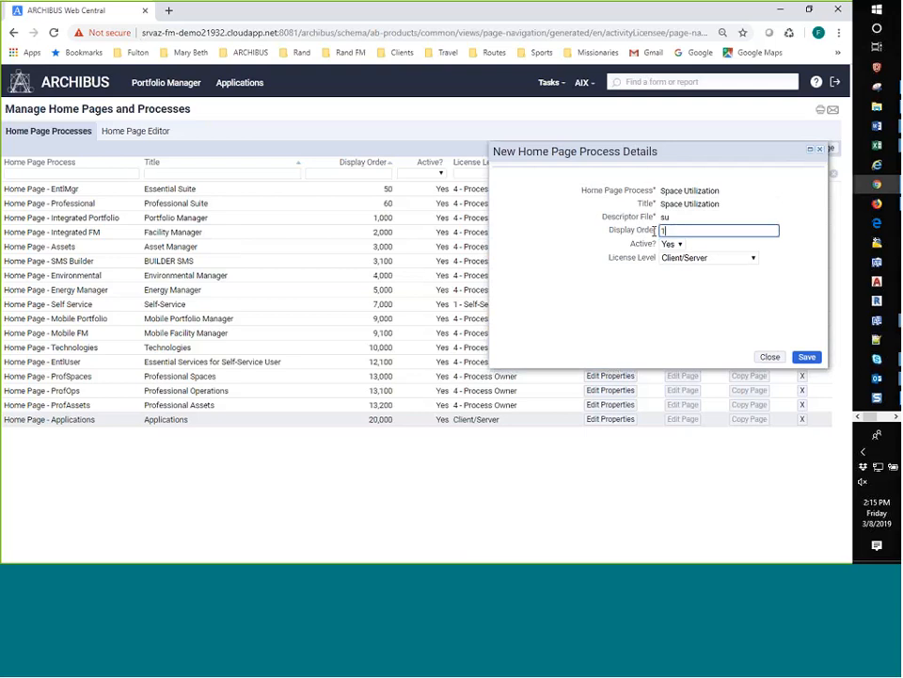
text(0)
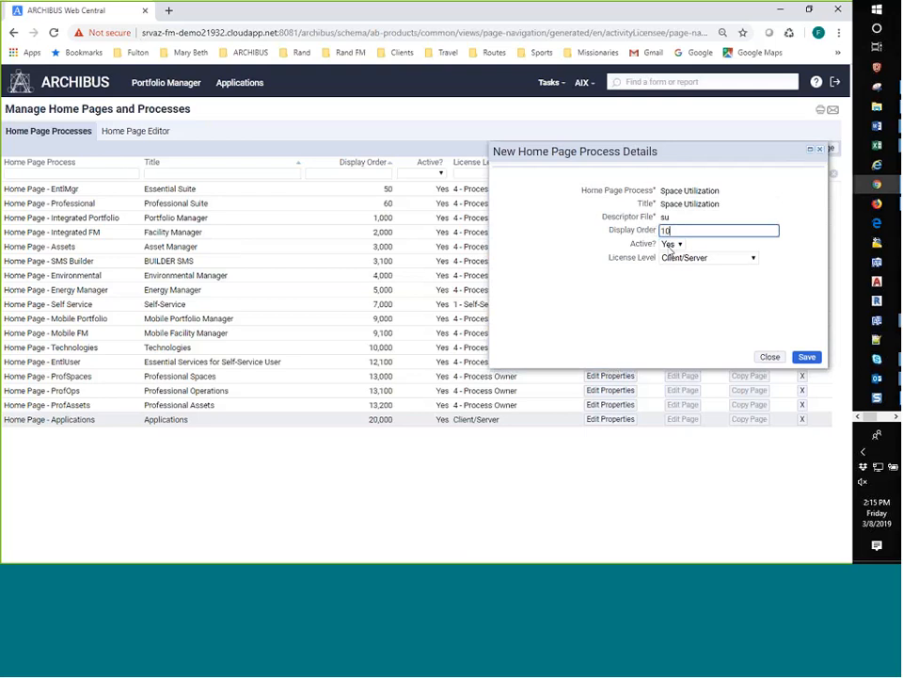
click(707, 257)
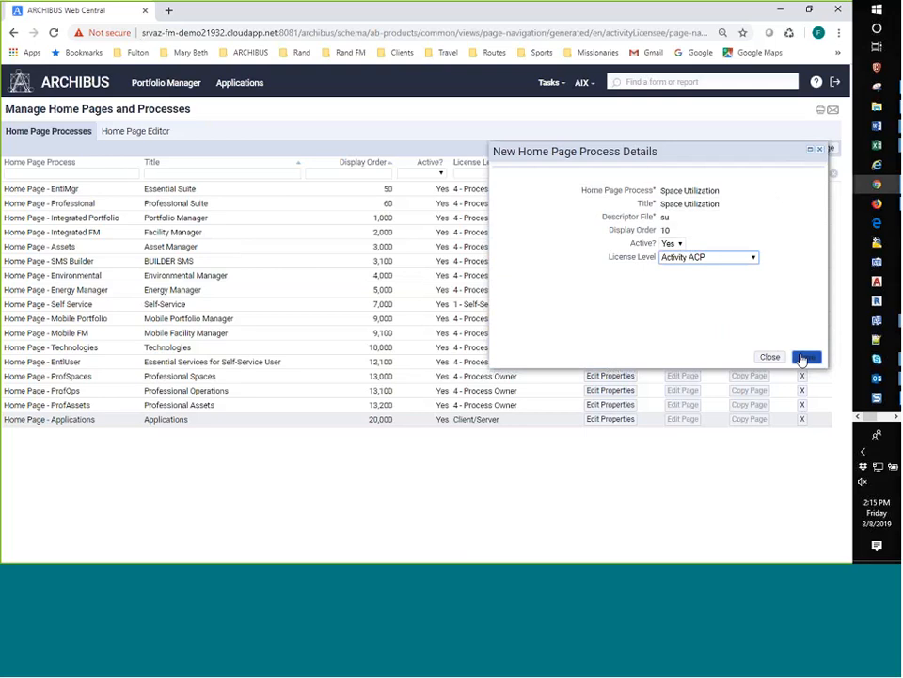
click(806, 356)
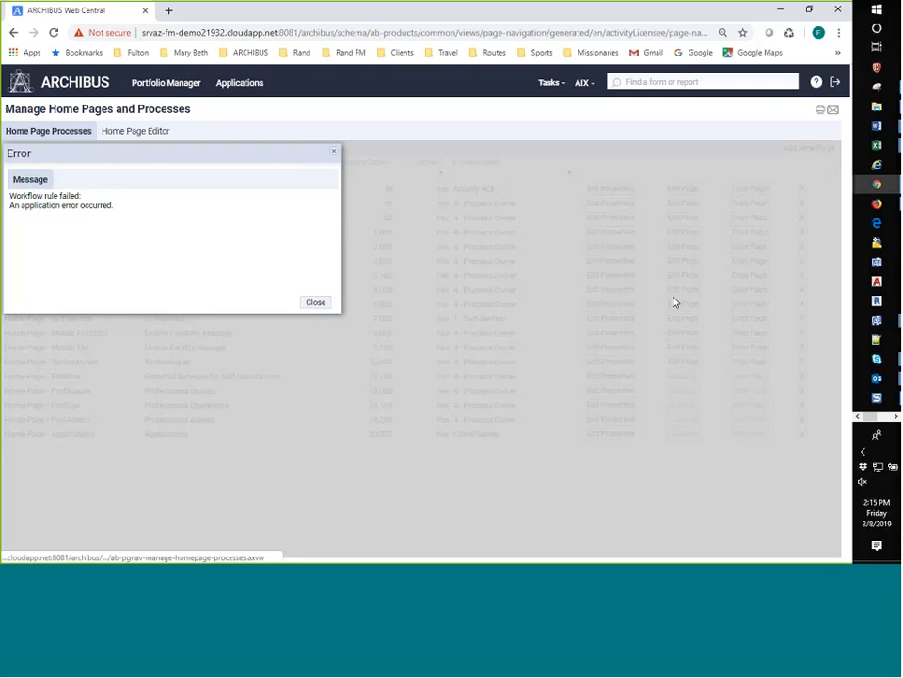
click(315, 301)
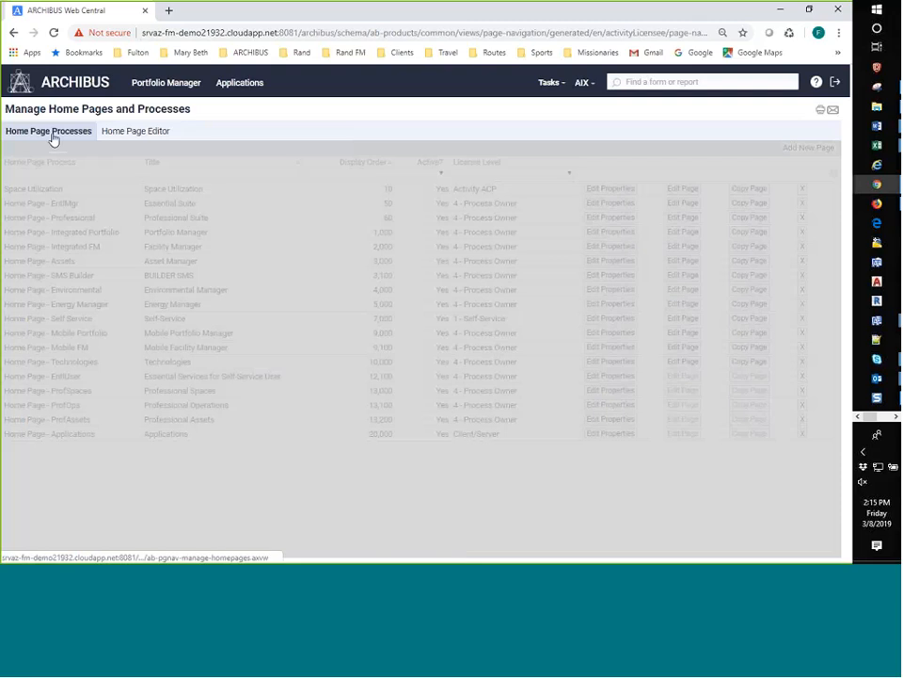
mouse_move(244, 87)
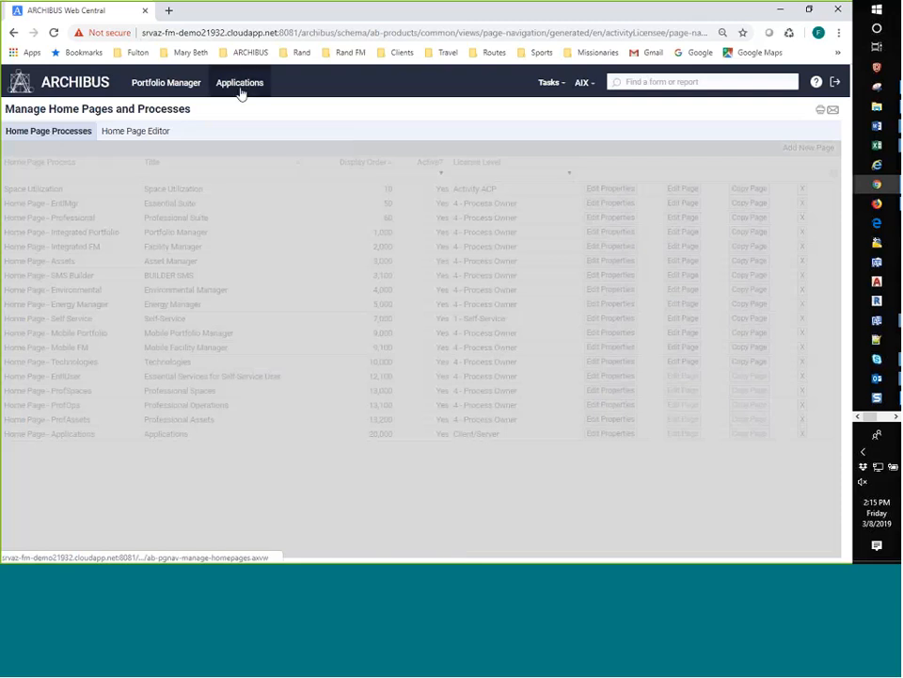
Step: Switch to the Home Page Editor tab
click(135, 131)
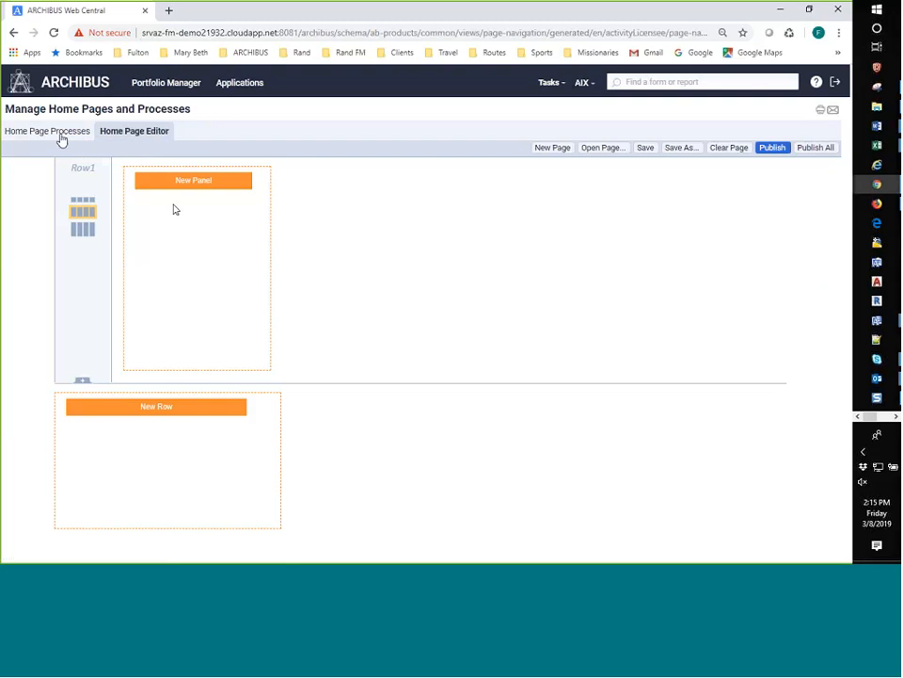
mouse_move(212, 272)
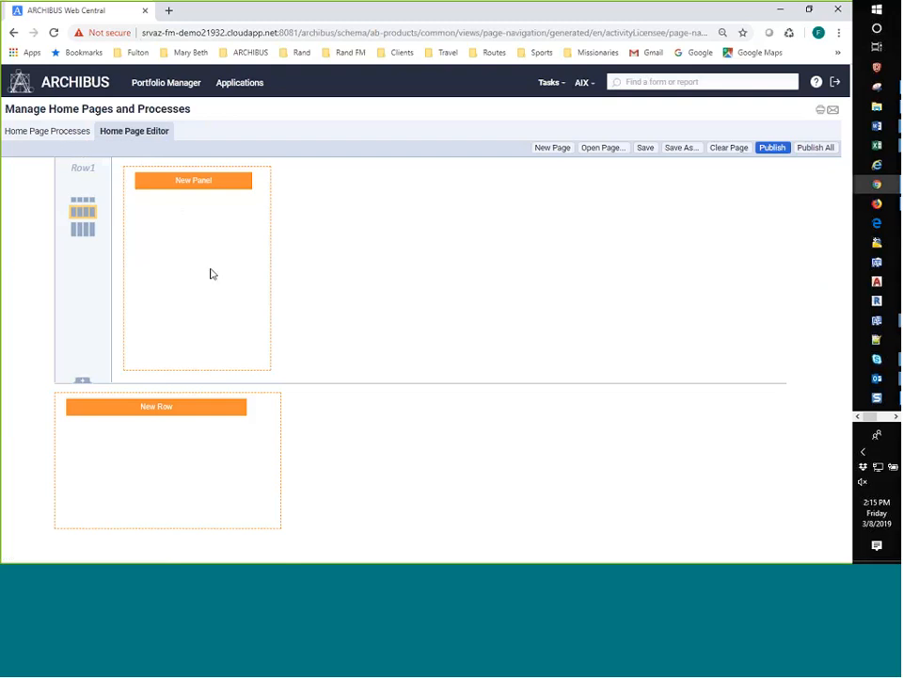
mouse_move(196, 213)
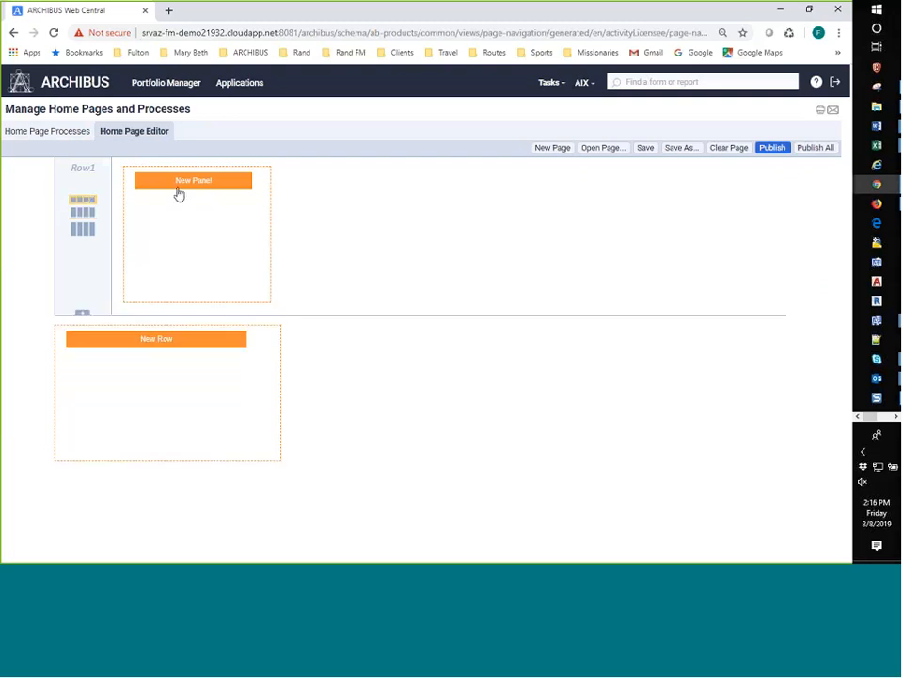
mouse_move(211, 107)
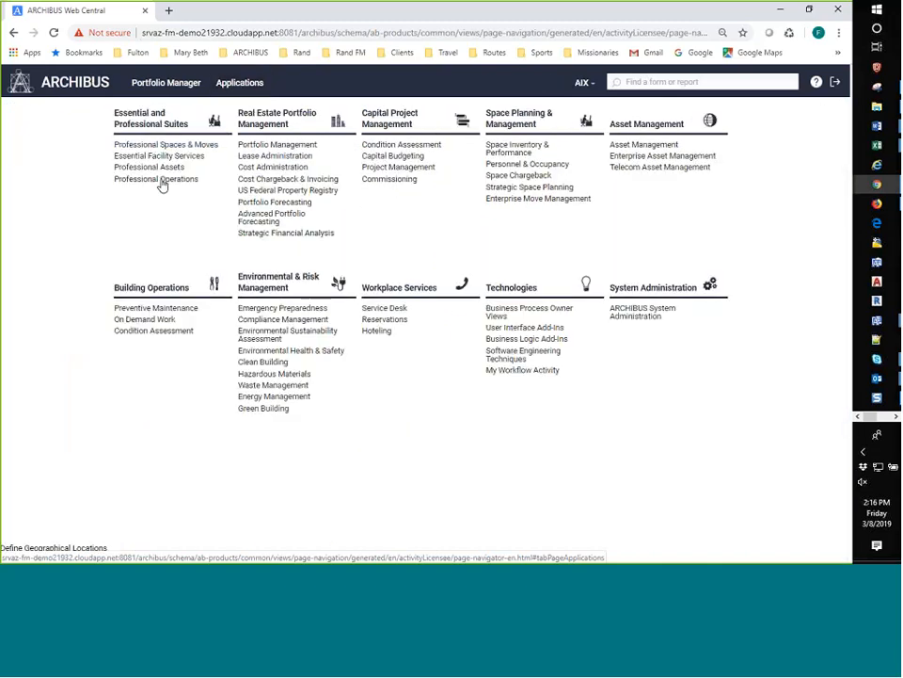
mouse_move(92, 226)
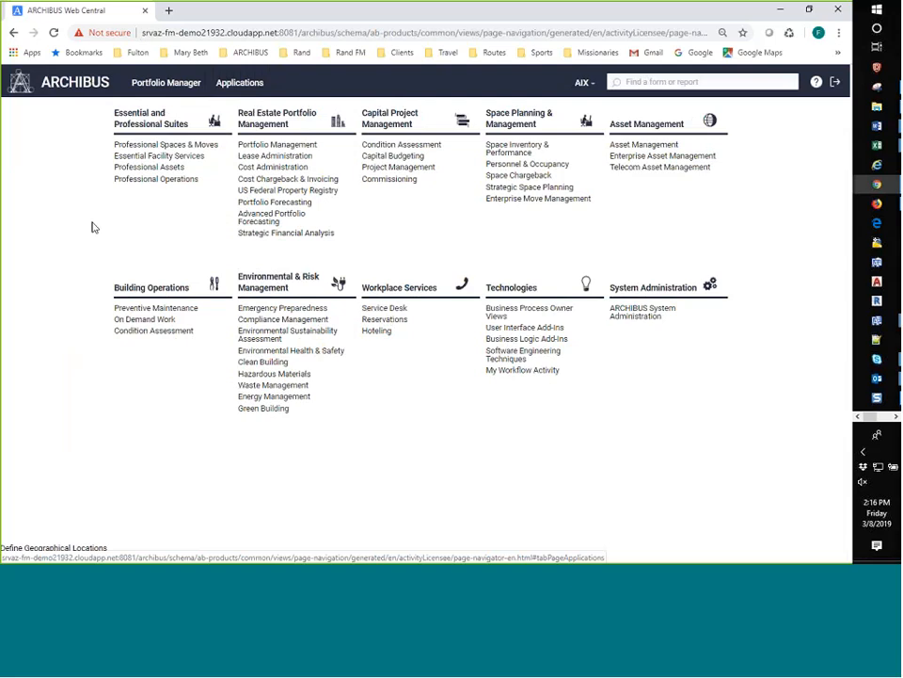
mouse_move(243, 123)
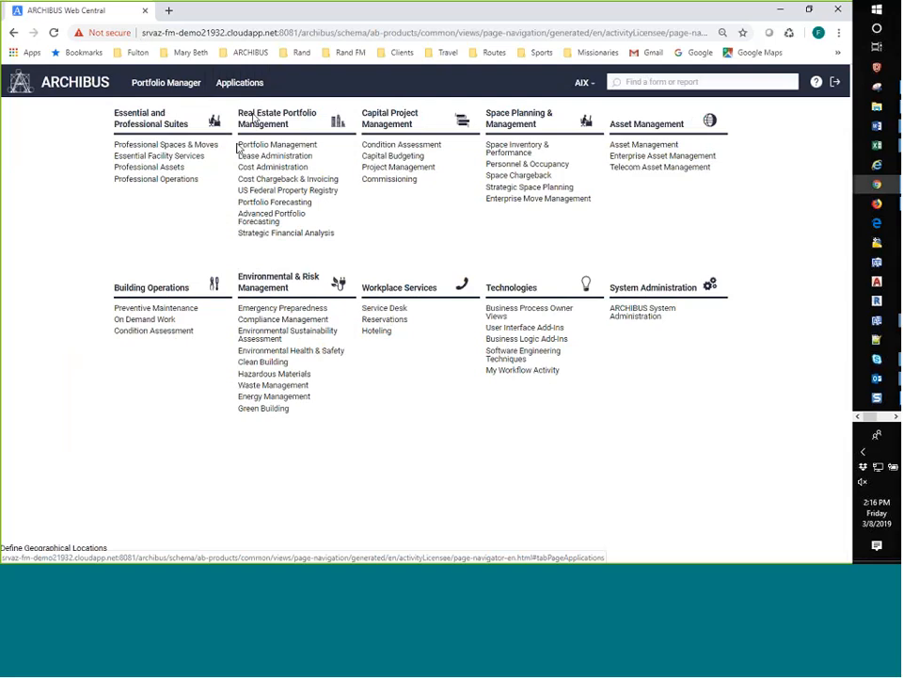
Step: Open Portfolio Management, then go back to Manage Home Pages and Processes
click(276, 144)
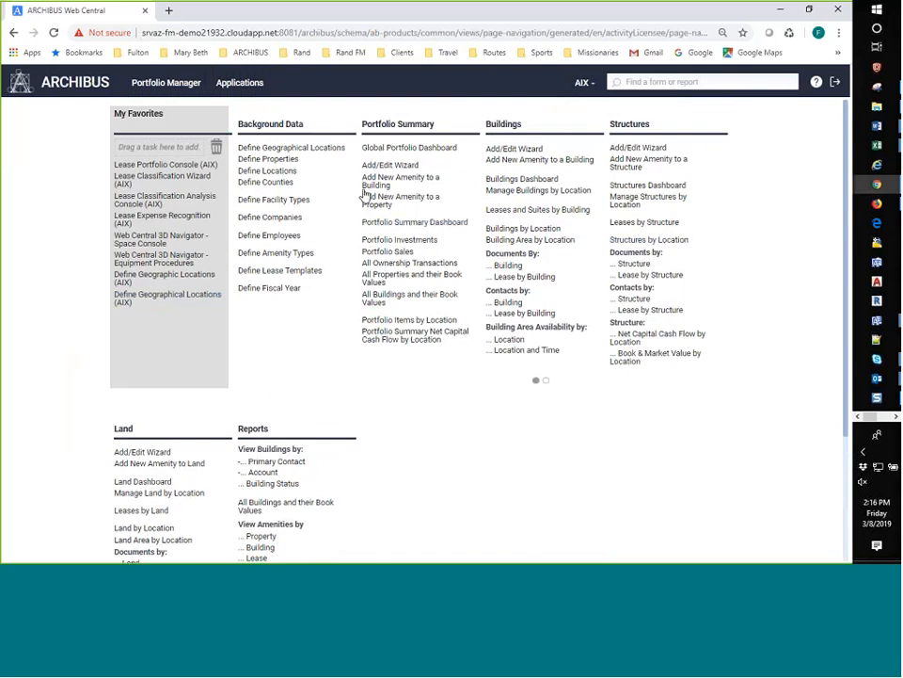
scroll(down, 3)
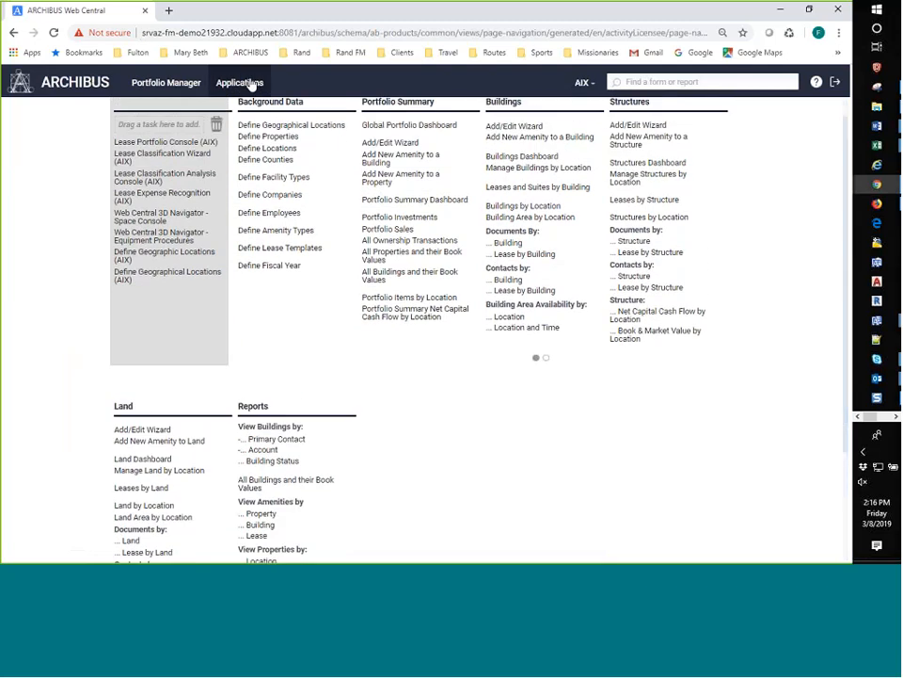
click(264, 82)
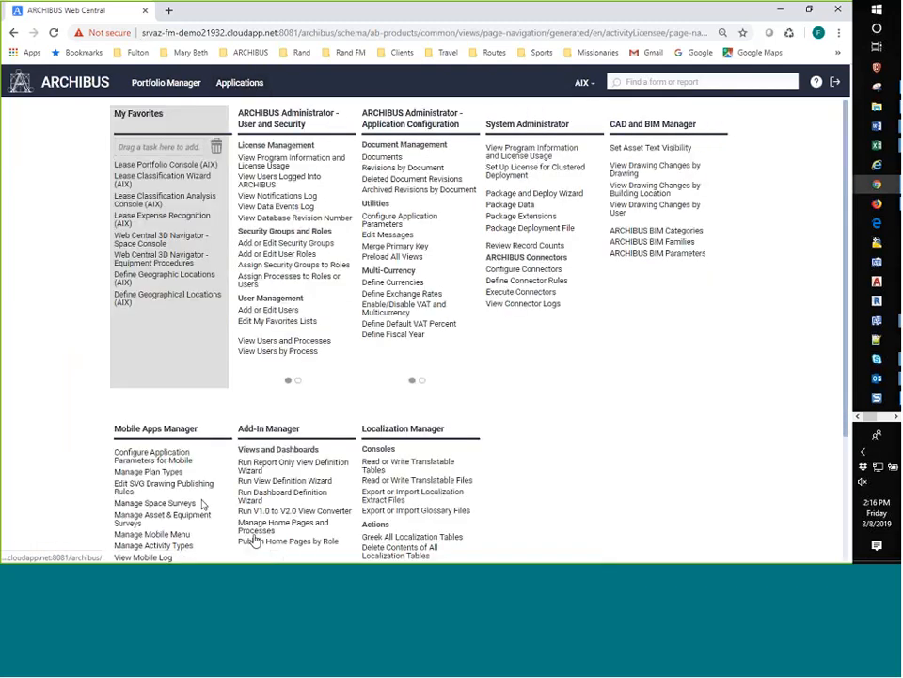
click(283, 526)
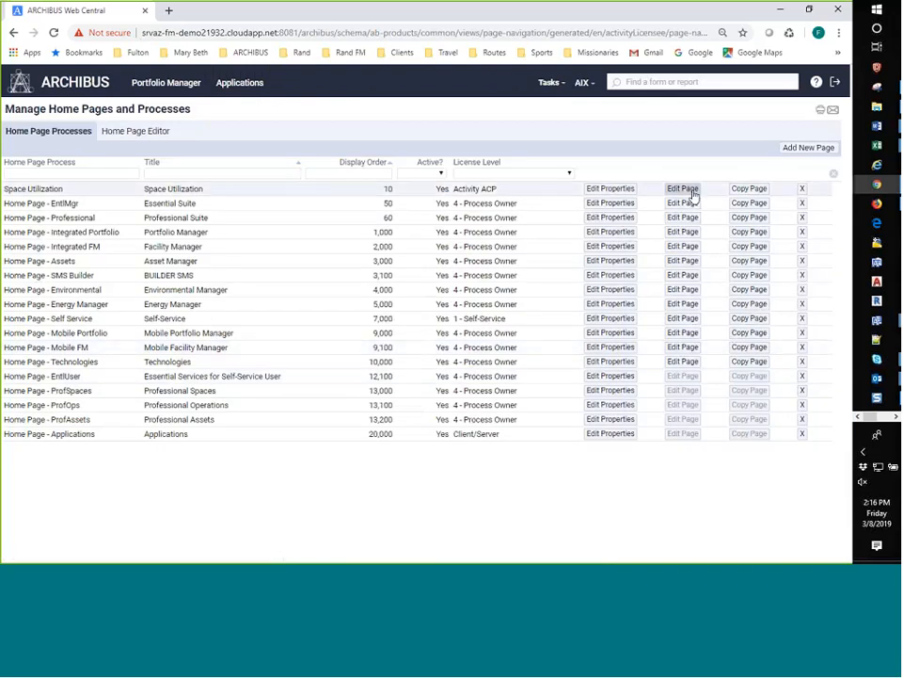
Step: Edit the Space Utilization home page and open its new panel's properties
click(682, 188)
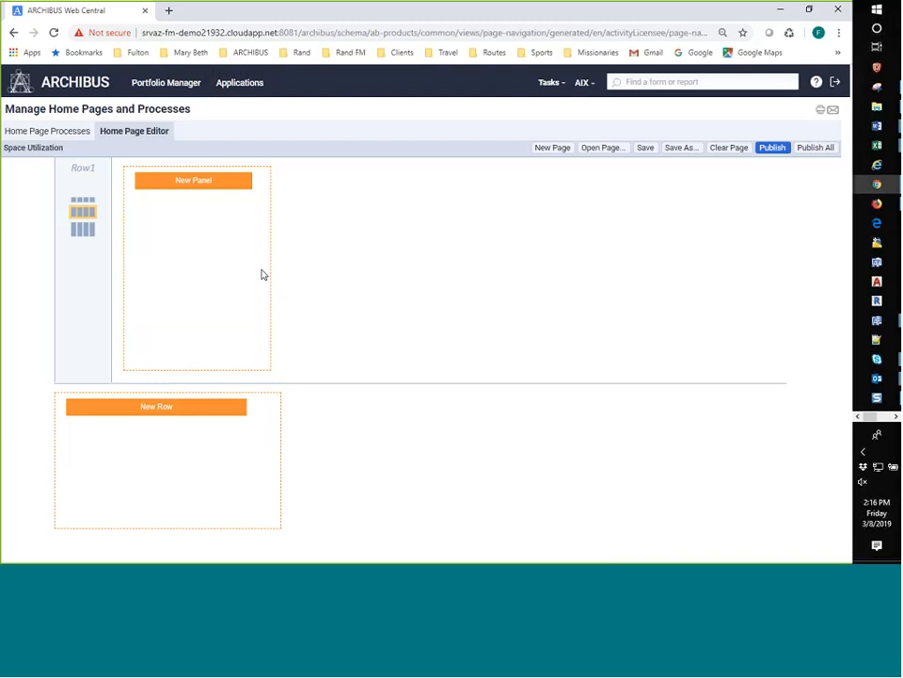
mouse_move(774, 152)
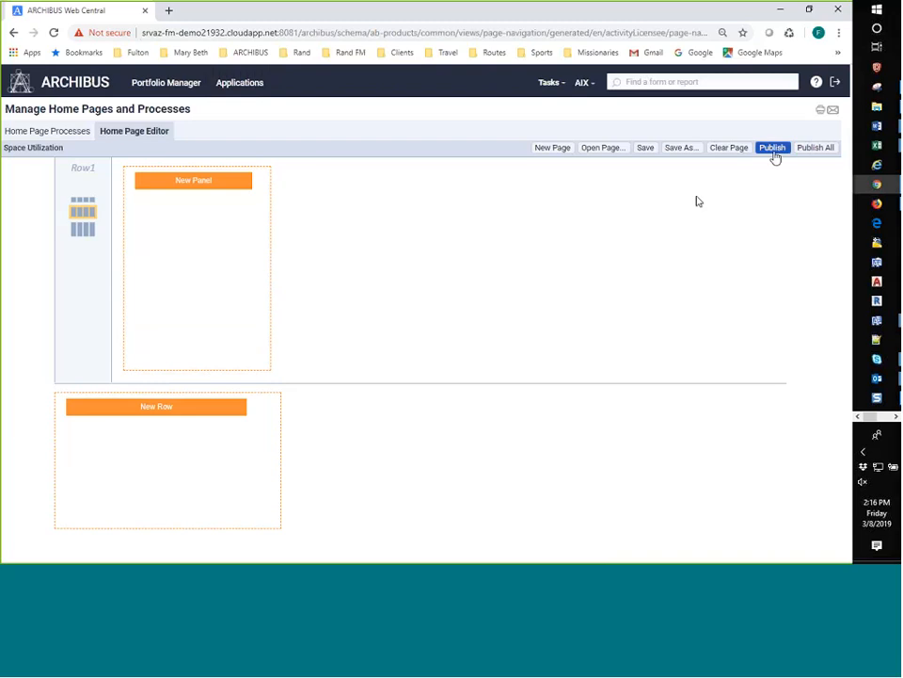
mouse_move(193, 180)
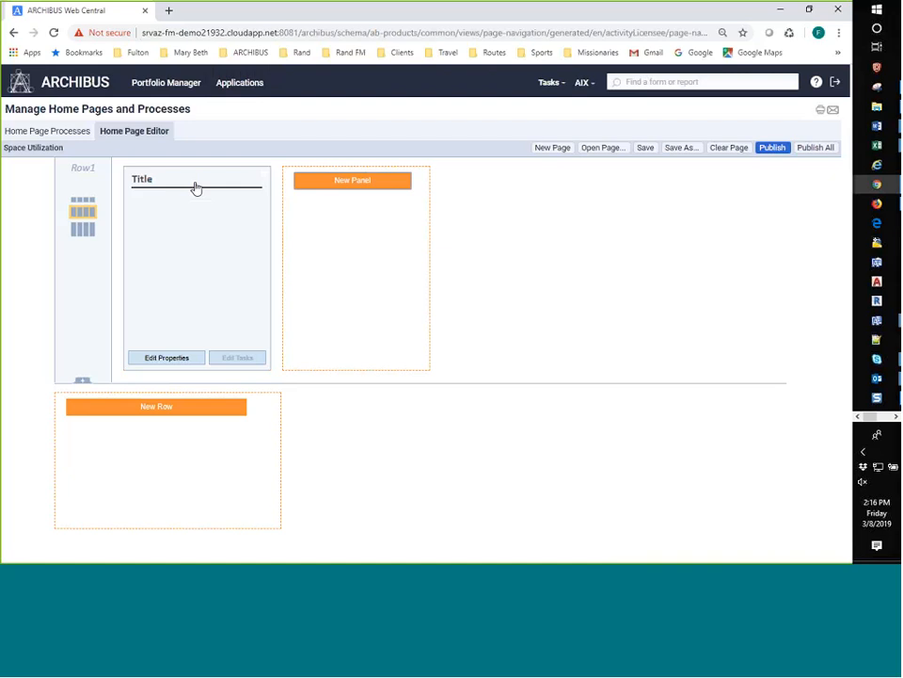
click(166, 357)
text(Space Utilization)
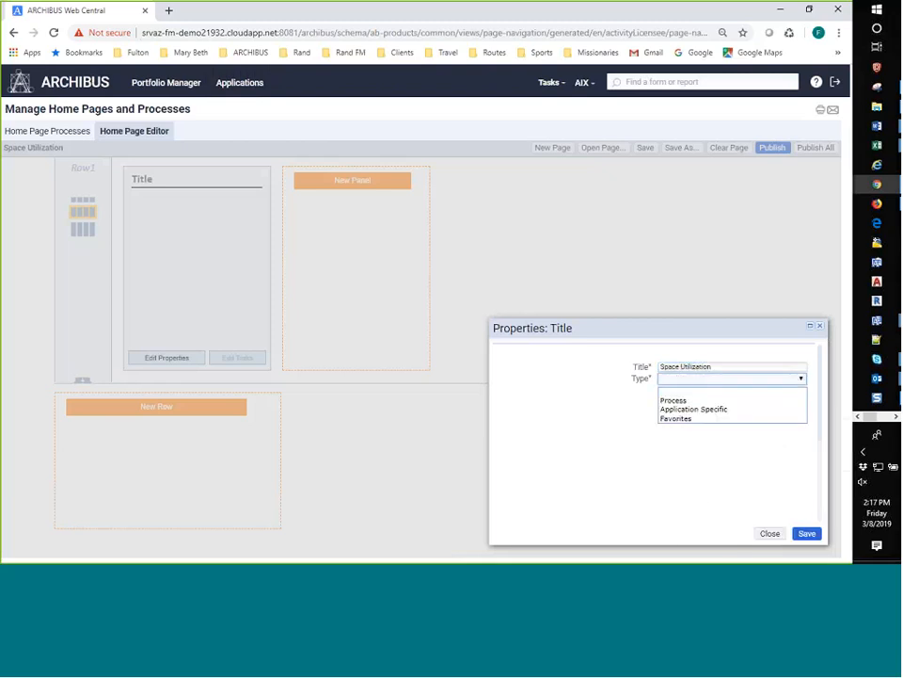
Step: Set the panel type to Process and choose the AbSpaceRoomInventoryBAR application
click(672, 400)
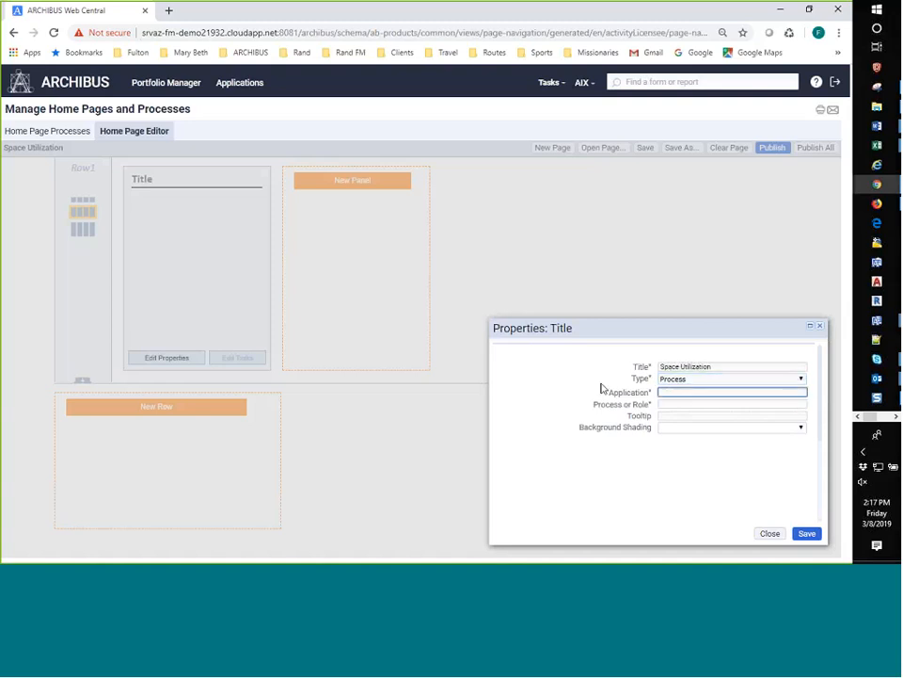
text(spa)
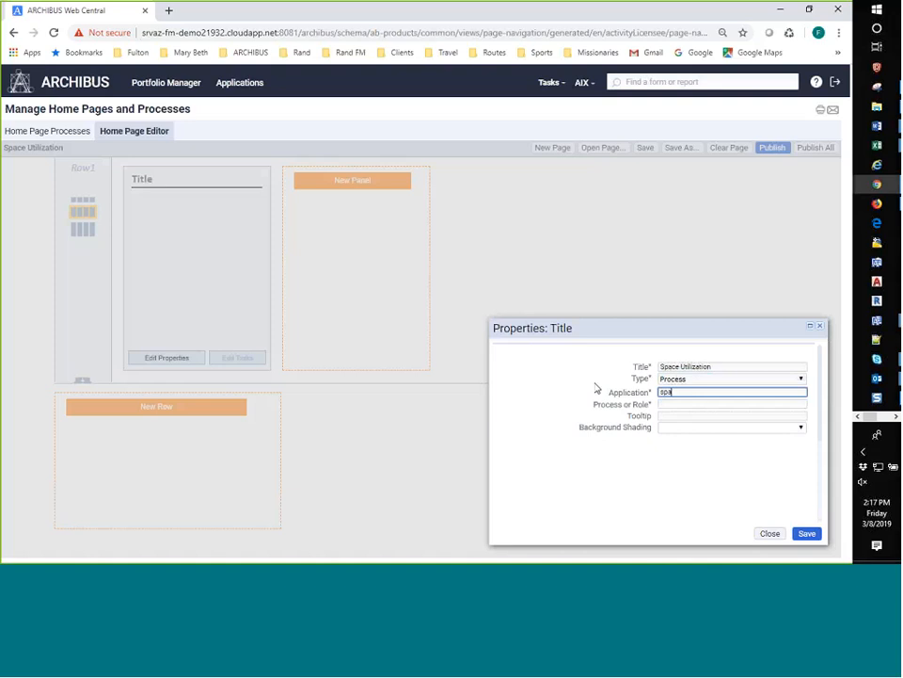
text(space)
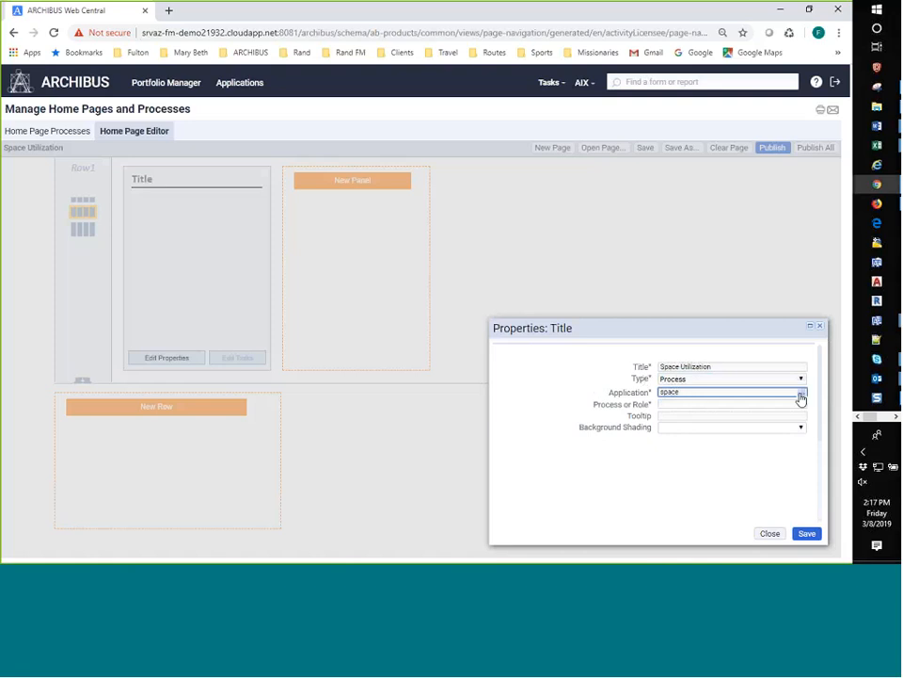
click(799, 396)
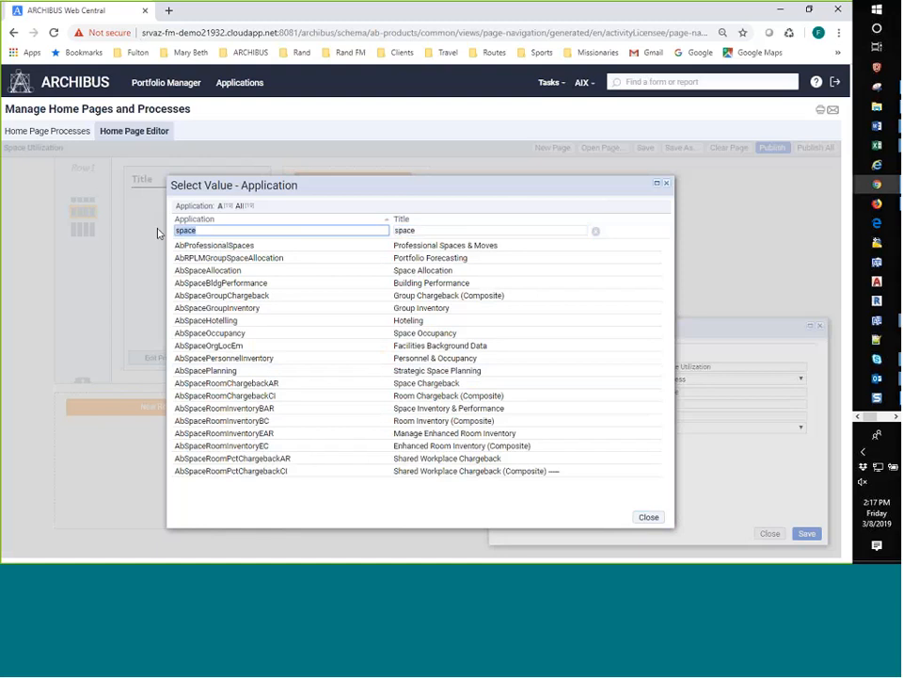
click(280, 231)
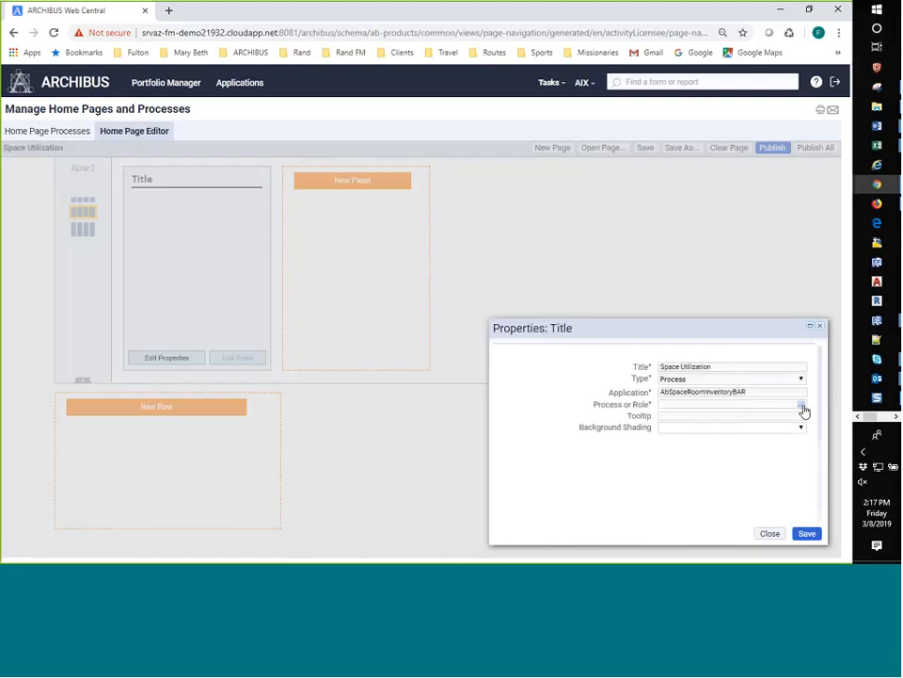
Step: Pick the Space Utilization process and save the panel properties
click(803, 410)
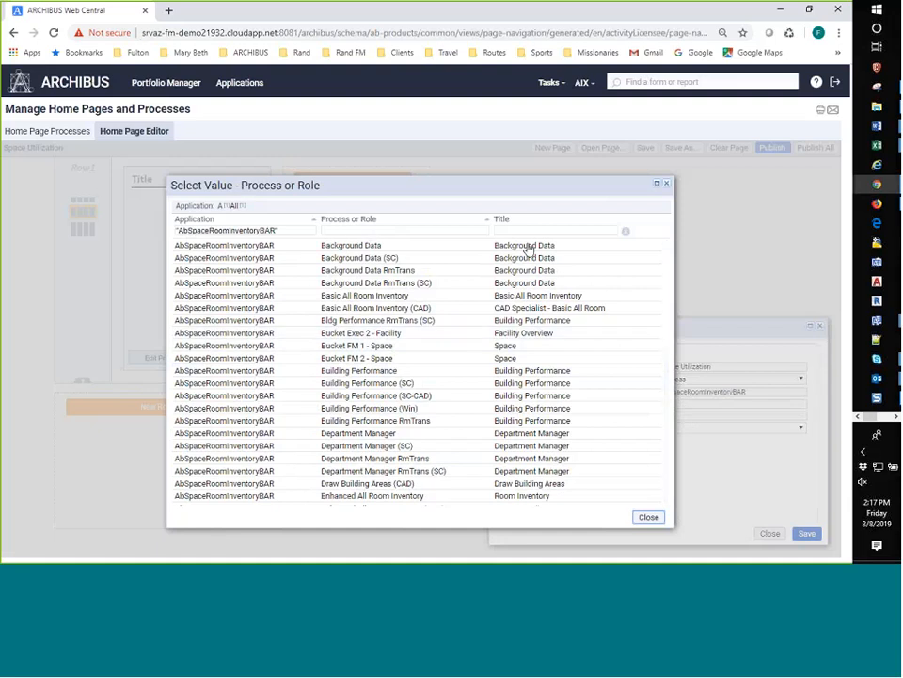
click(555, 231)
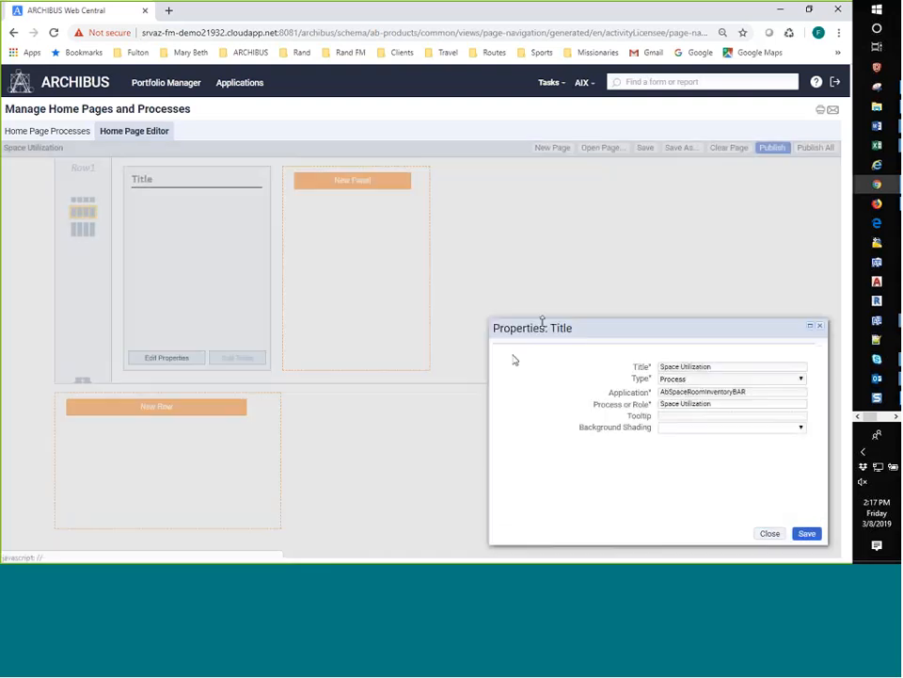
click(729, 416)
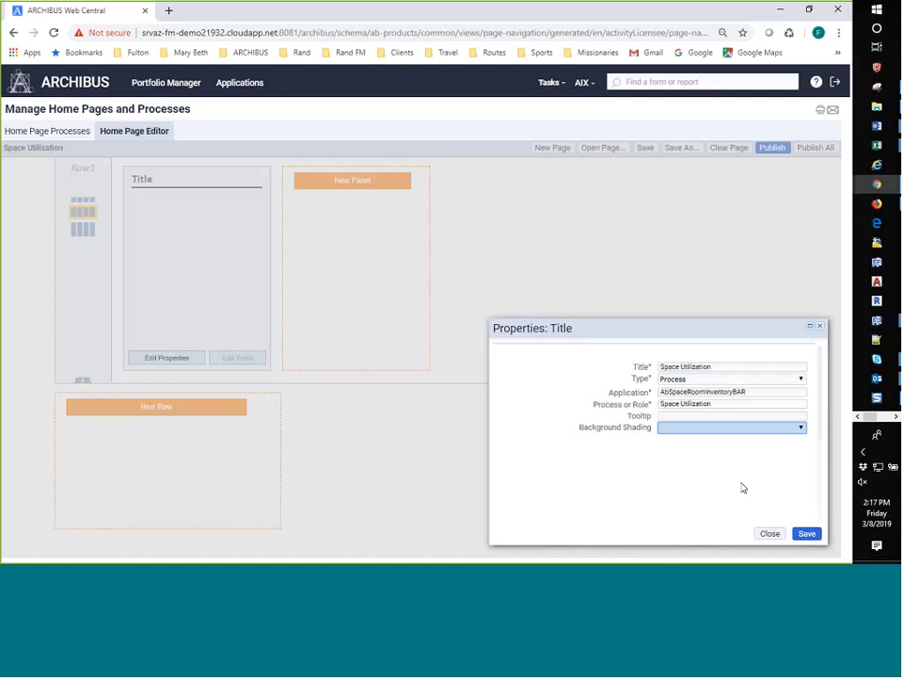
click(807, 533)
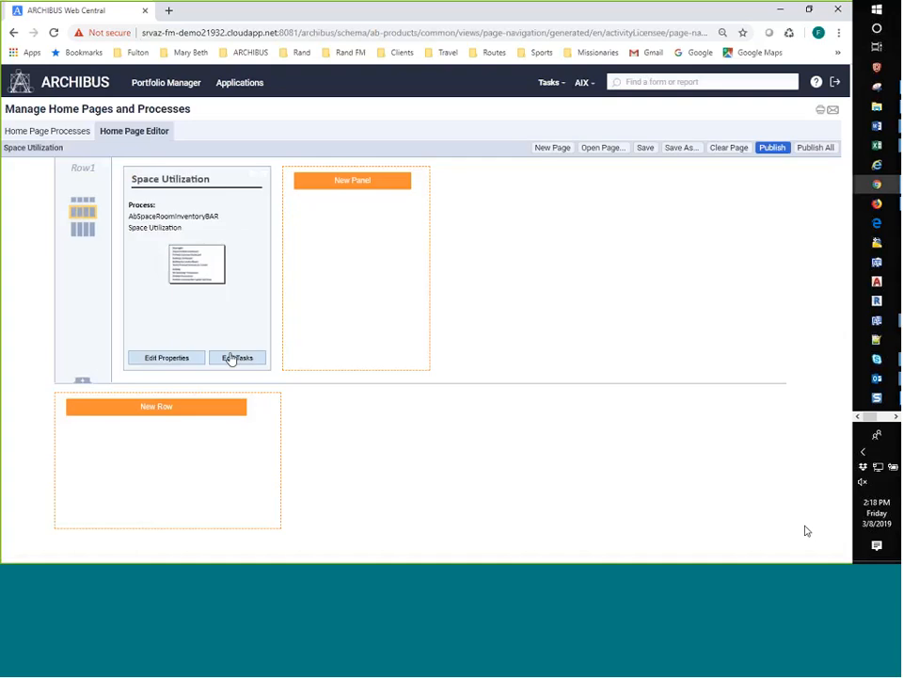
mouse_move(154, 357)
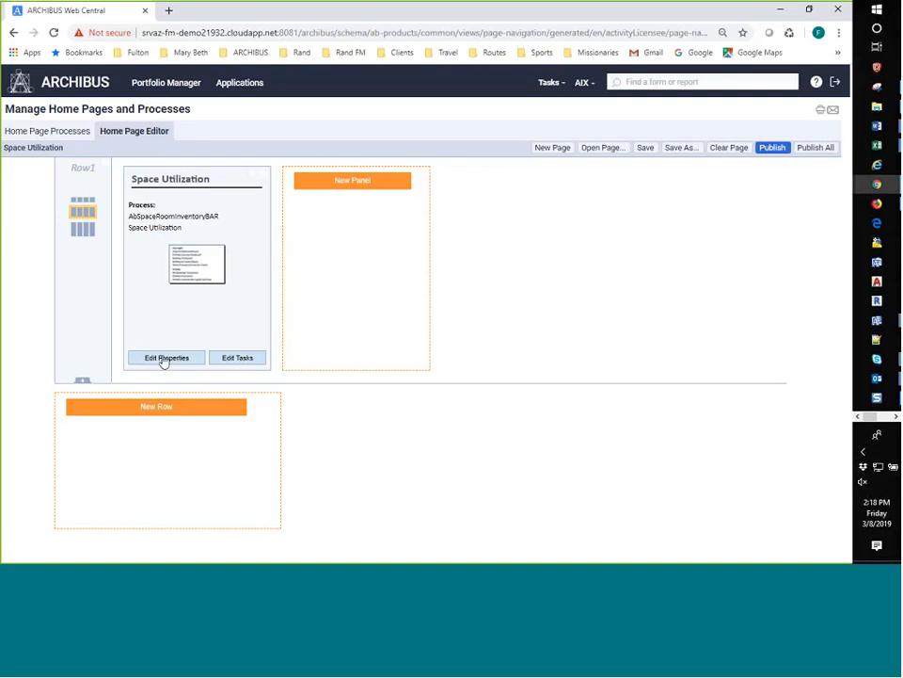
mouse_move(235, 366)
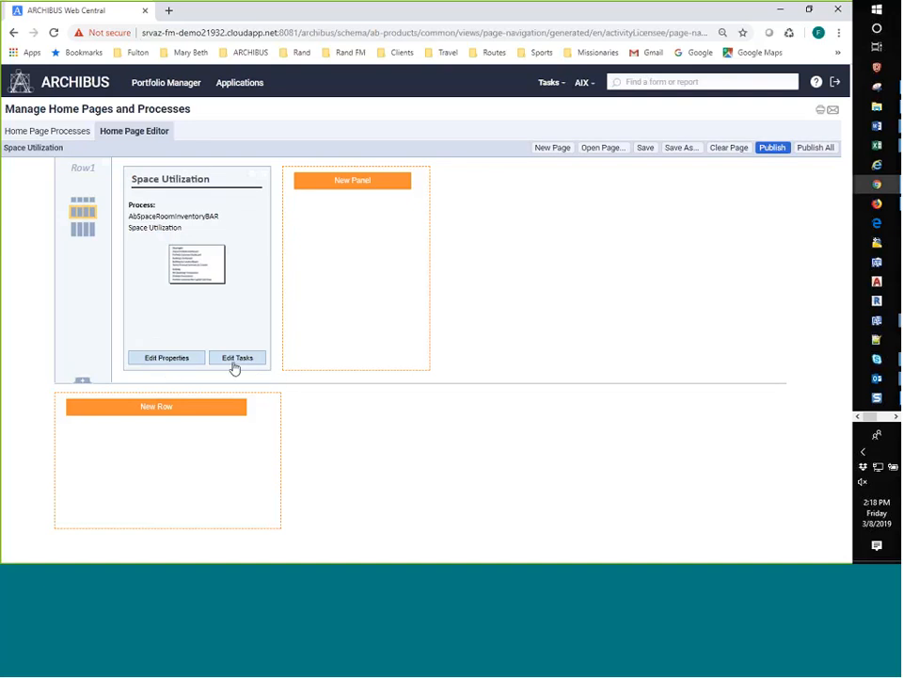
click(237, 356)
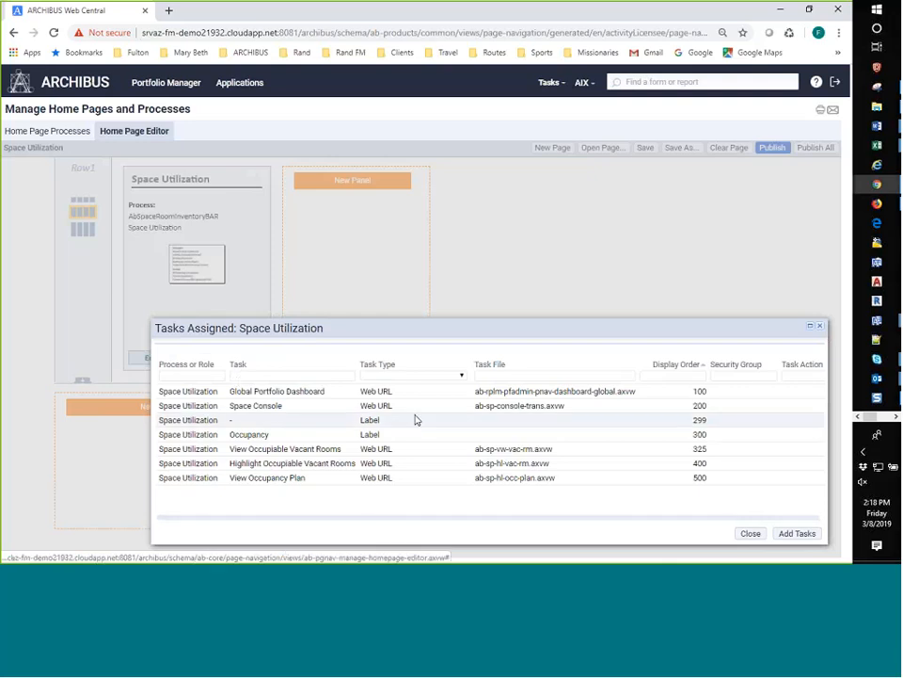
click(750, 532)
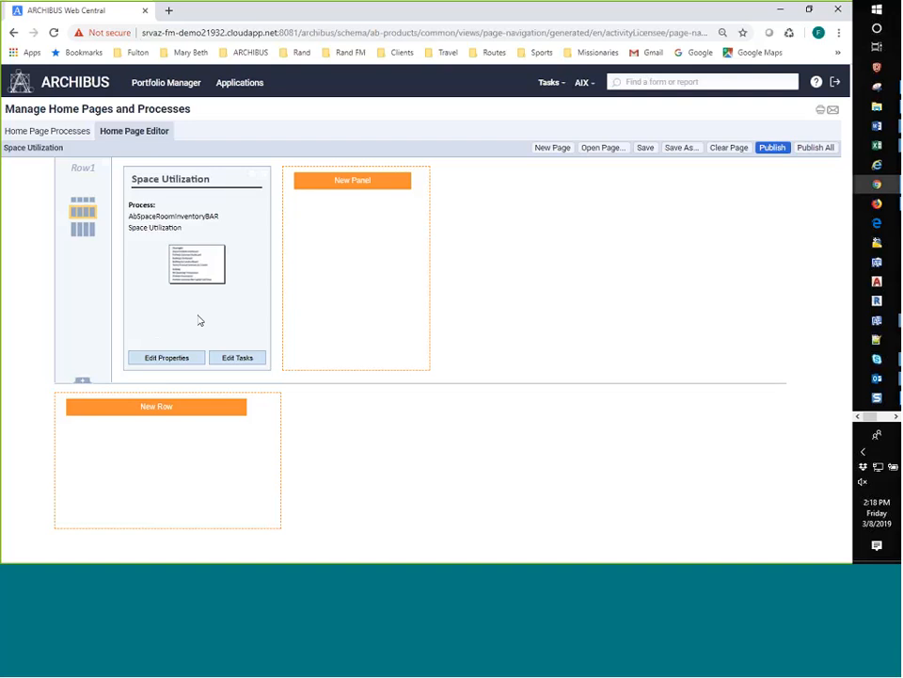
mouse_move(184, 290)
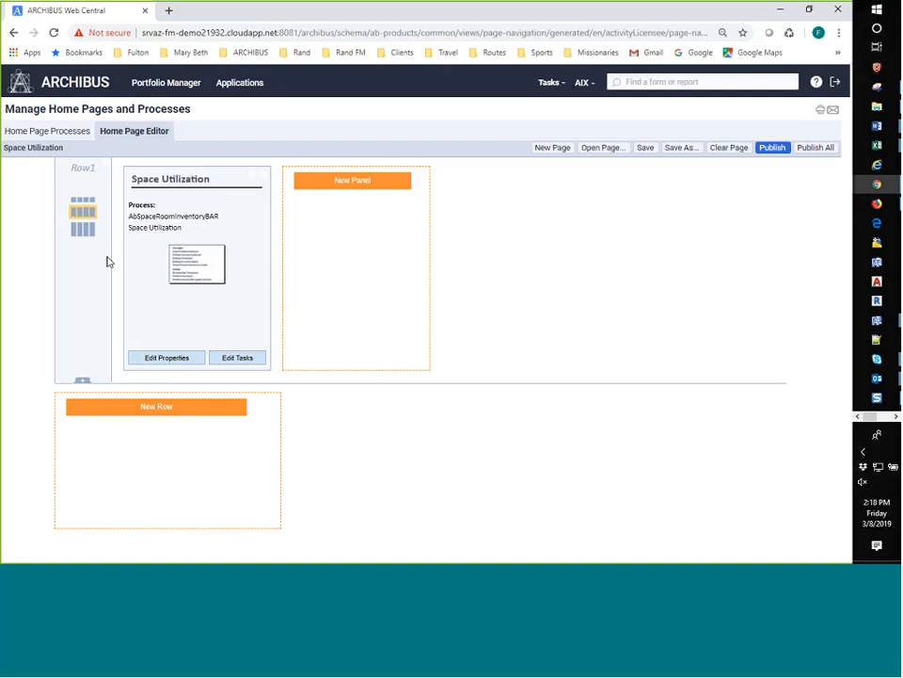
mouse_move(772, 157)
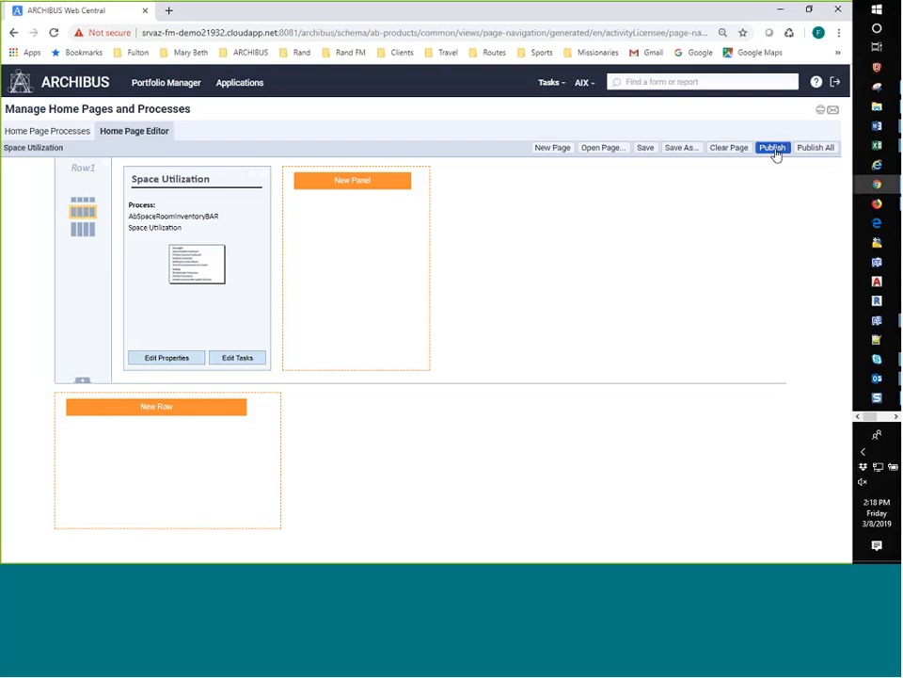
Step: Publish the Space Utilization home page, dismiss the message, and go to Publish Home Pages by Role
click(772, 147)
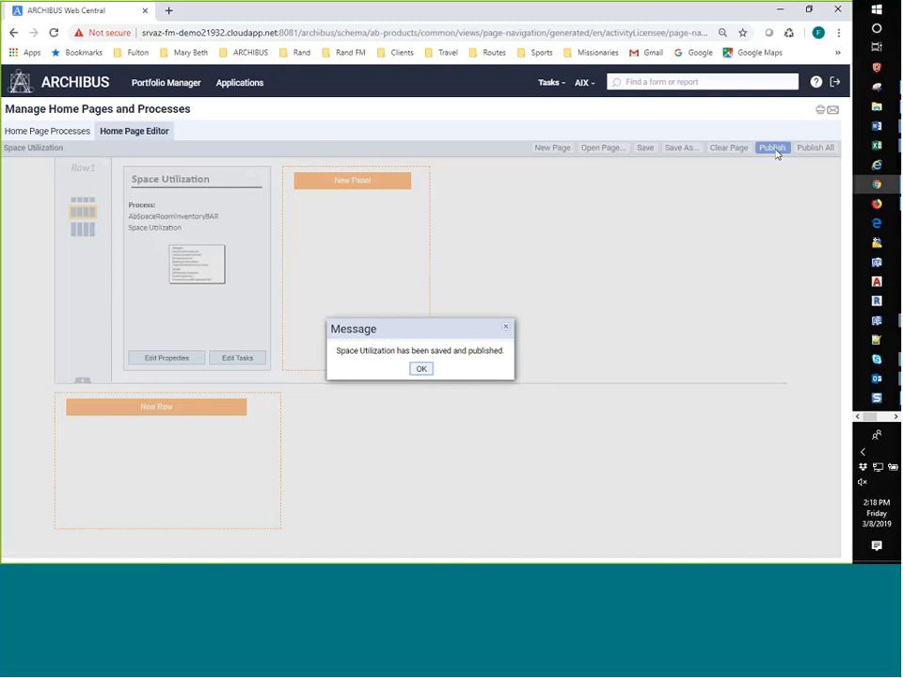
click(421, 368)
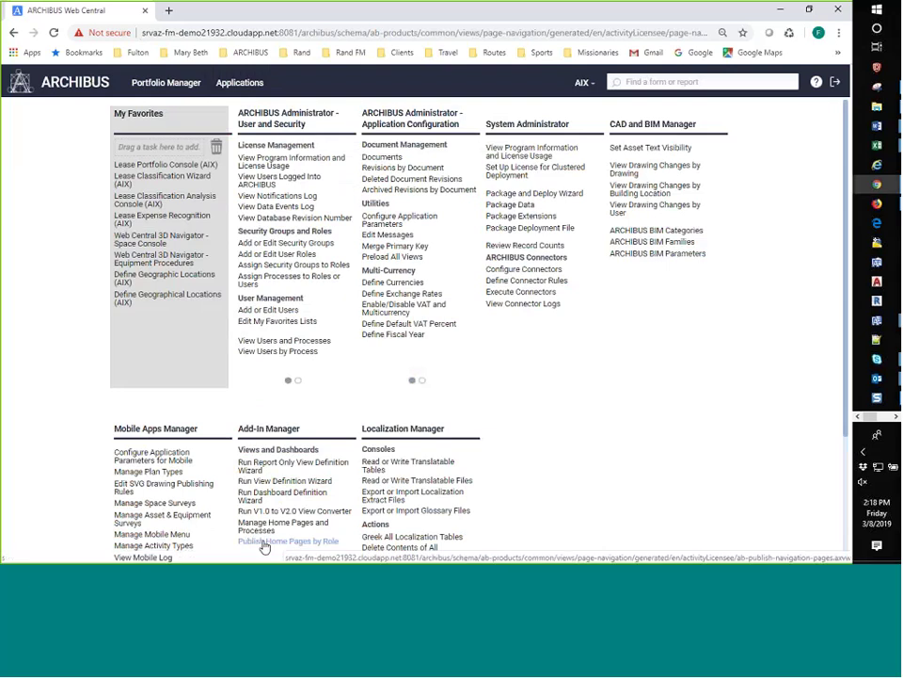
click(284, 541)
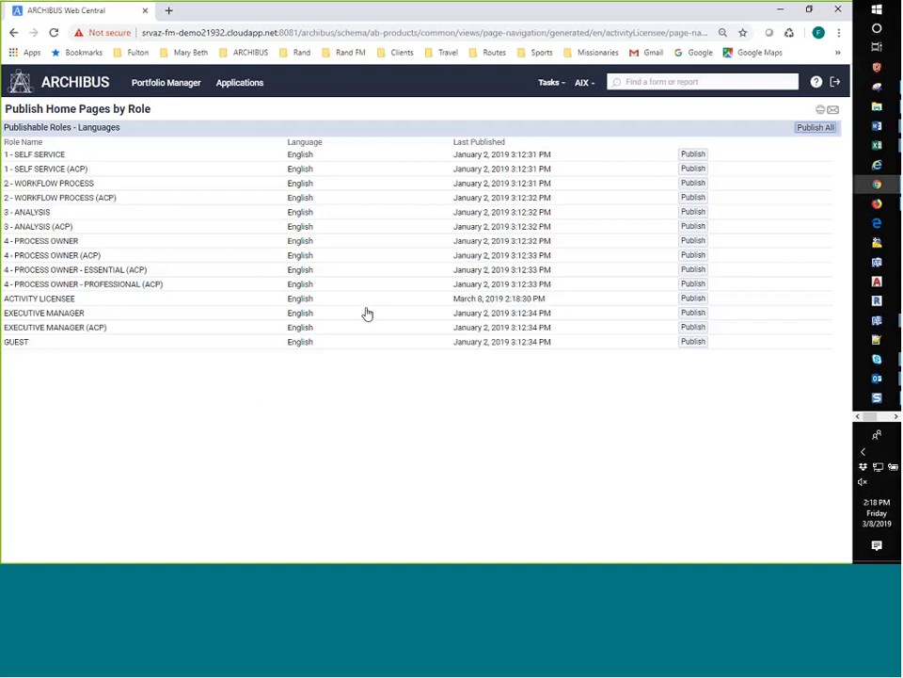
mouse_move(495, 401)
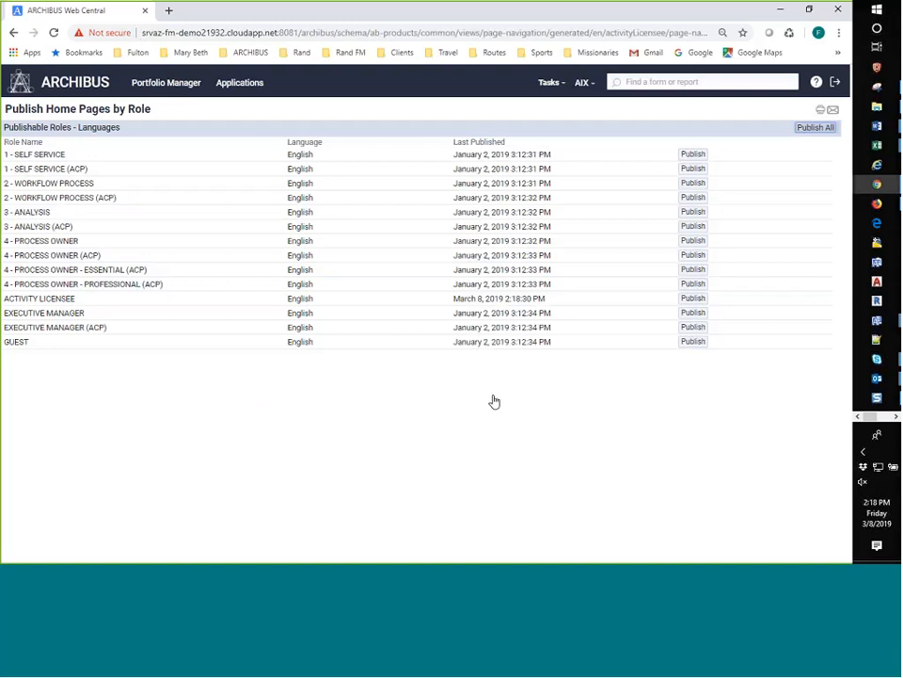
mouse_move(199, 381)
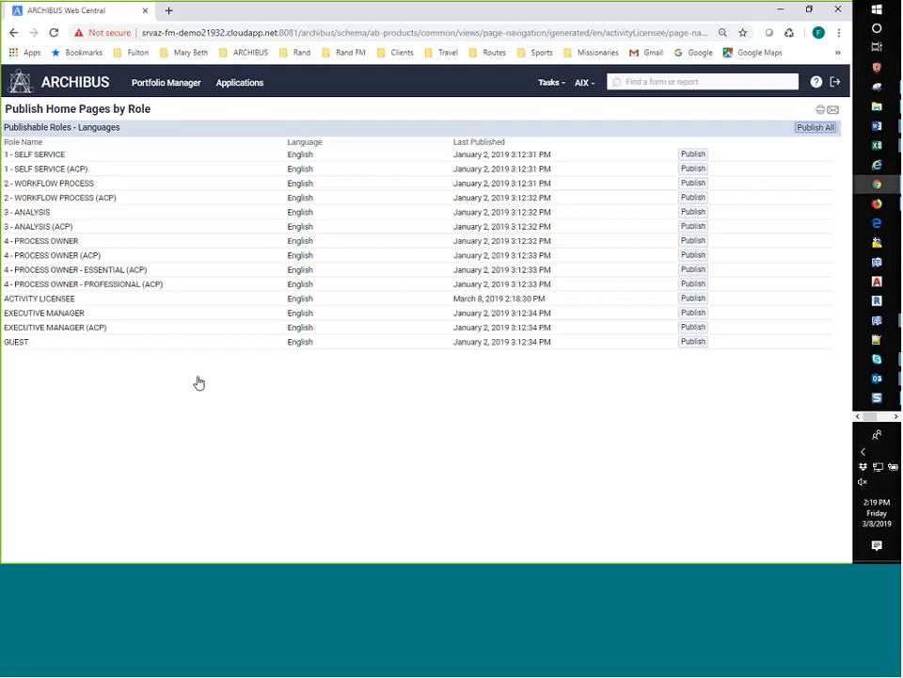
mouse_move(438, 378)
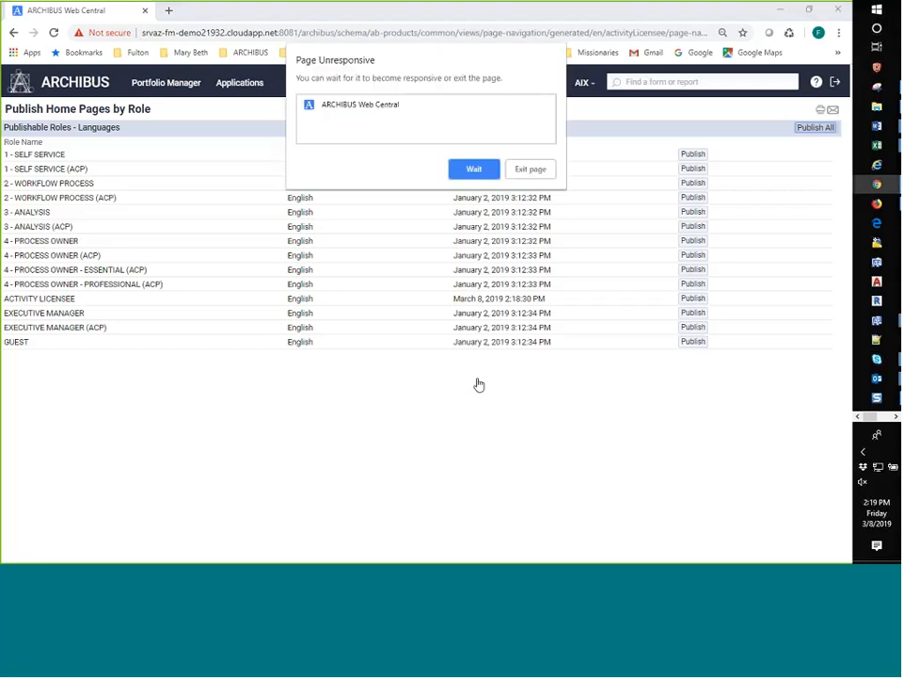
Step: Publish All home pages, waiting out the unresponsive-page prompt and confirming success
click(473, 168)
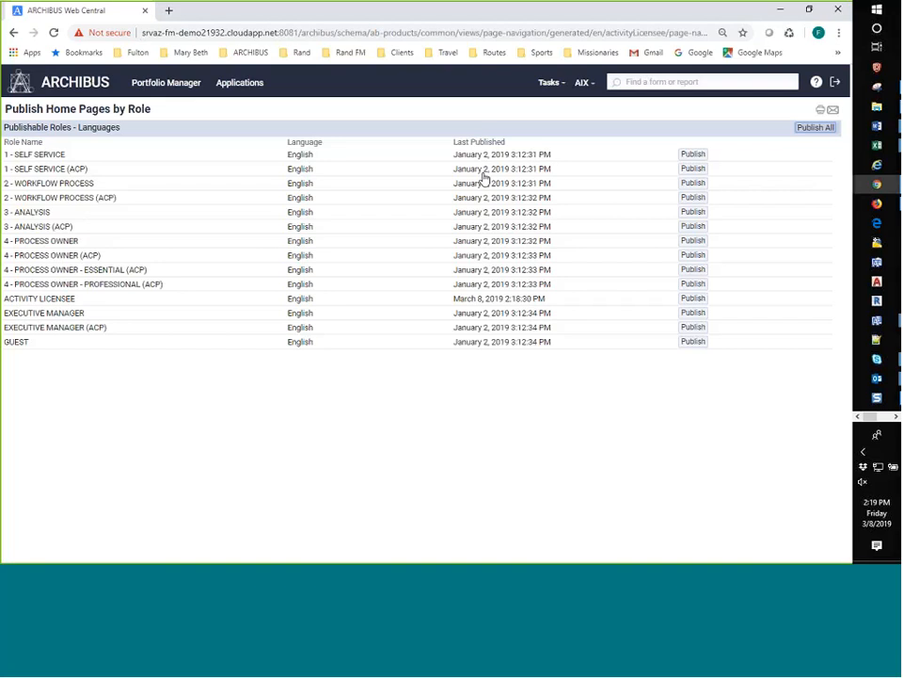
mouse_move(511, 353)
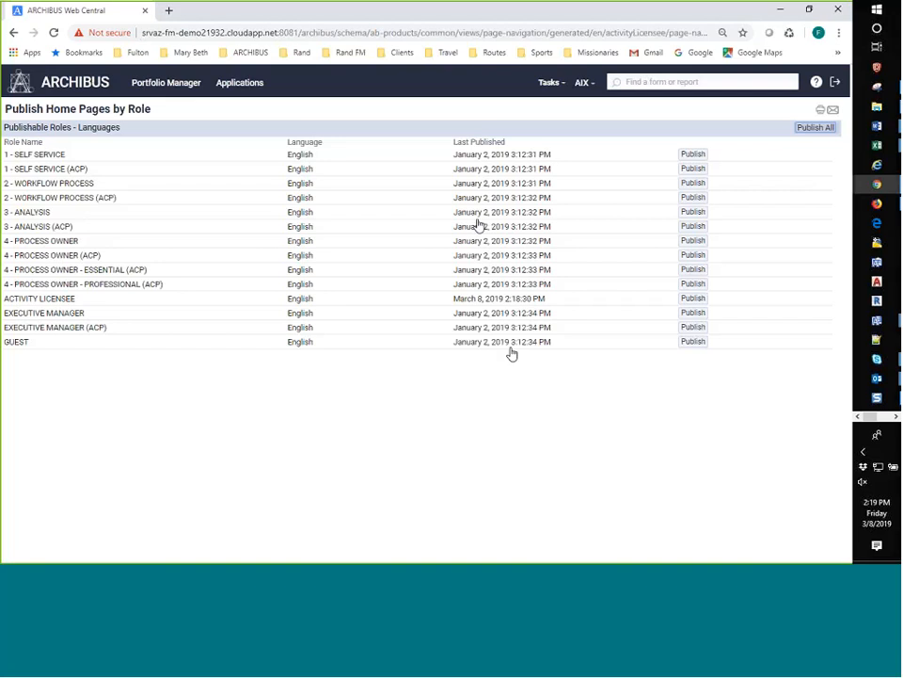
mouse_move(155, 197)
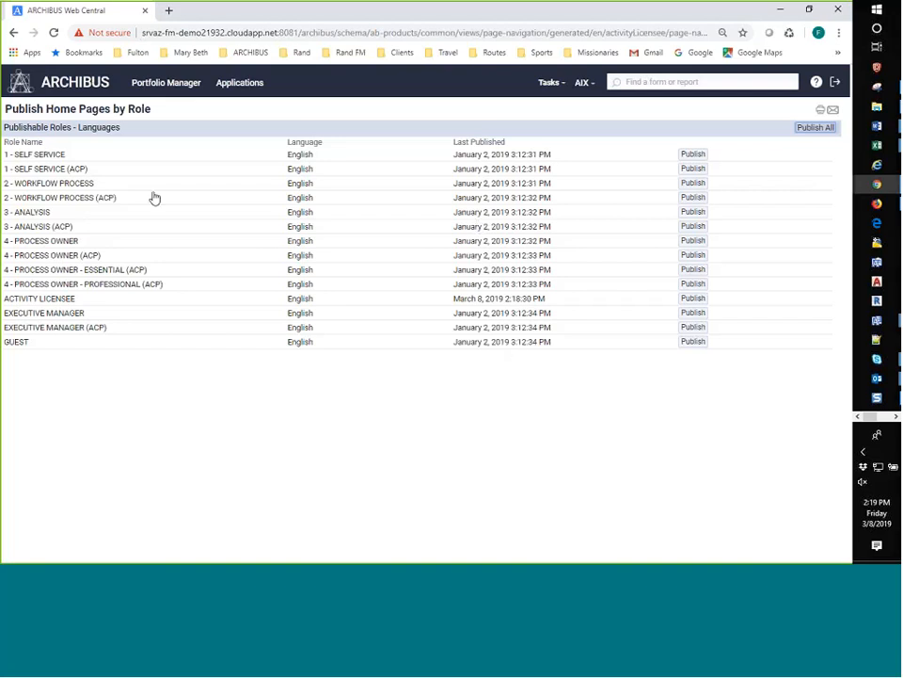
click(815, 127)
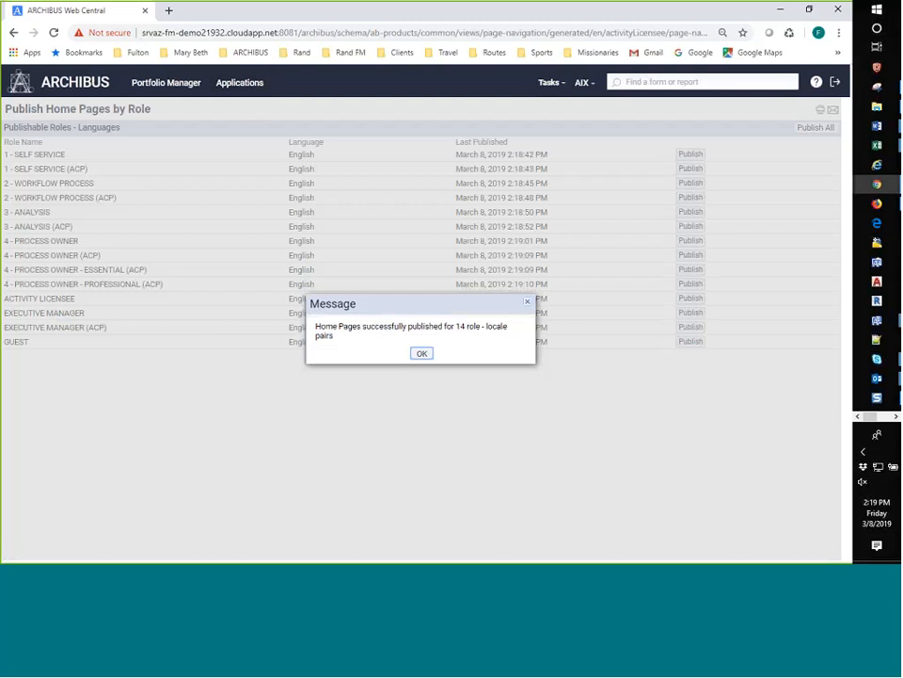
click(422, 353)
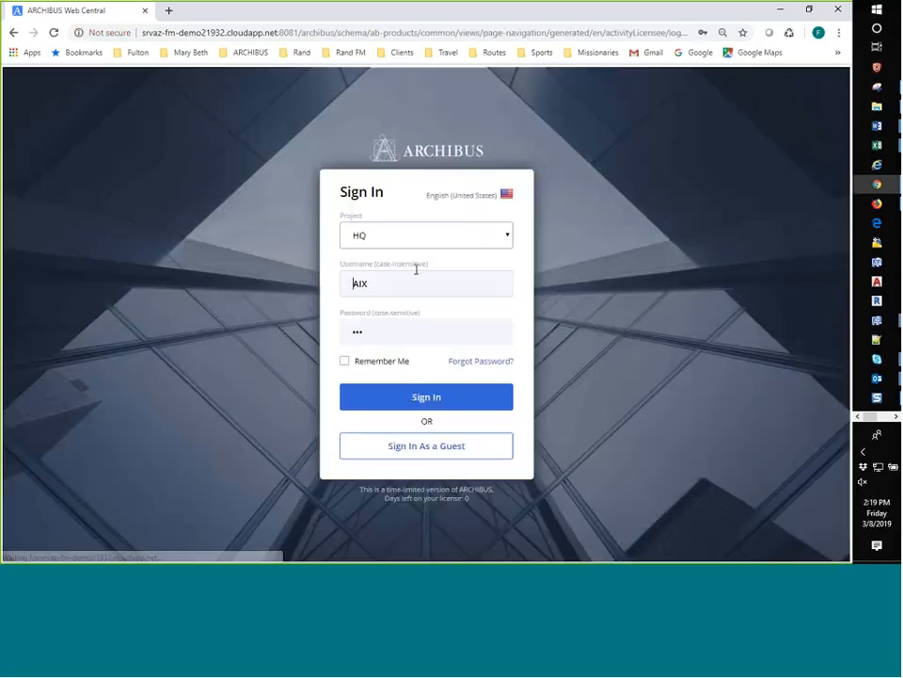
Step: Sign back in to load the new Space Utilization home page
click(426, 397)
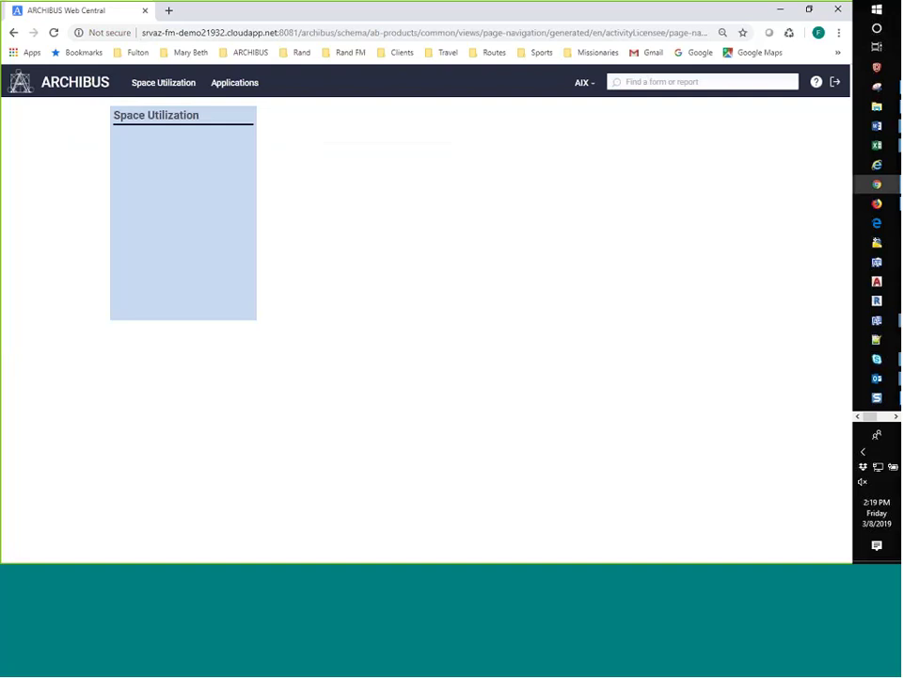
mouse_move(122, 211)
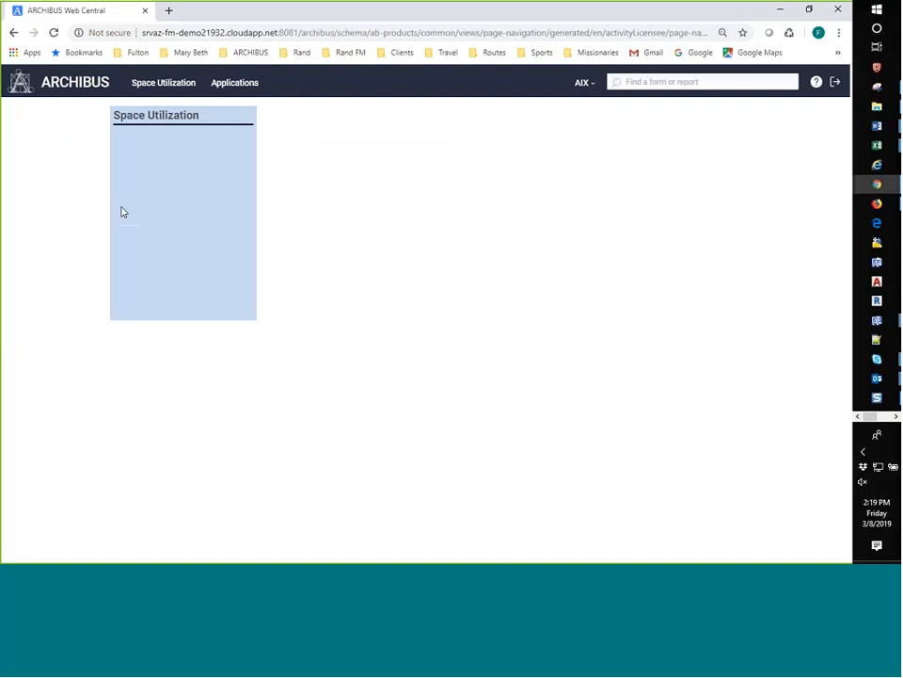
mouse_move(145, 123)
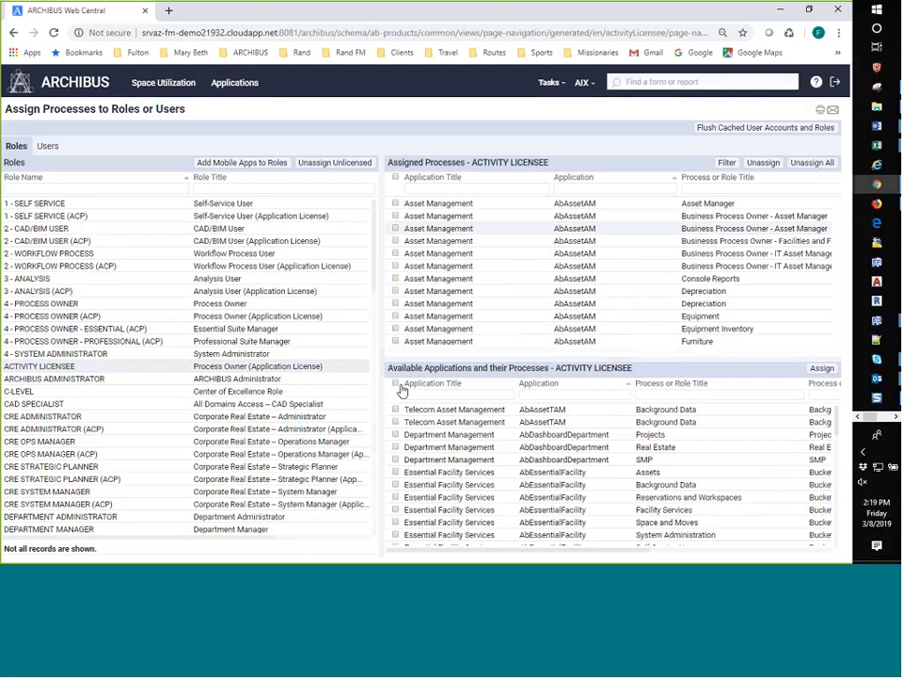
Step: Assign the checked Space Utilization process to ACTIVITY LICENSEE and confirm
click(821, 368)
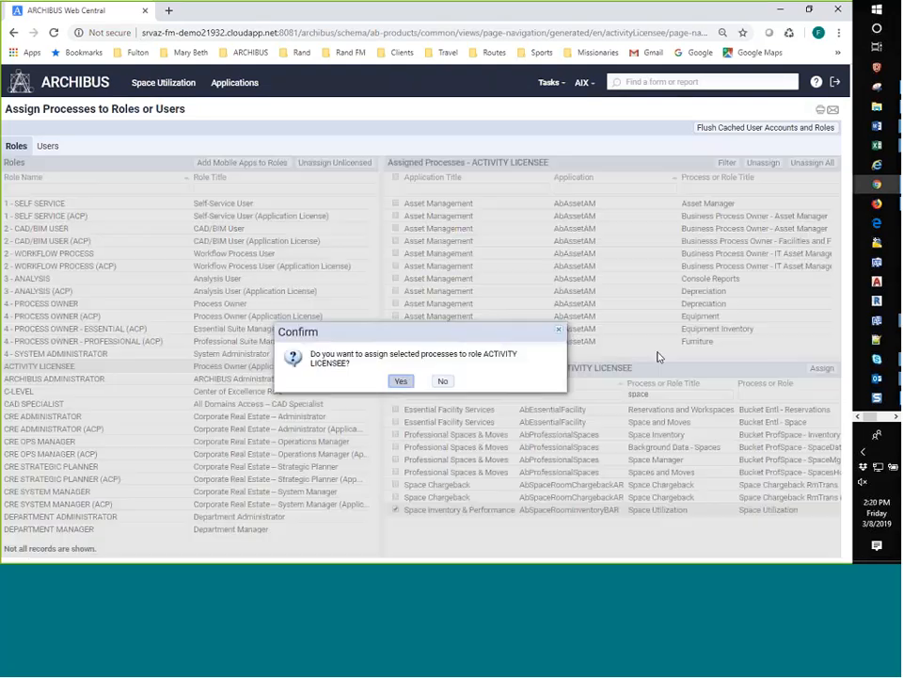
mouse_move(811, 304)
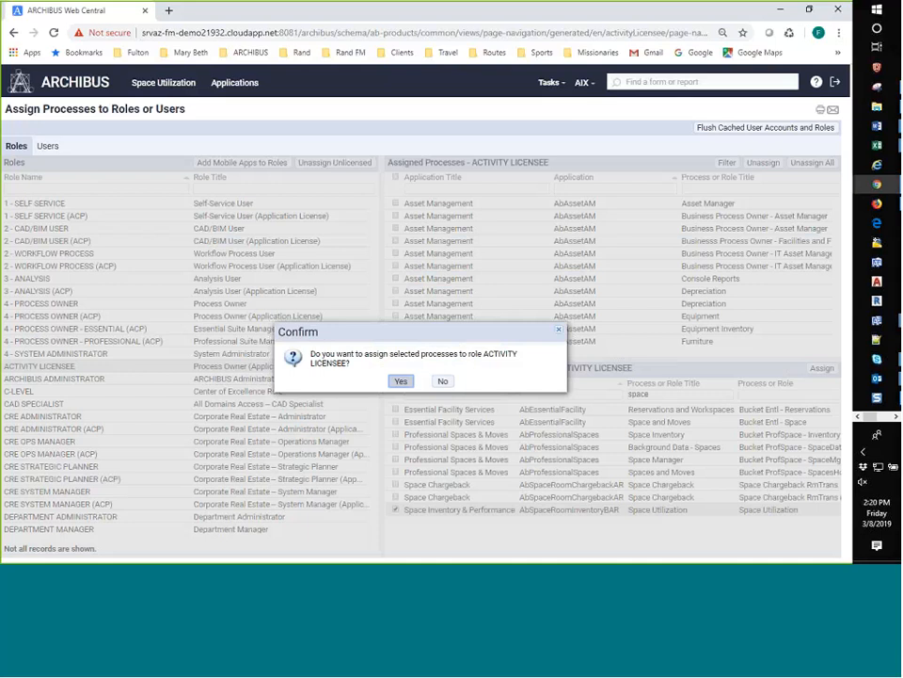
mouse_move(422, 400)
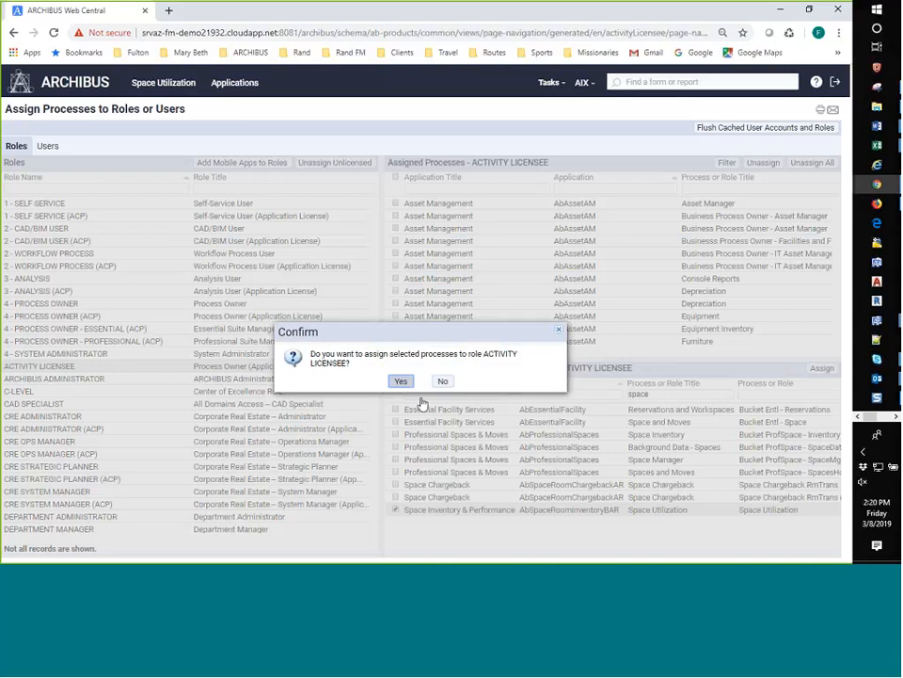
click(401, 380)
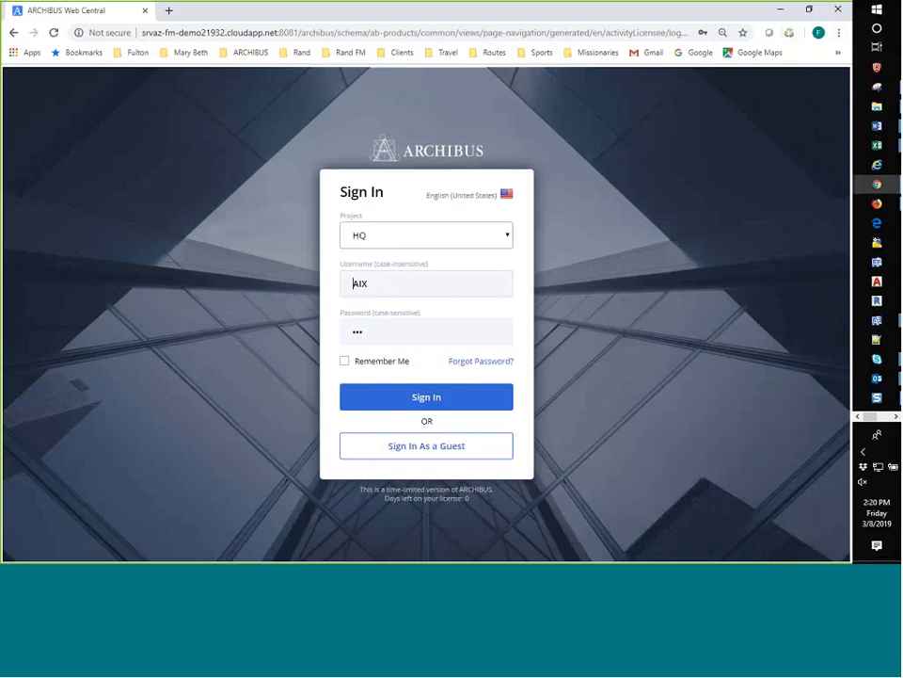
Step: Sign in as AIX, then sign in again with username AFM
click(426, 396)
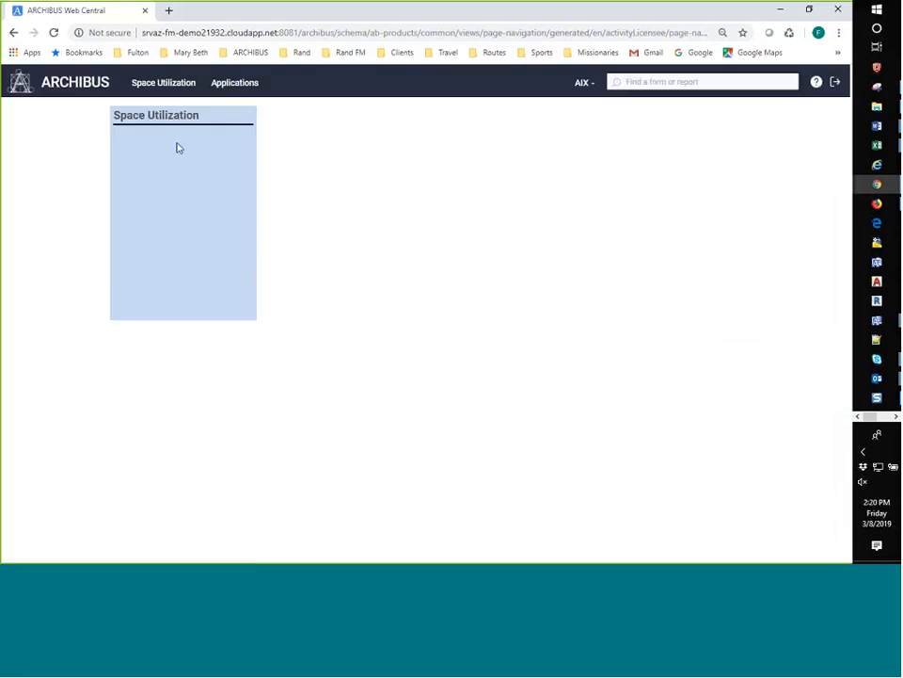
mouse_move(171, 159)
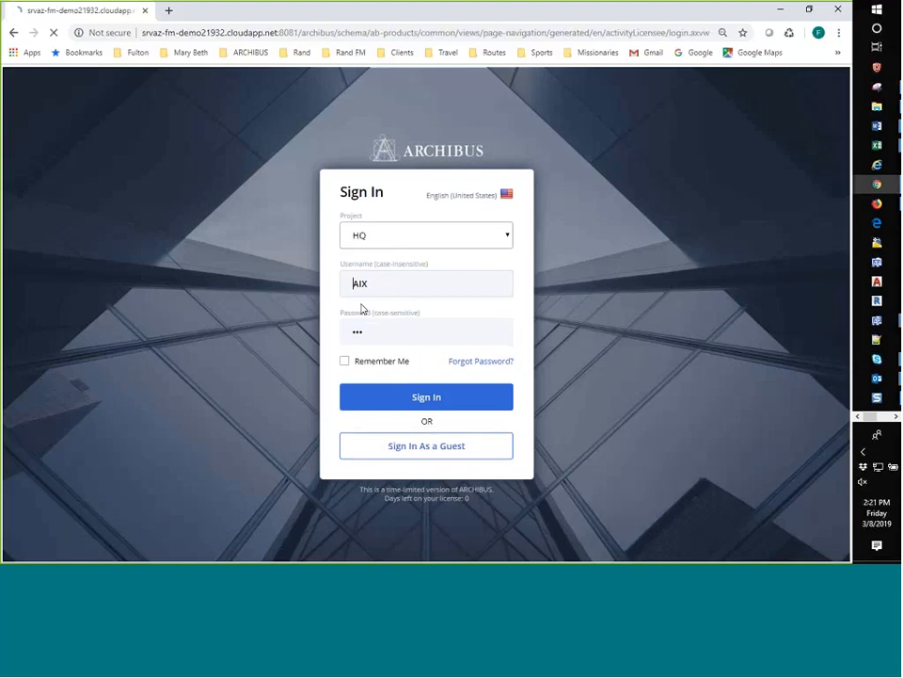
text(AFM)
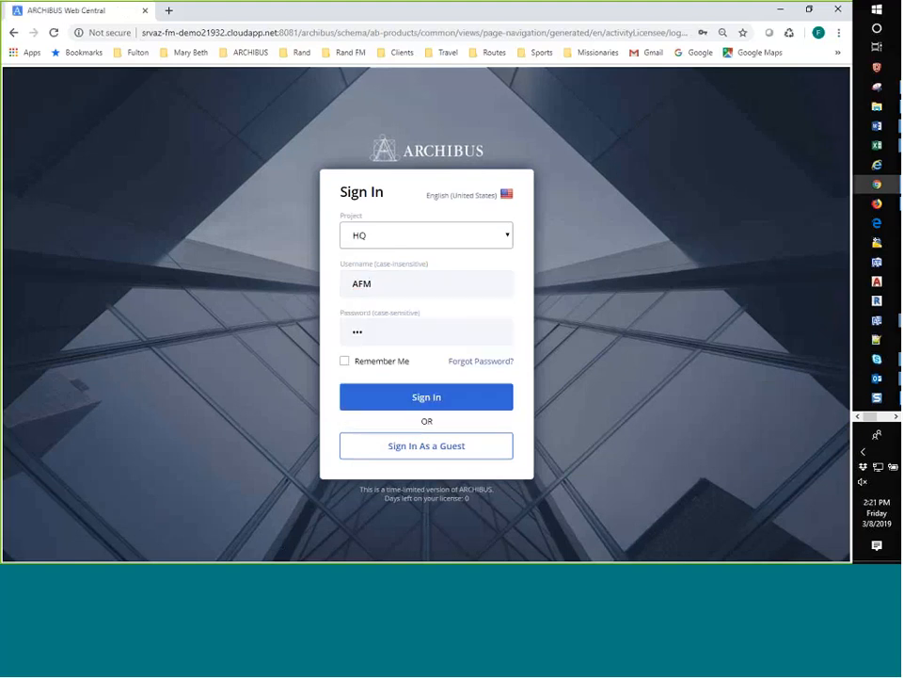
click(426, 396)
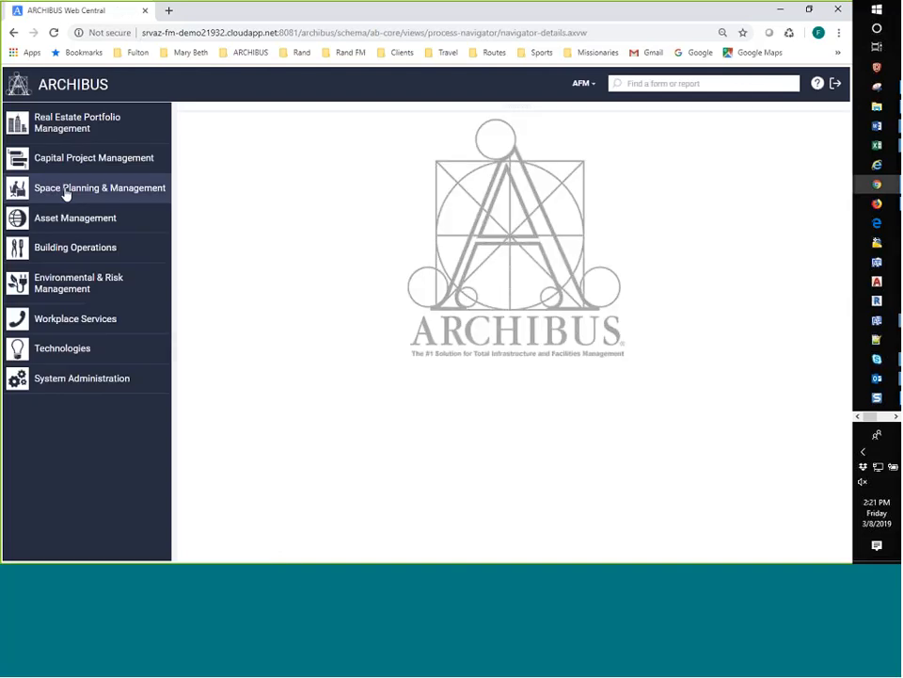
Step: Browse Space Inventory & Performance, then open System Administration's Enable or Disable Workspace Transactions form
click(99, 188)
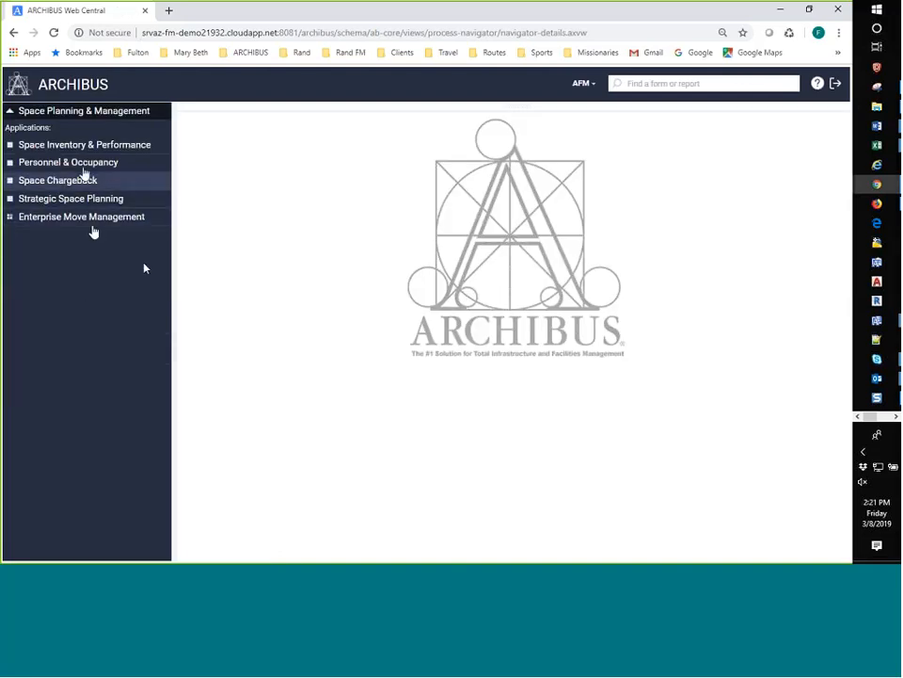
click(88, 144)
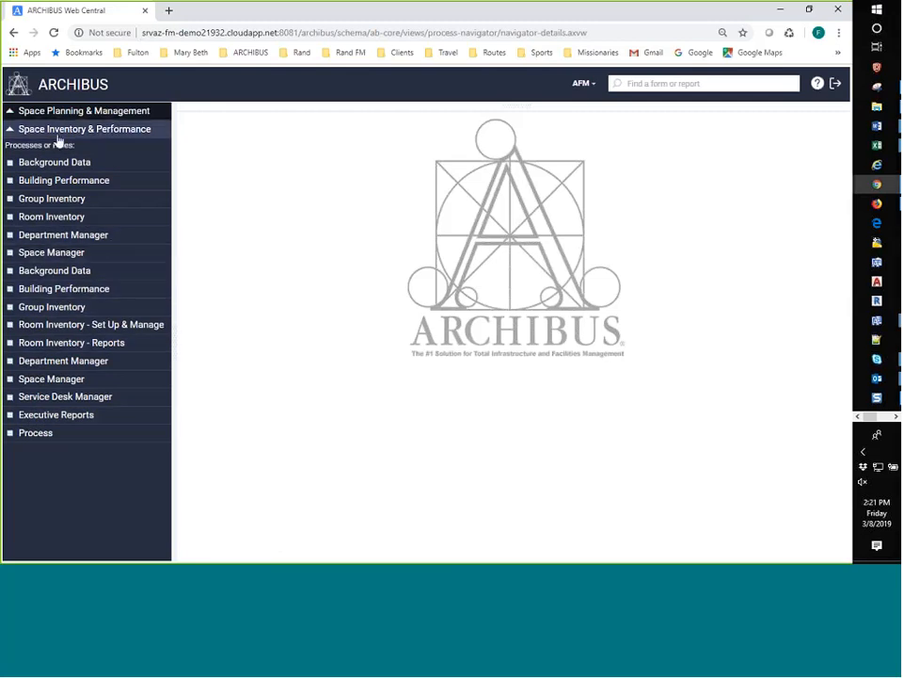
mouse_move(54, 270)
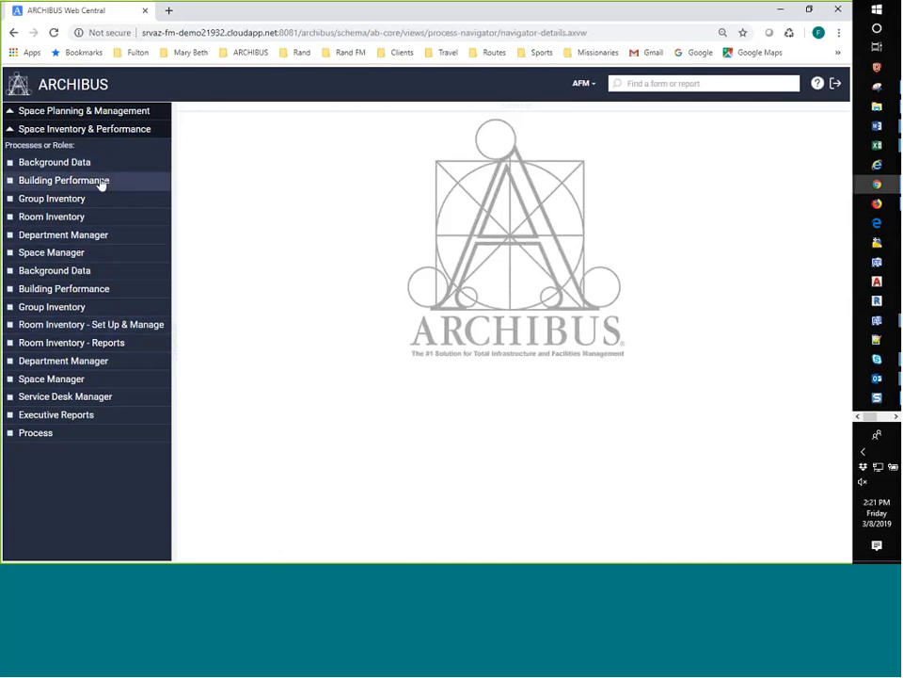
click(581, 83)
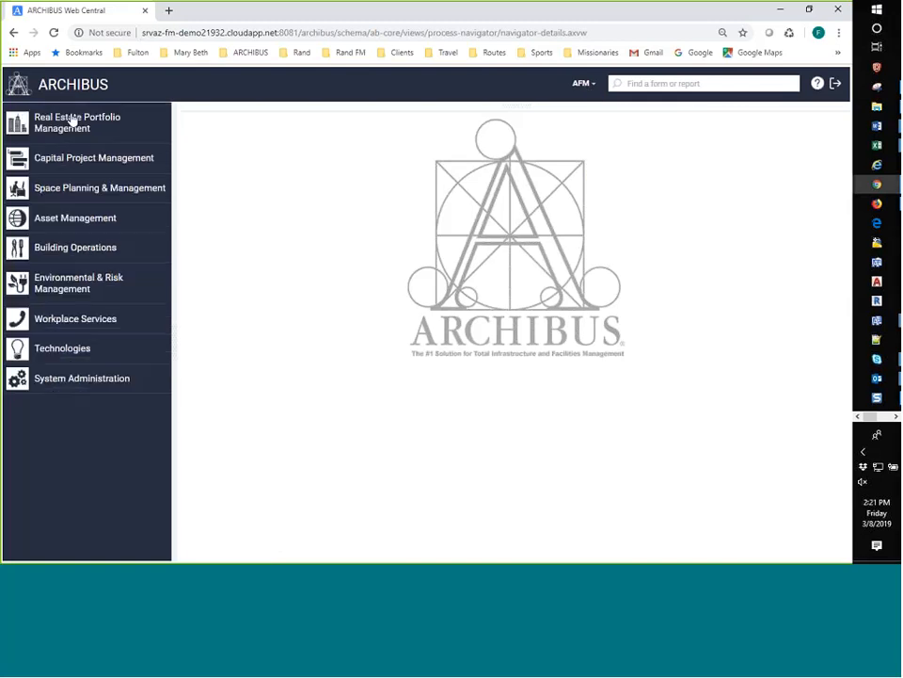
click(82, 378)
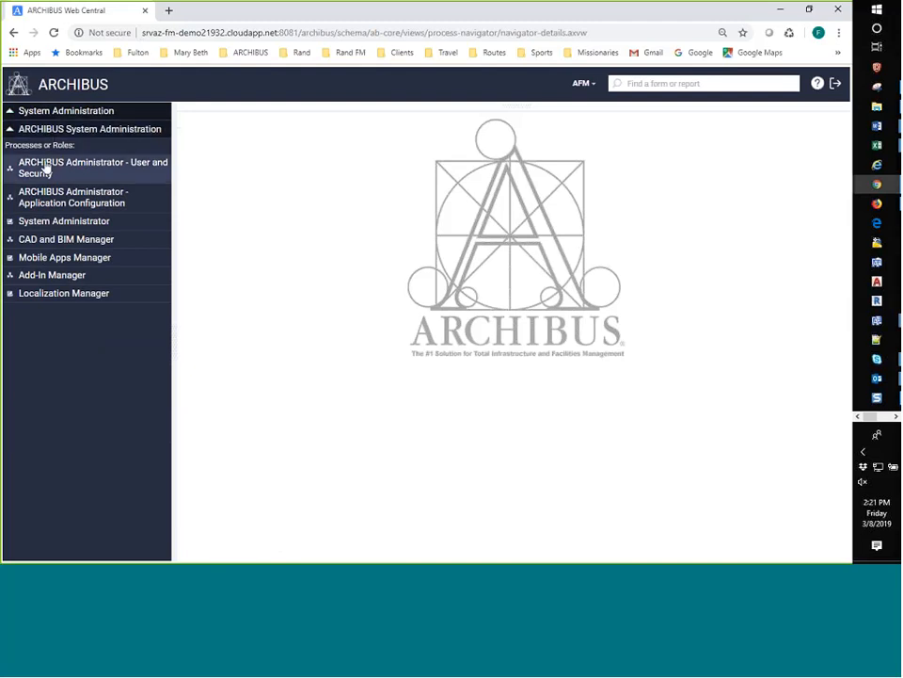
mouse_move(33, 292)
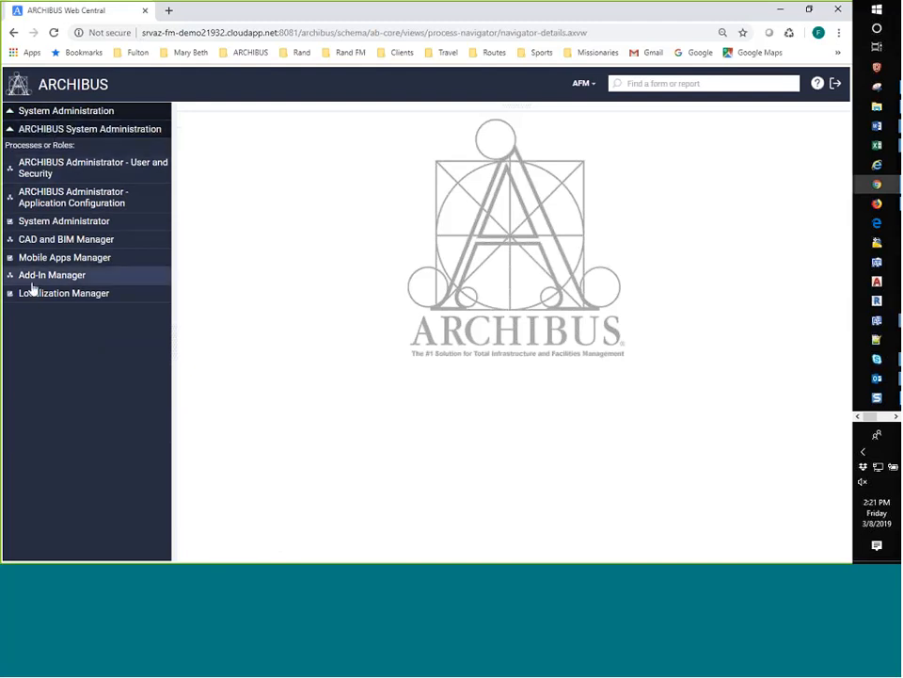
click(91, 167)
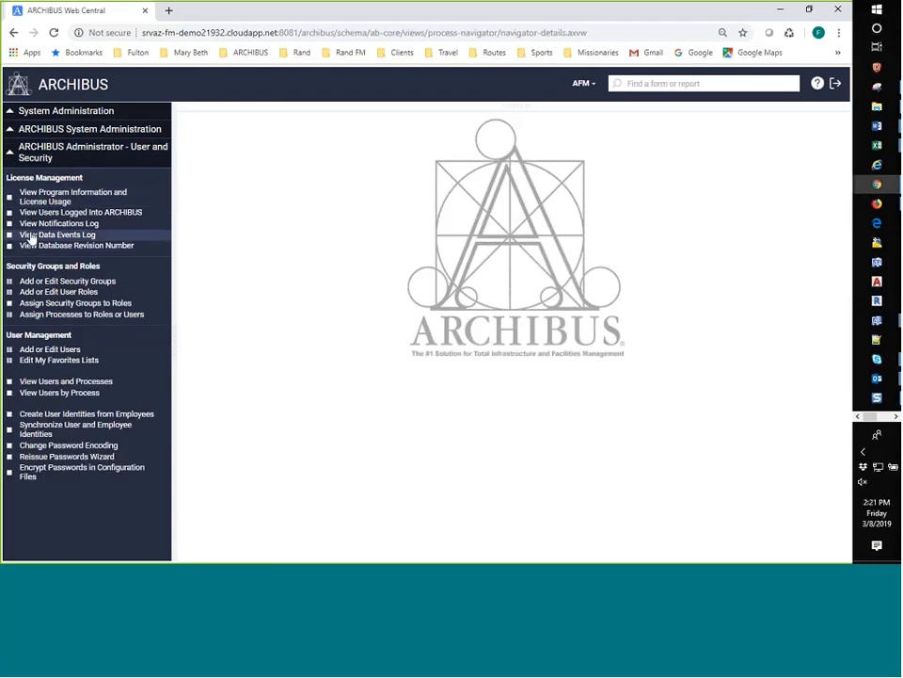
click(85, 146)
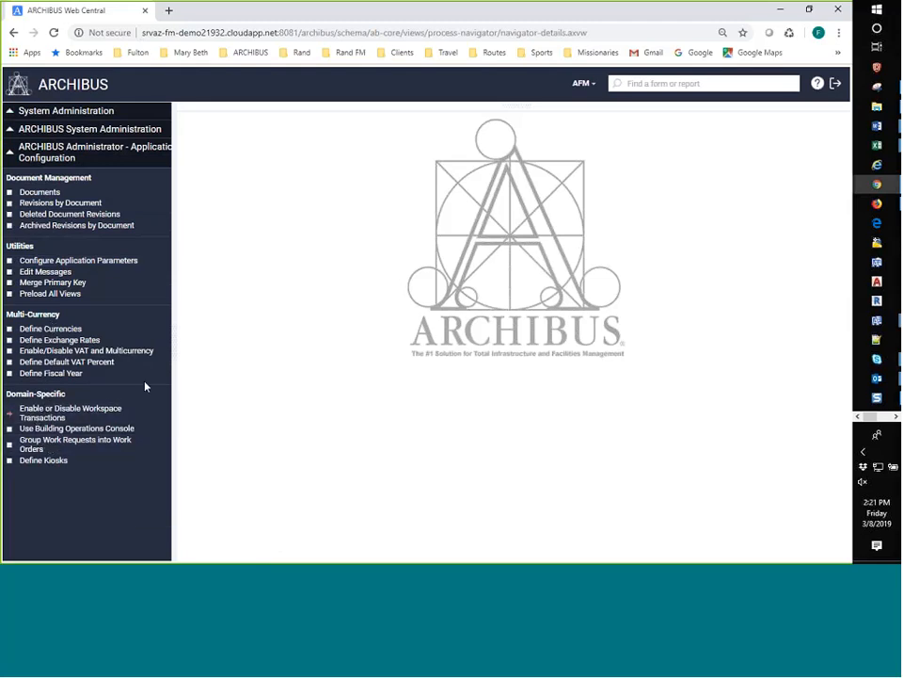
click(71, 412)
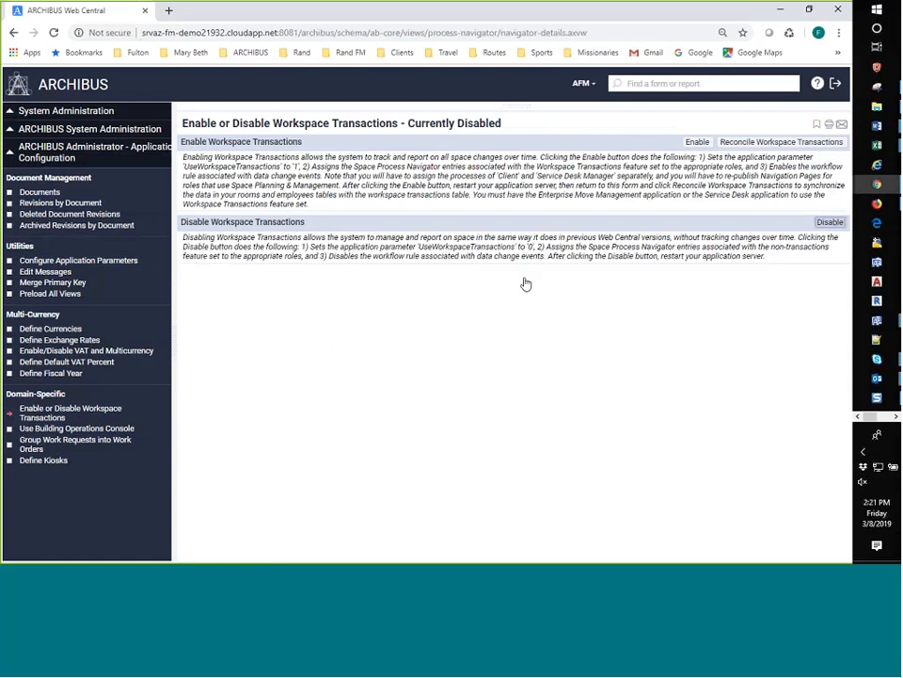
mouse_move(557, 290)
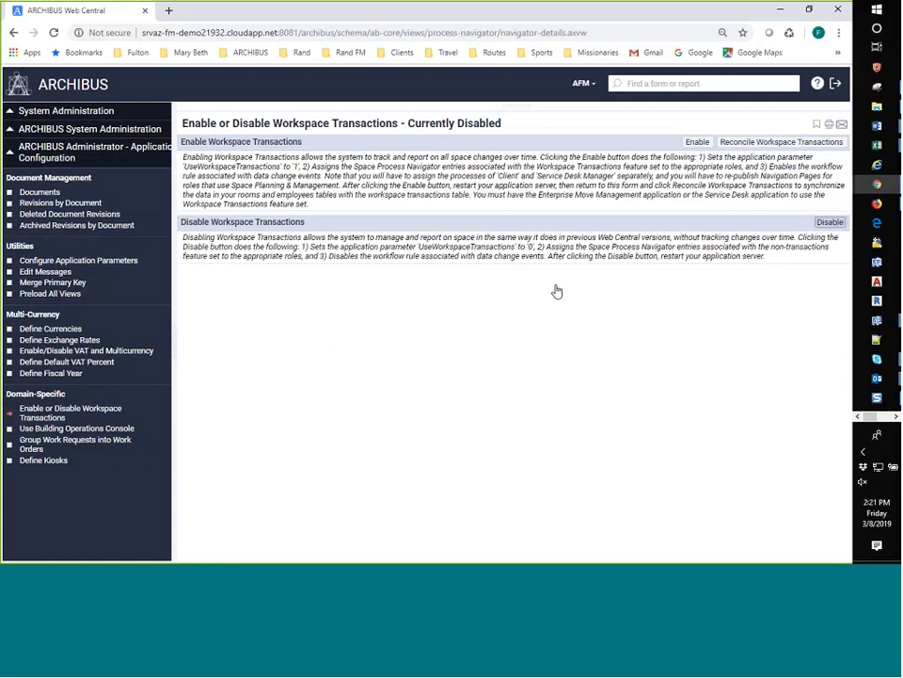
mouse_move(196, 337)
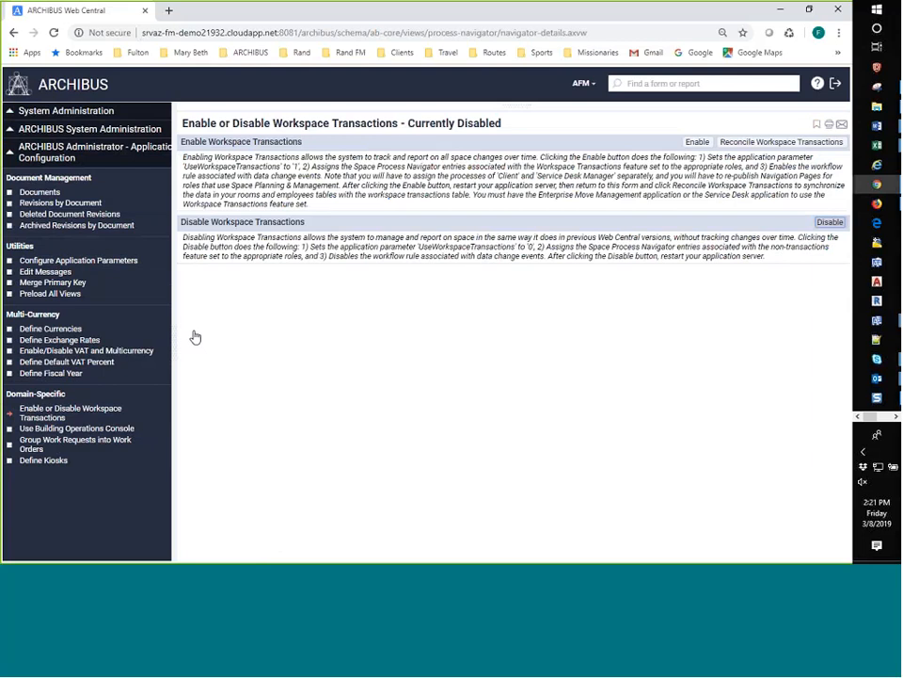
mouse_move(215, 332)
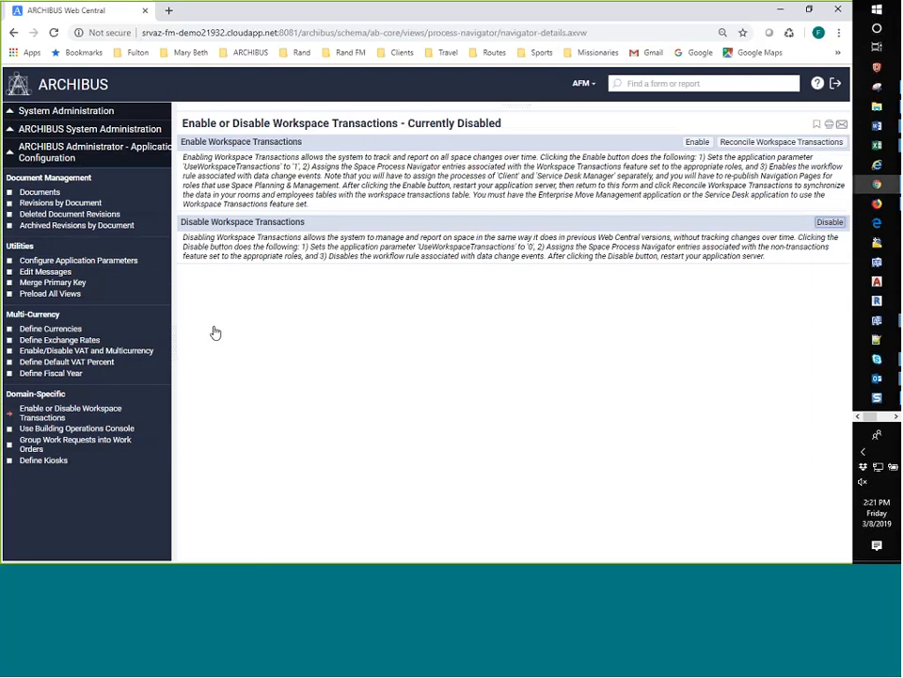
Step: Disable workspace transactions and acknowledge the success message
click(819, 221)
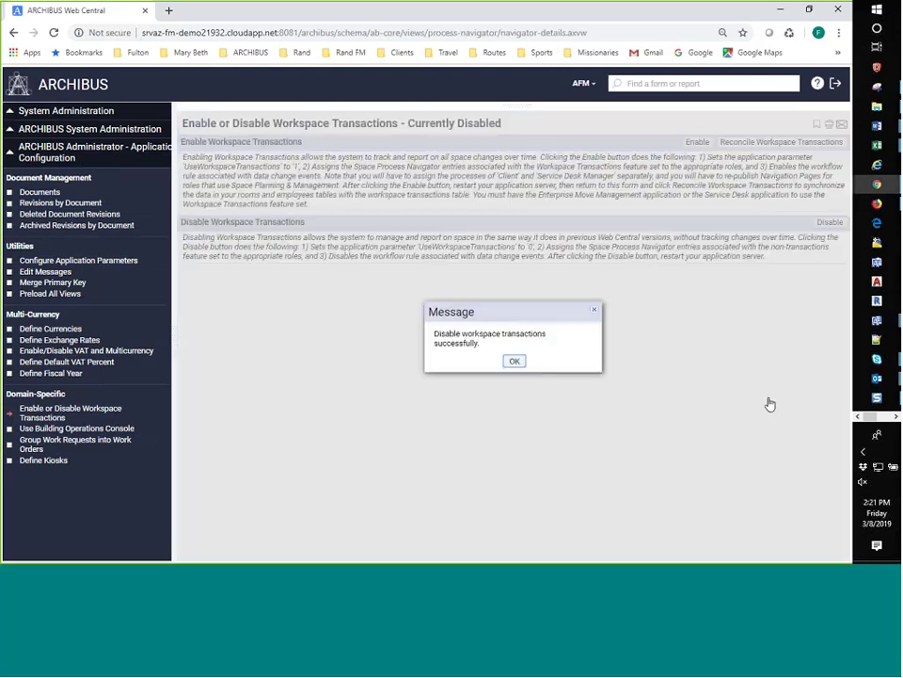
click(514, 360)
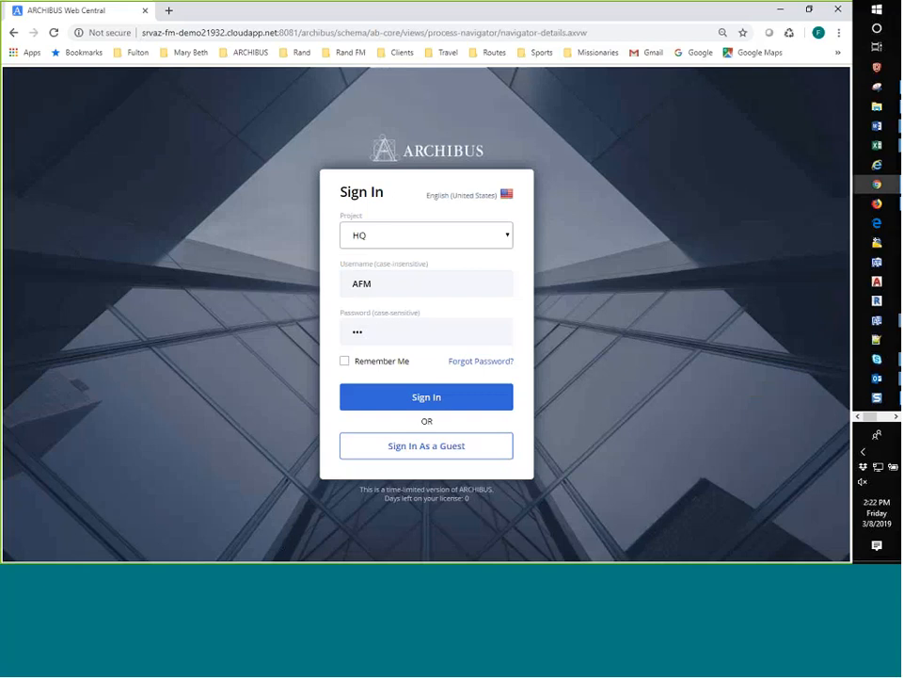
Step: Sign in again and browse the Space Inventory & Performance processes
click(426, 396)
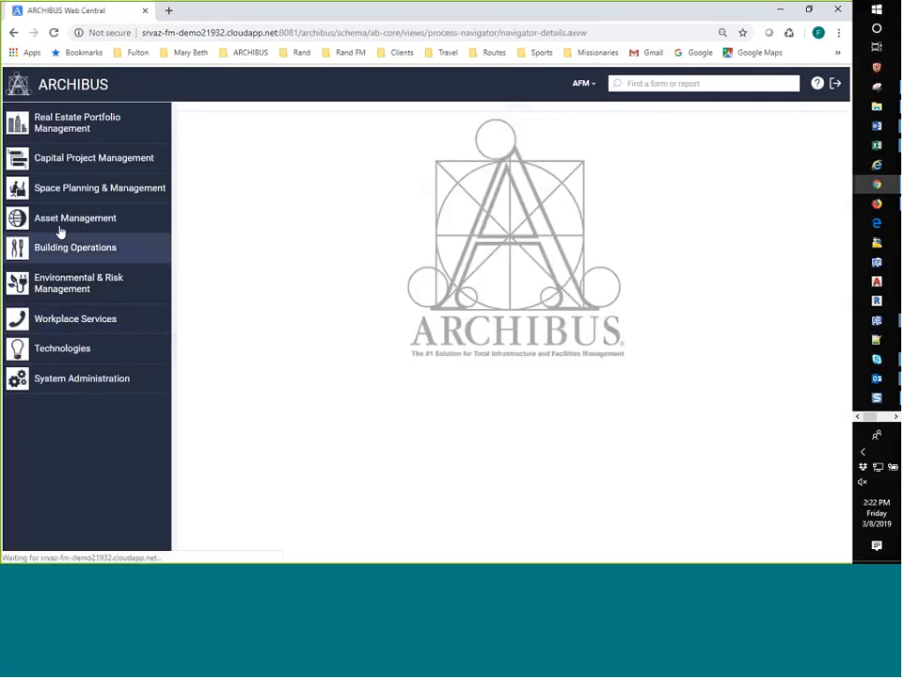
click(100, 187)
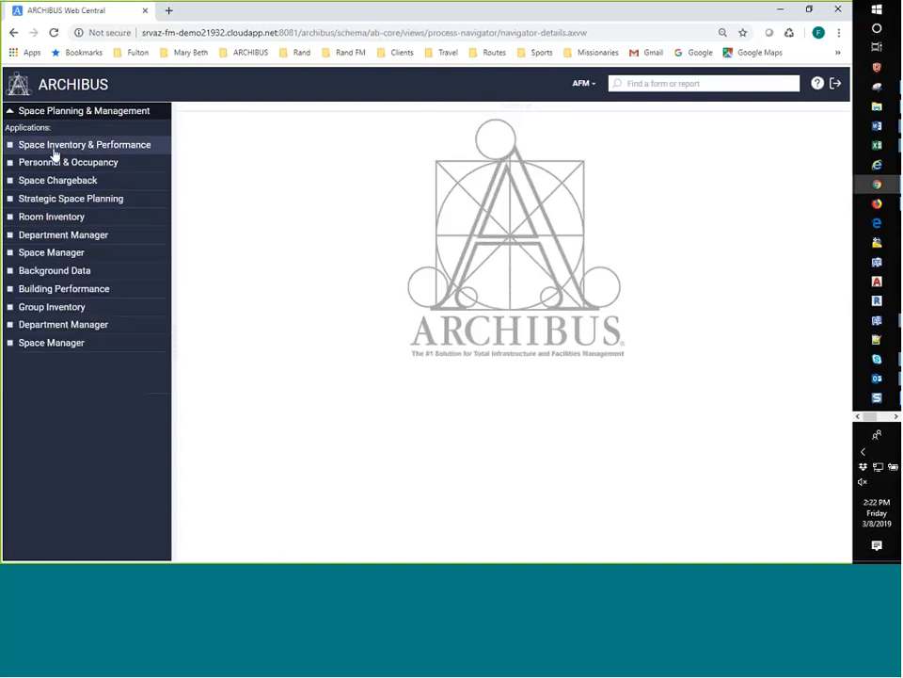
click(84, 144)
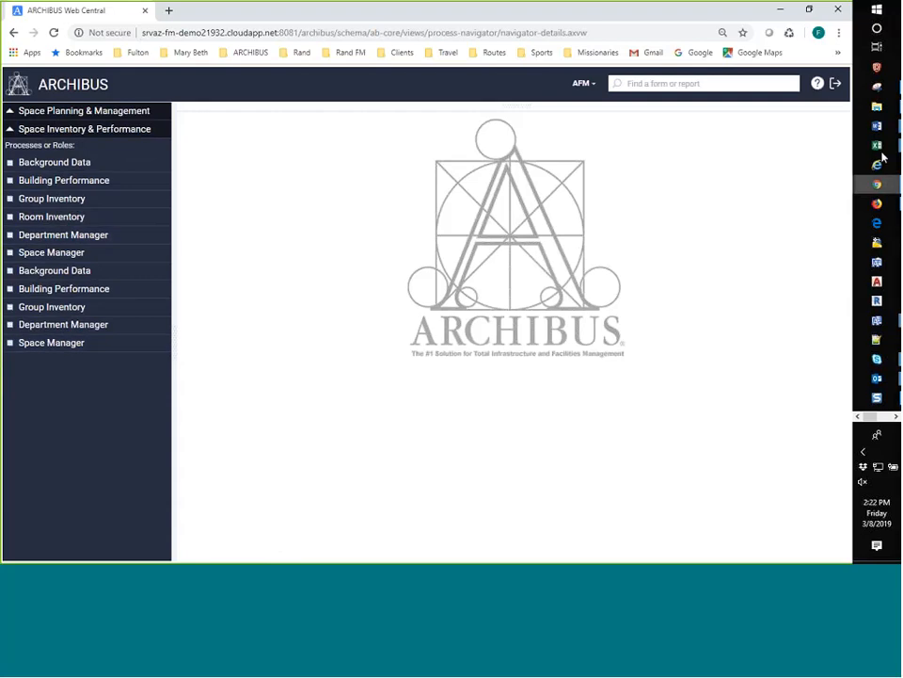
mouse_move(839, 83)
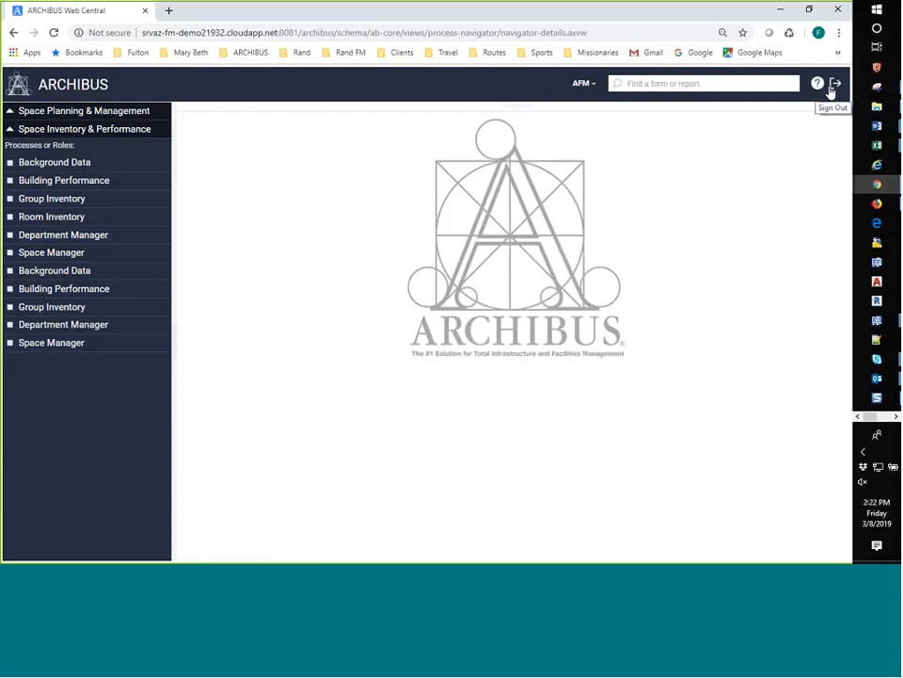
click(583, 82)
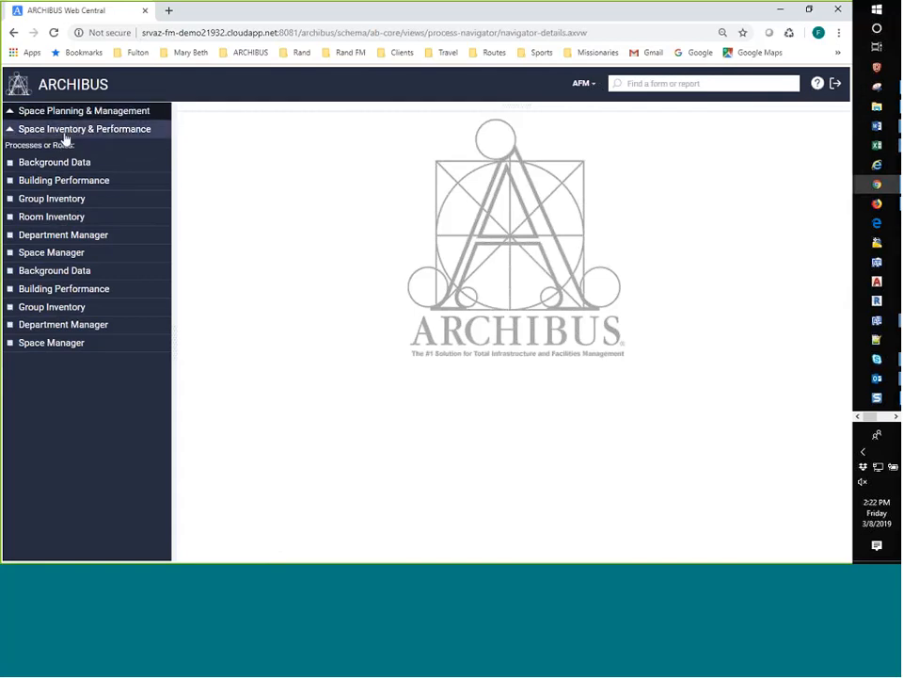
mouse_move(172, 218)
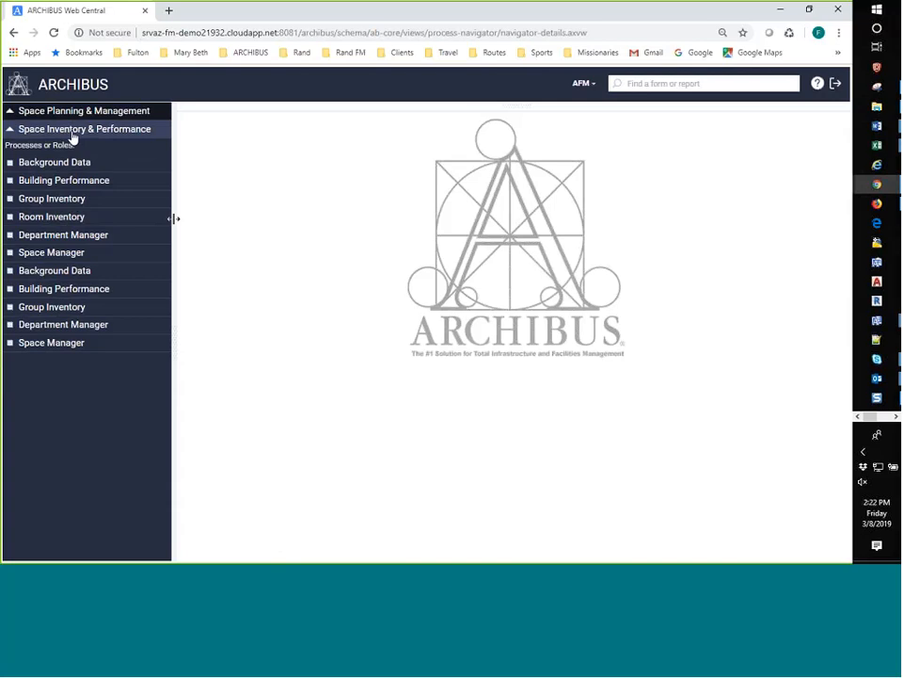
Step: Open System Administration > User and Security > Assign Processes to Roles or Users
click(90, 110)
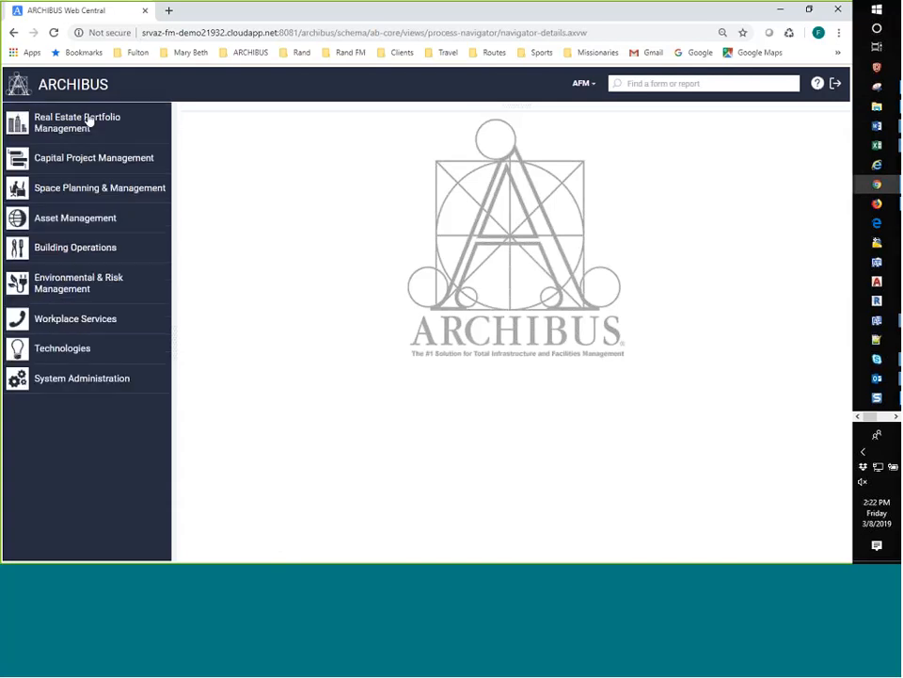
click(81, 379)
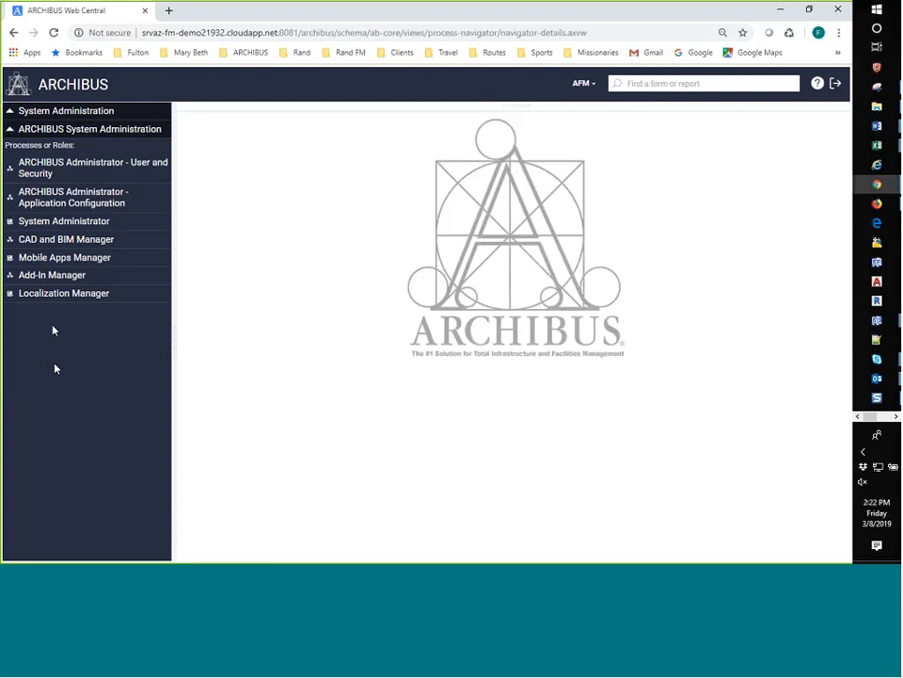
click(93, 167)
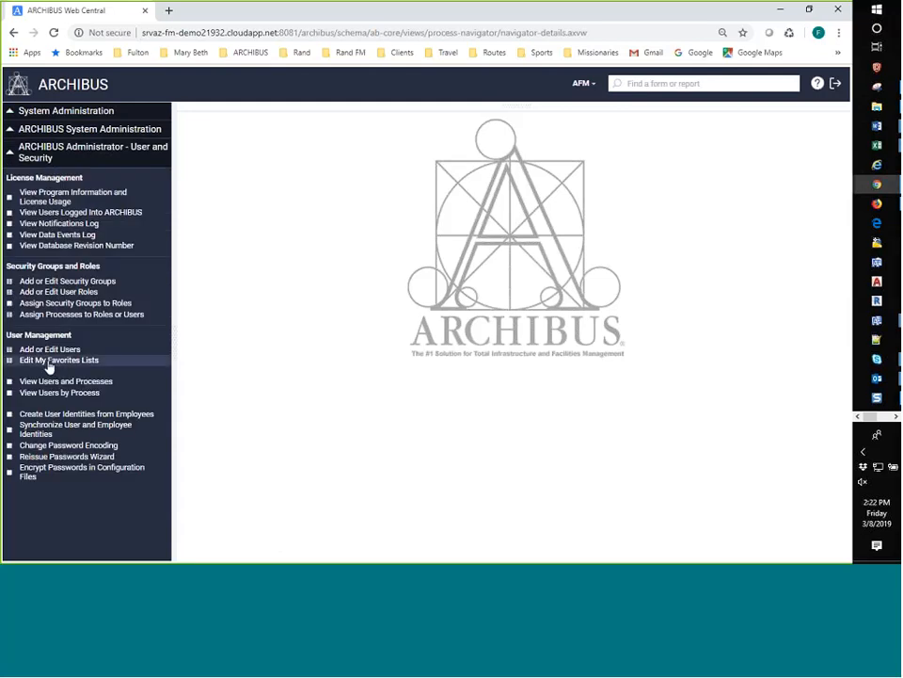
mouse_move(61, 318)
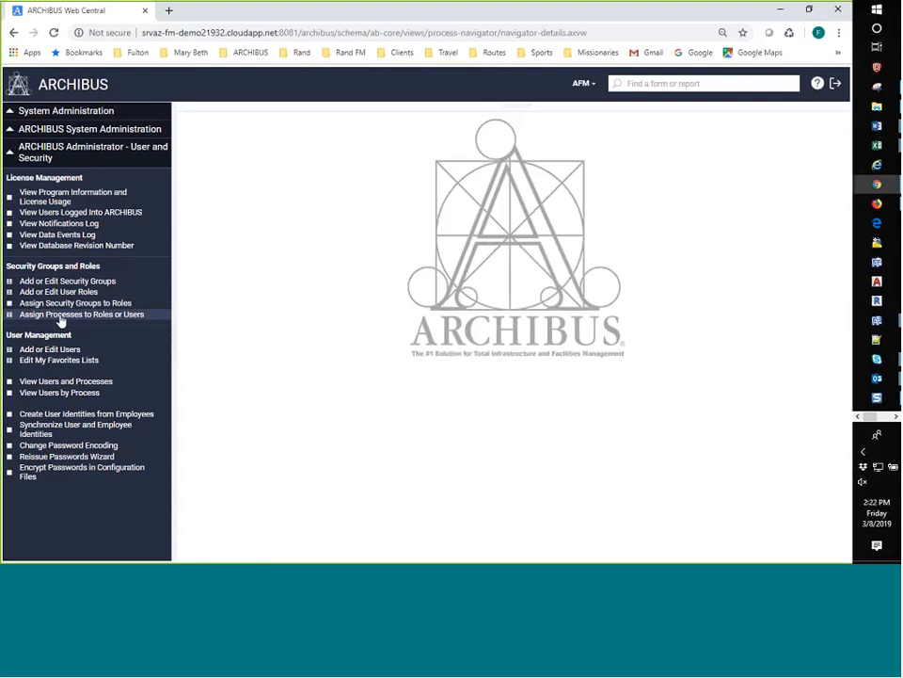
click(82, 314)
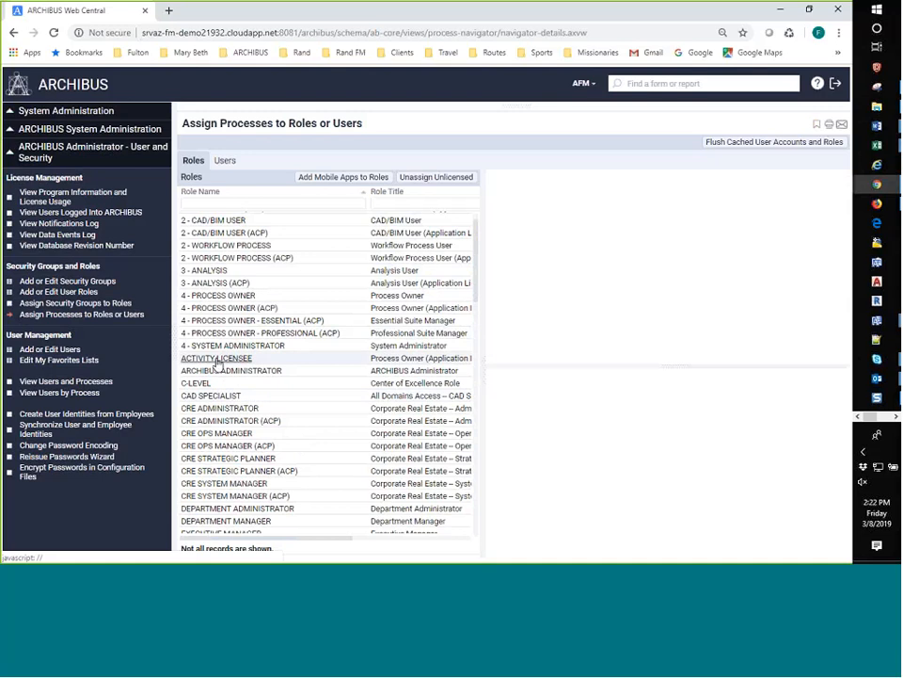
Step: Filter ACTIVITY LICENSEE's assigned processes by 'space' and check the signed-in user's role
click(215, 357)
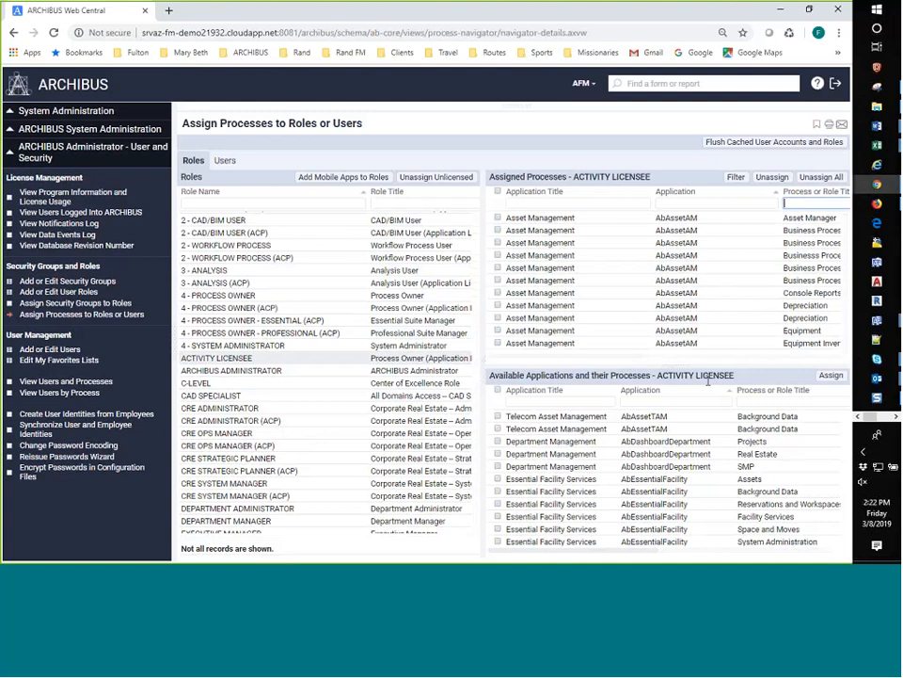
text(space)
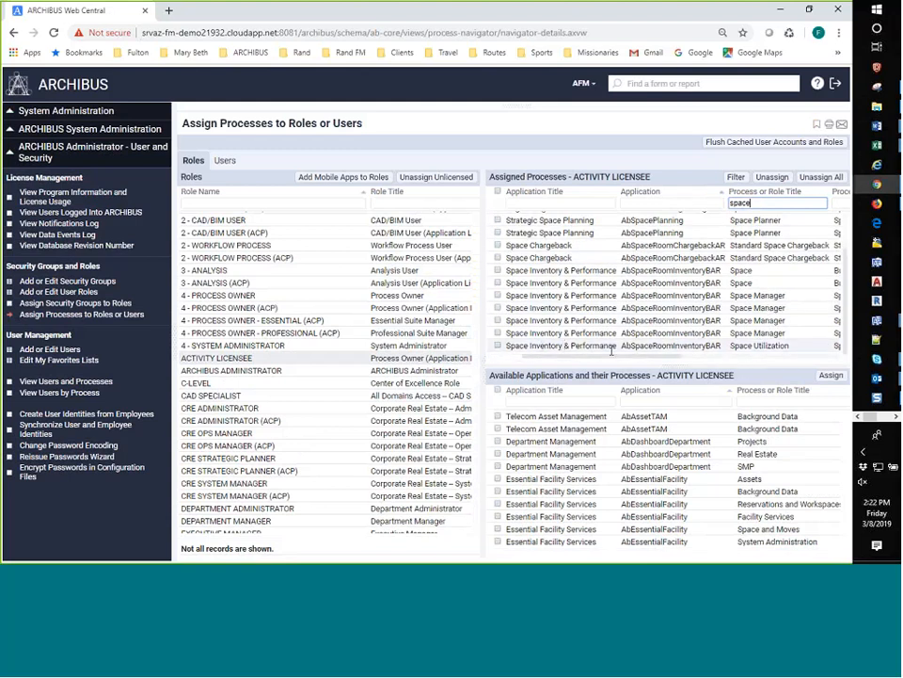
mouse_move(480, 328)
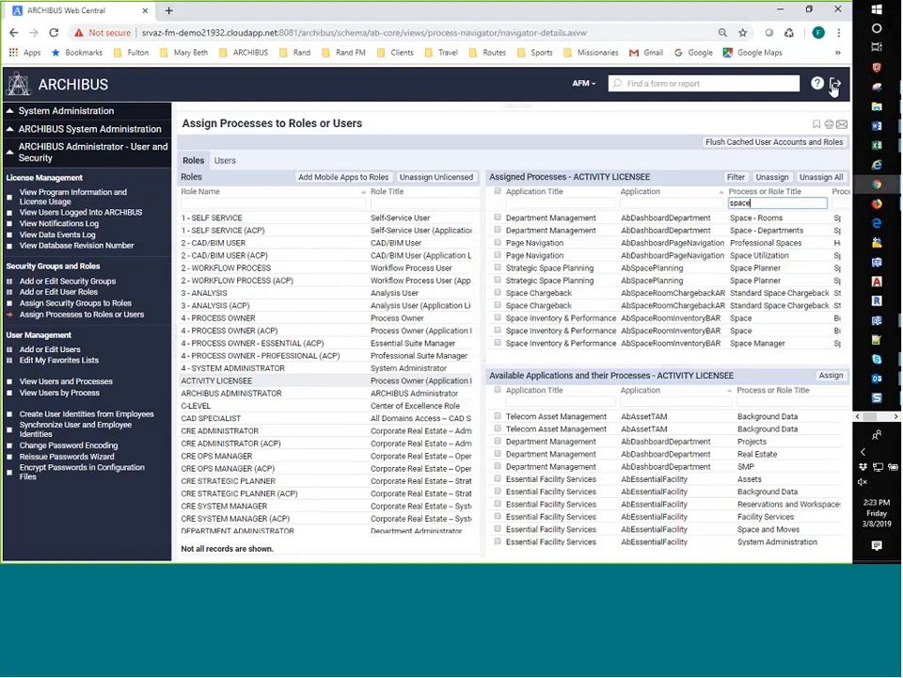
click(584, 84)
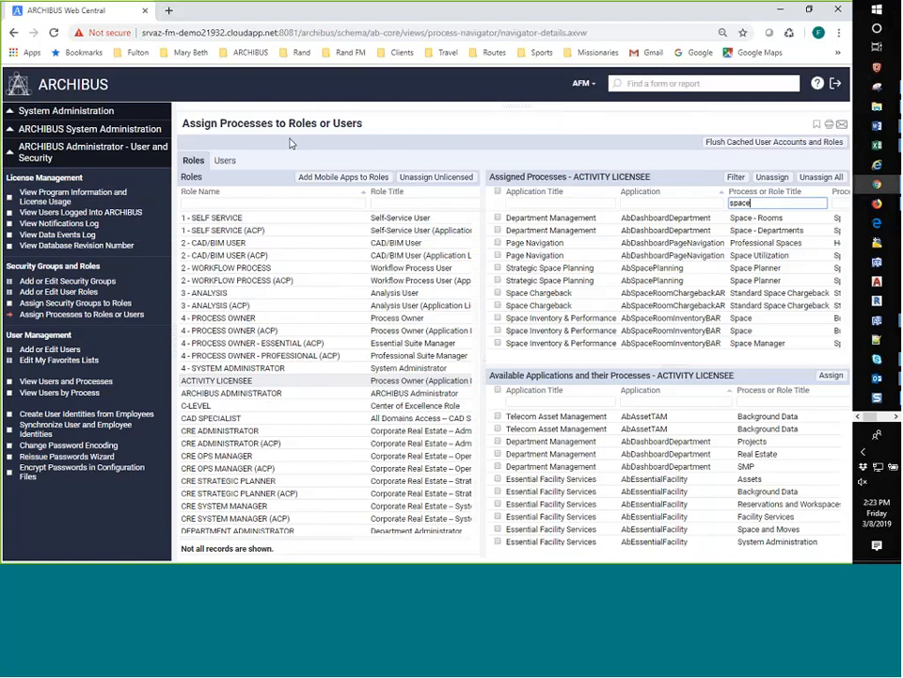
click(581, 82)
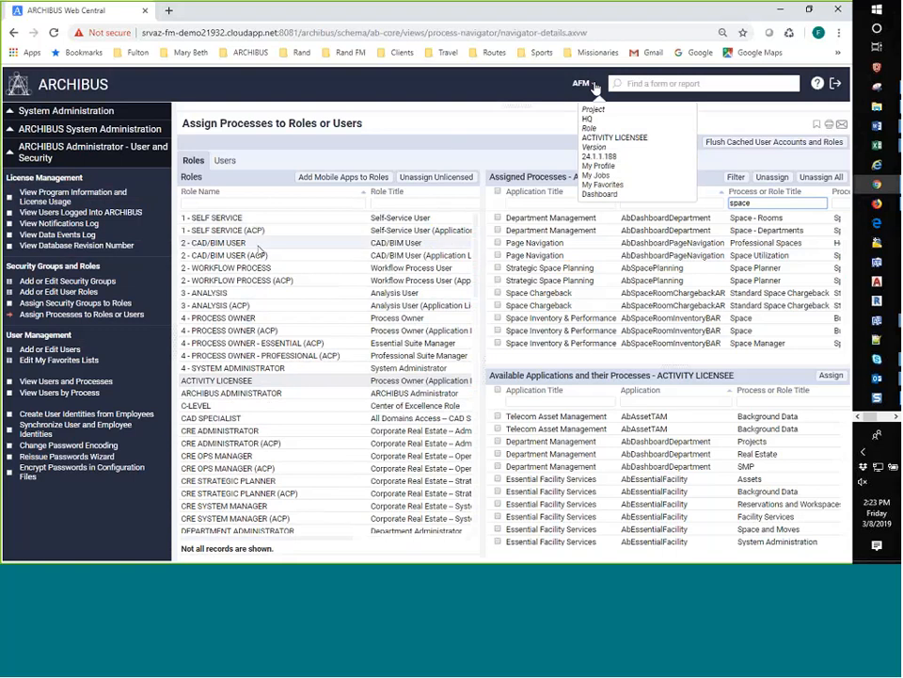
click(581, 83)
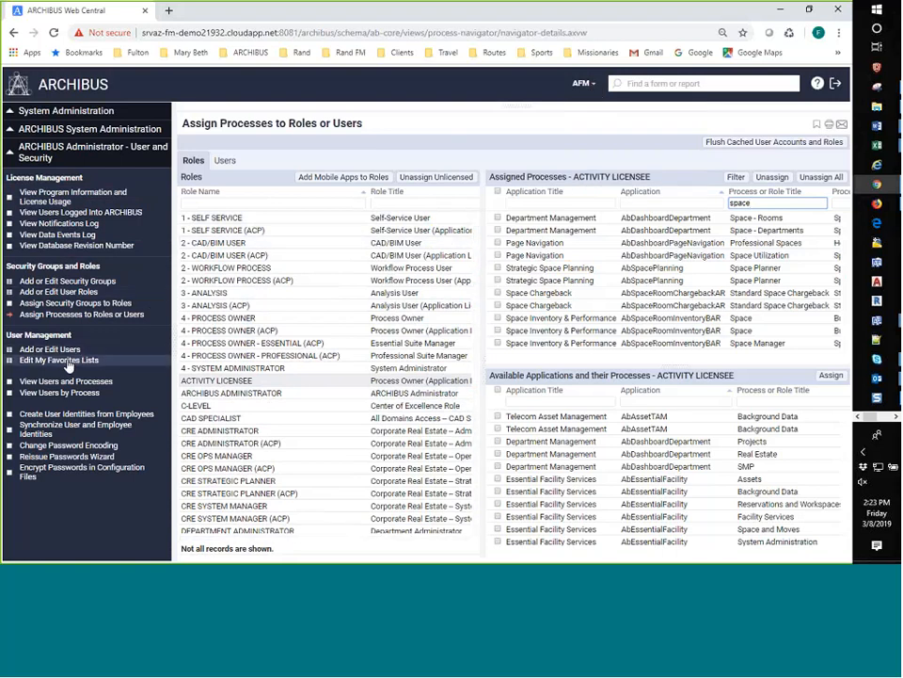